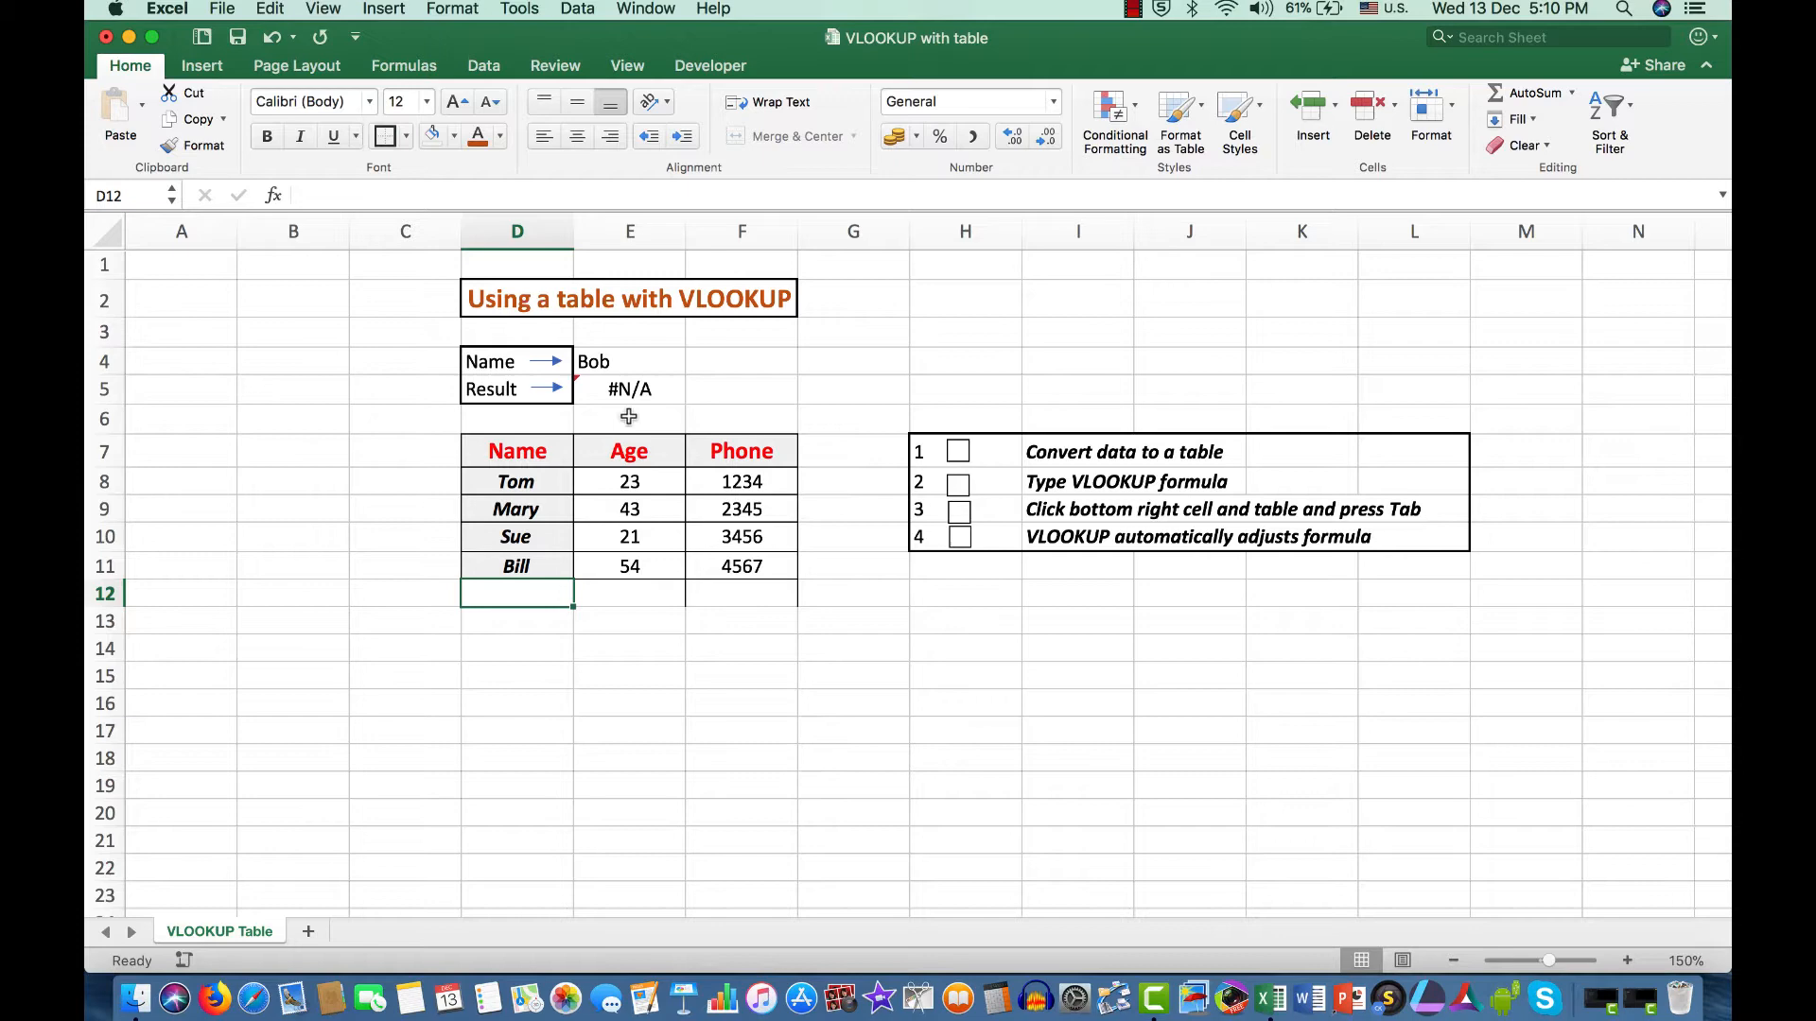
Check the Result formula, then enter Bob, 22 and 5678 in the row below Bill.
left_click(629, 389)
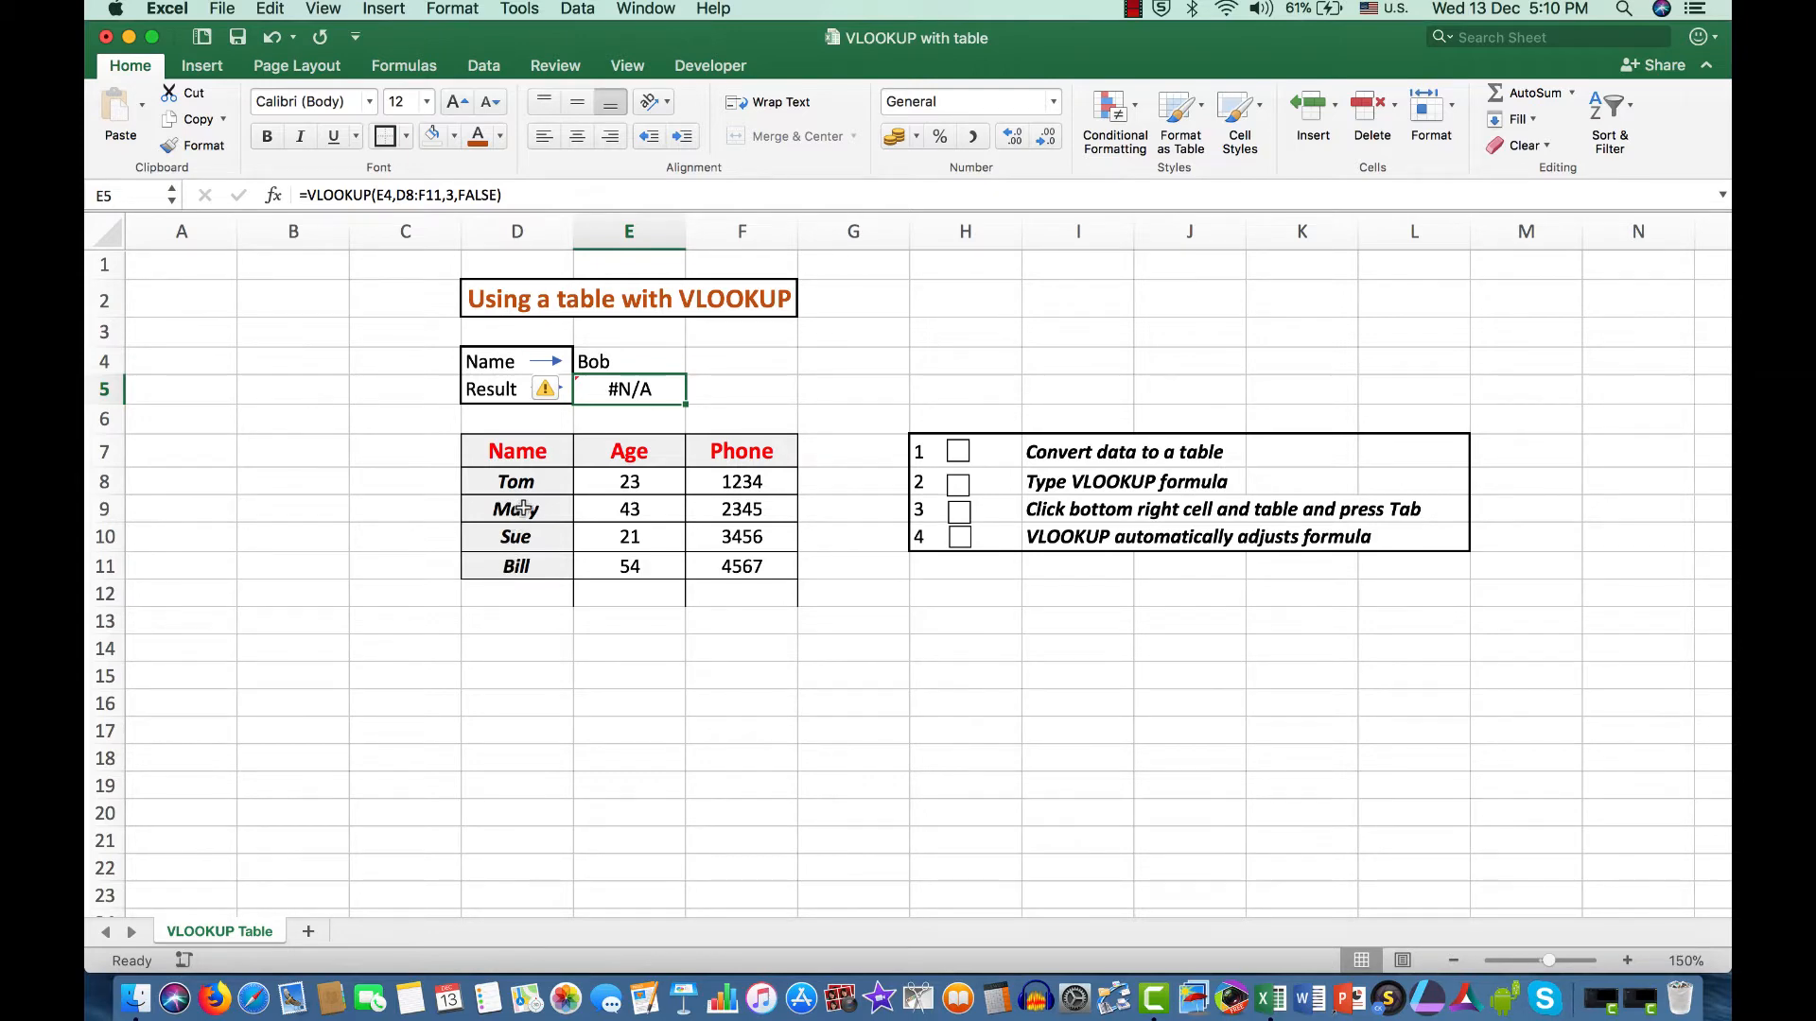
mouse_move(718, 566)
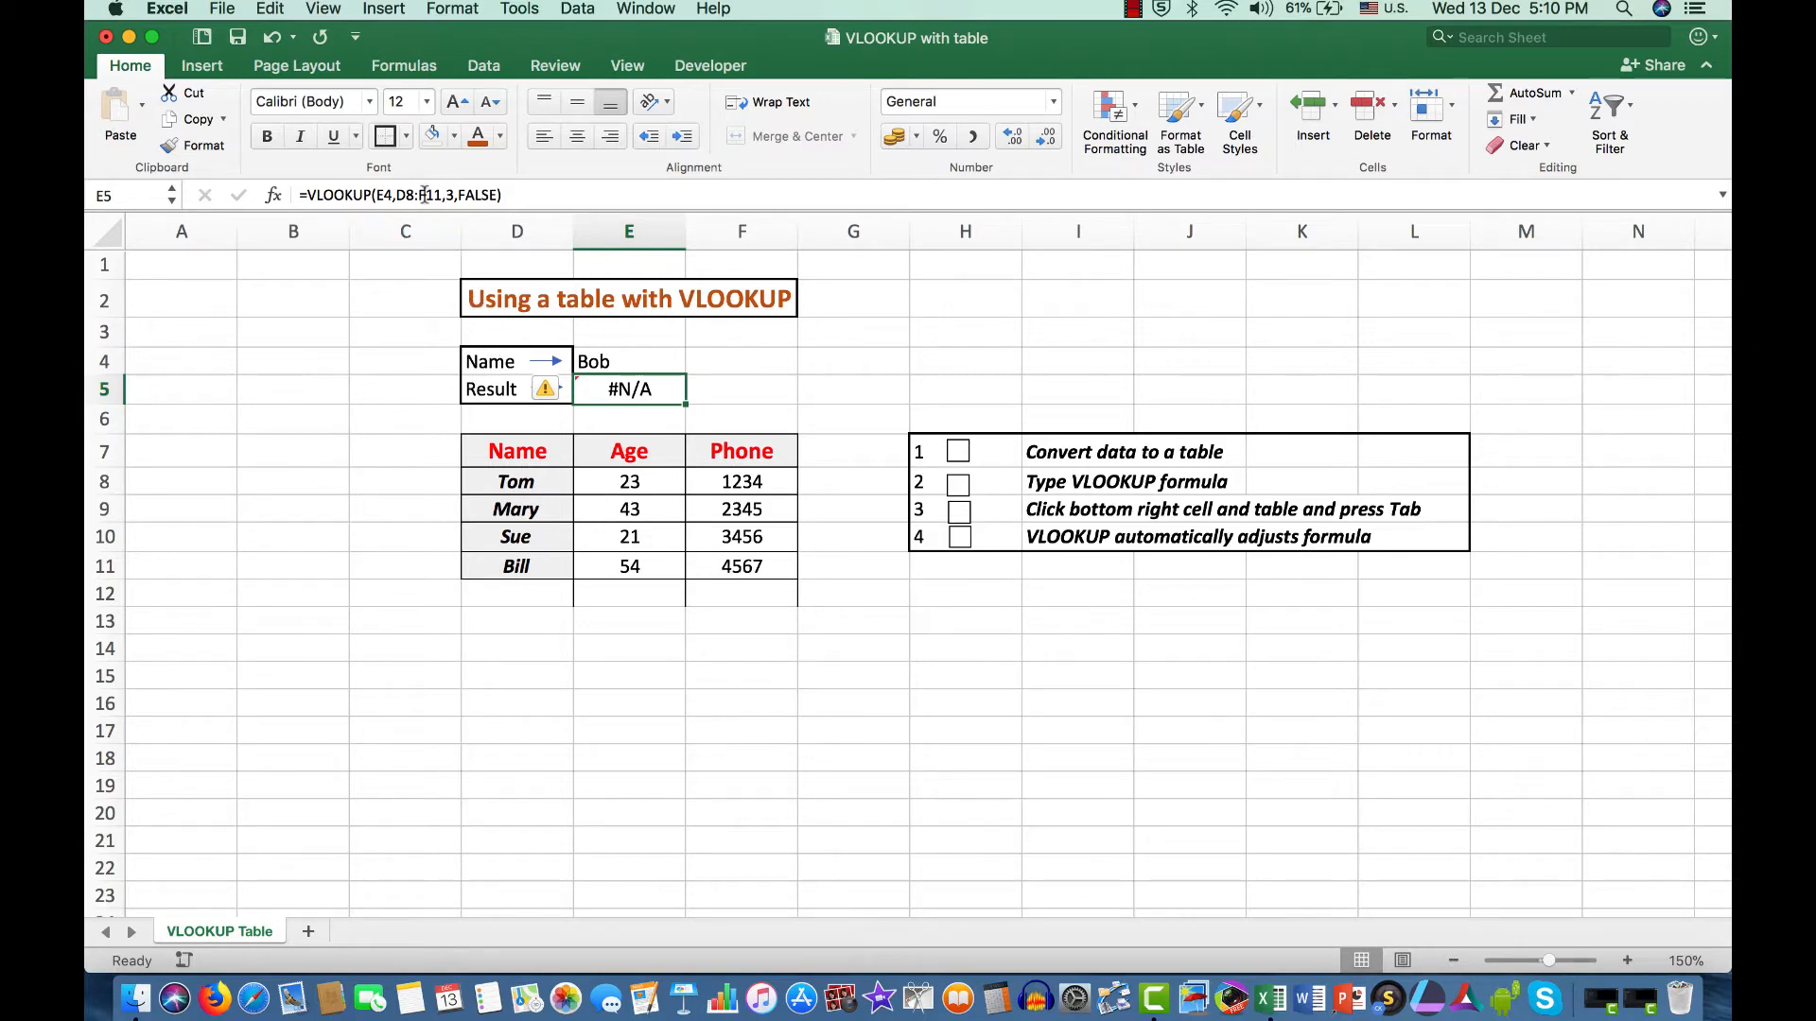
mouse_move(430, 195)
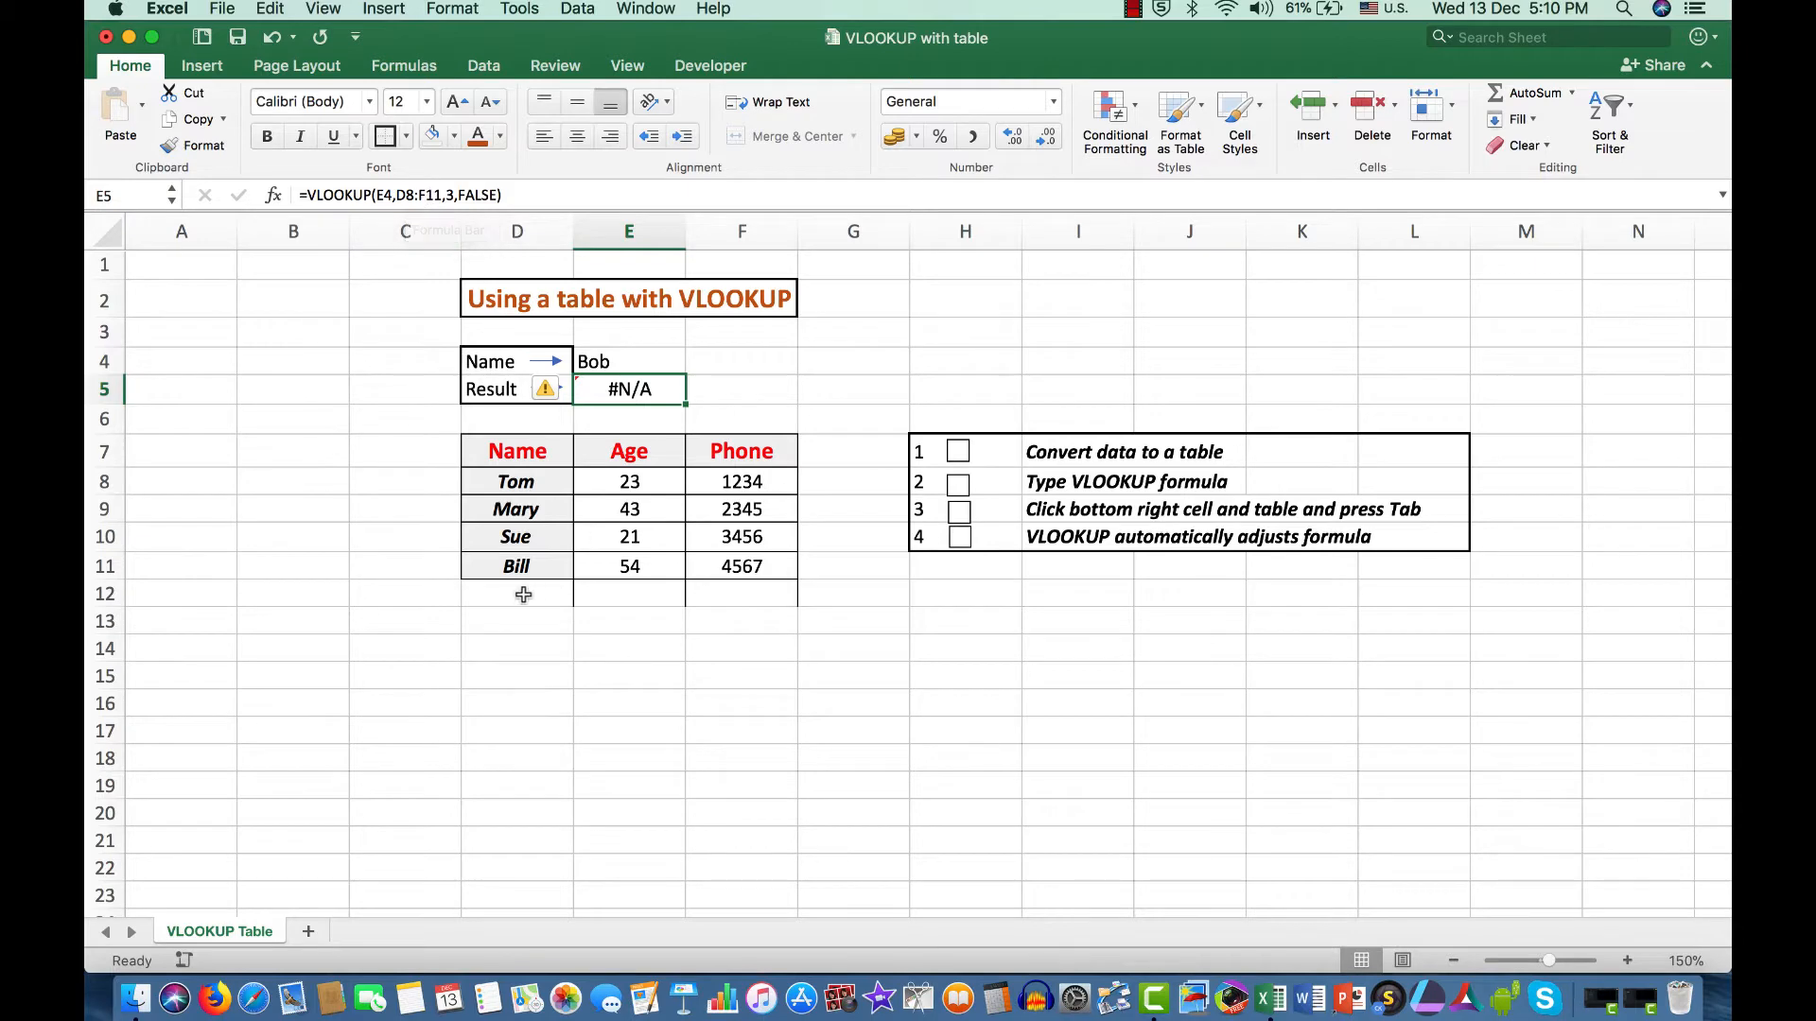
left_click(516, 593)
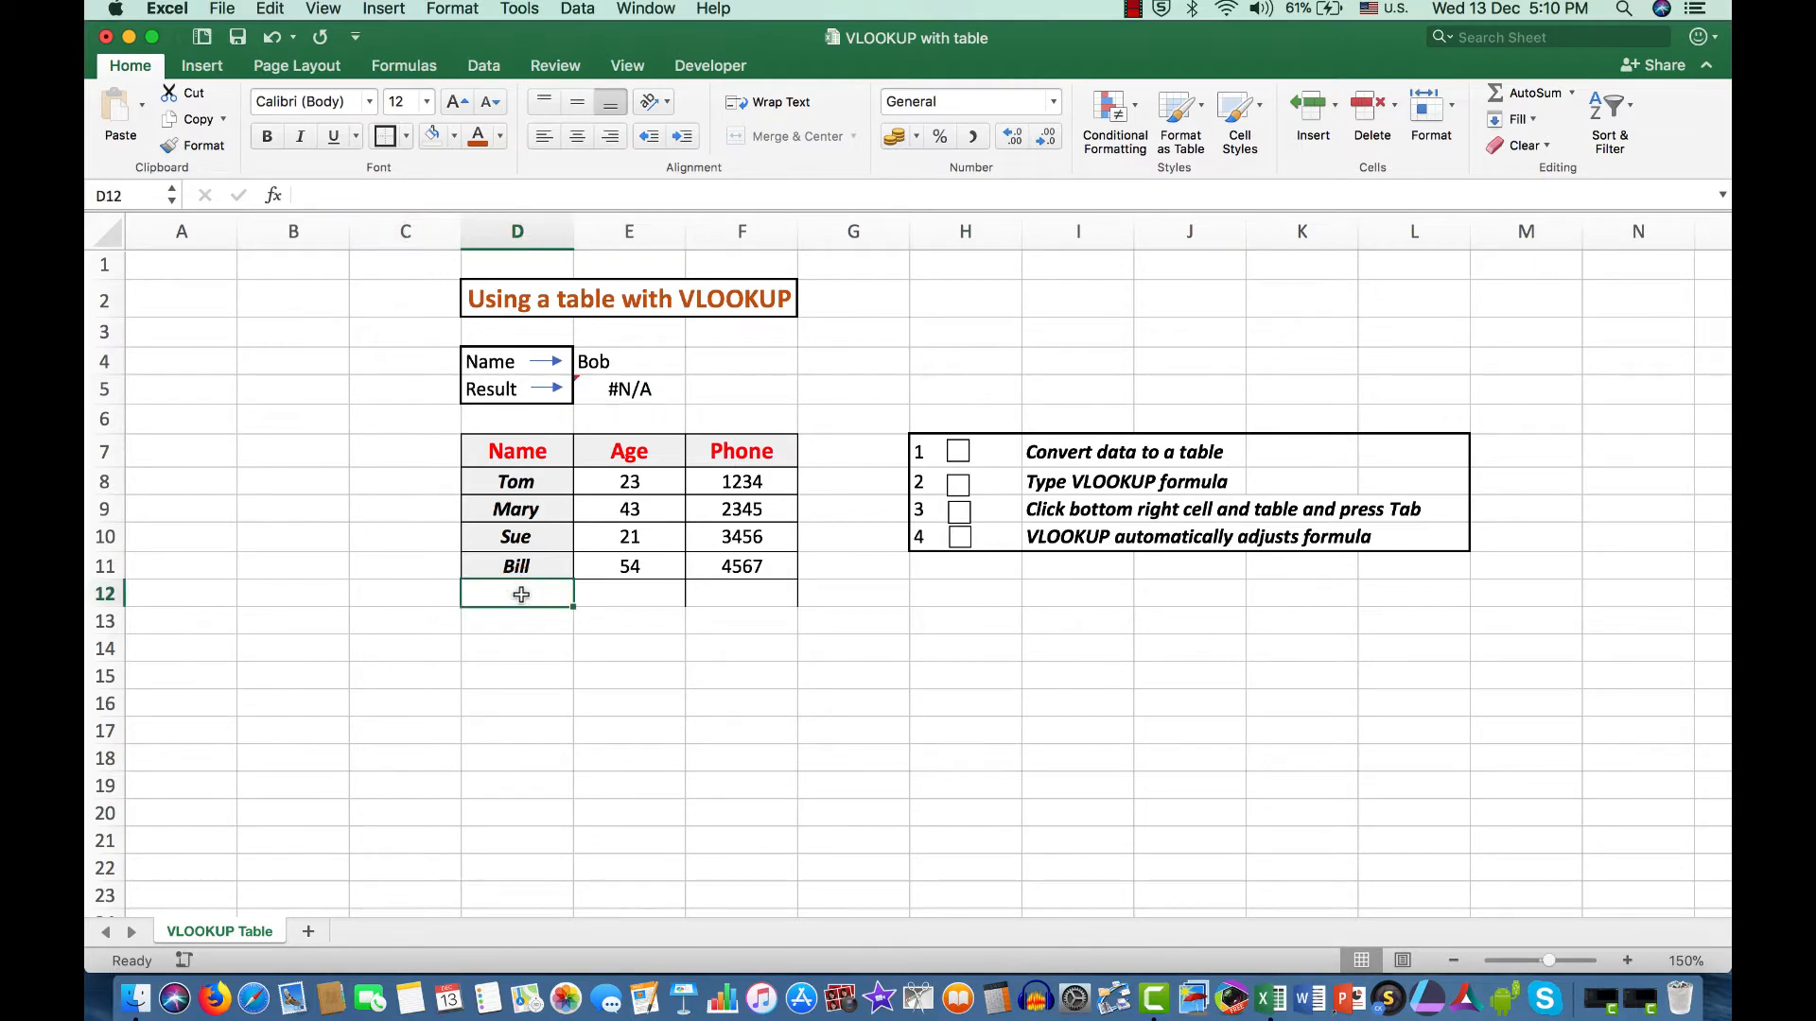
type("Bob")
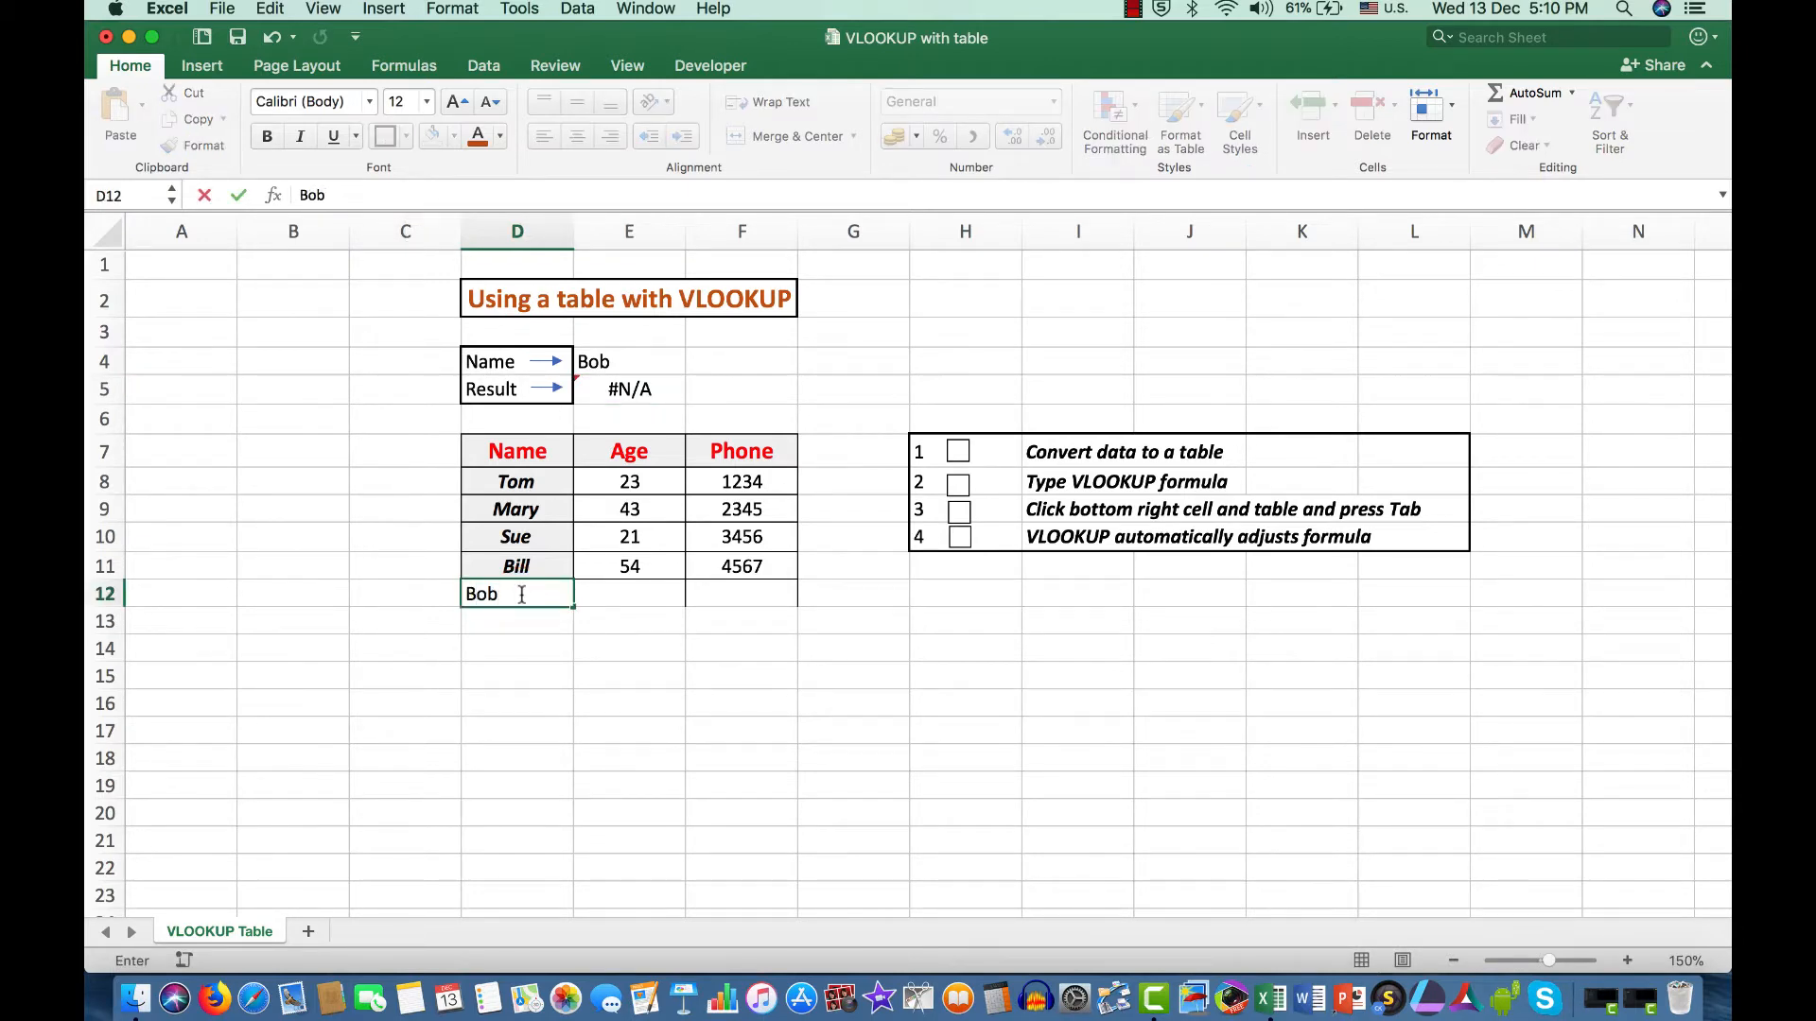
type("2")
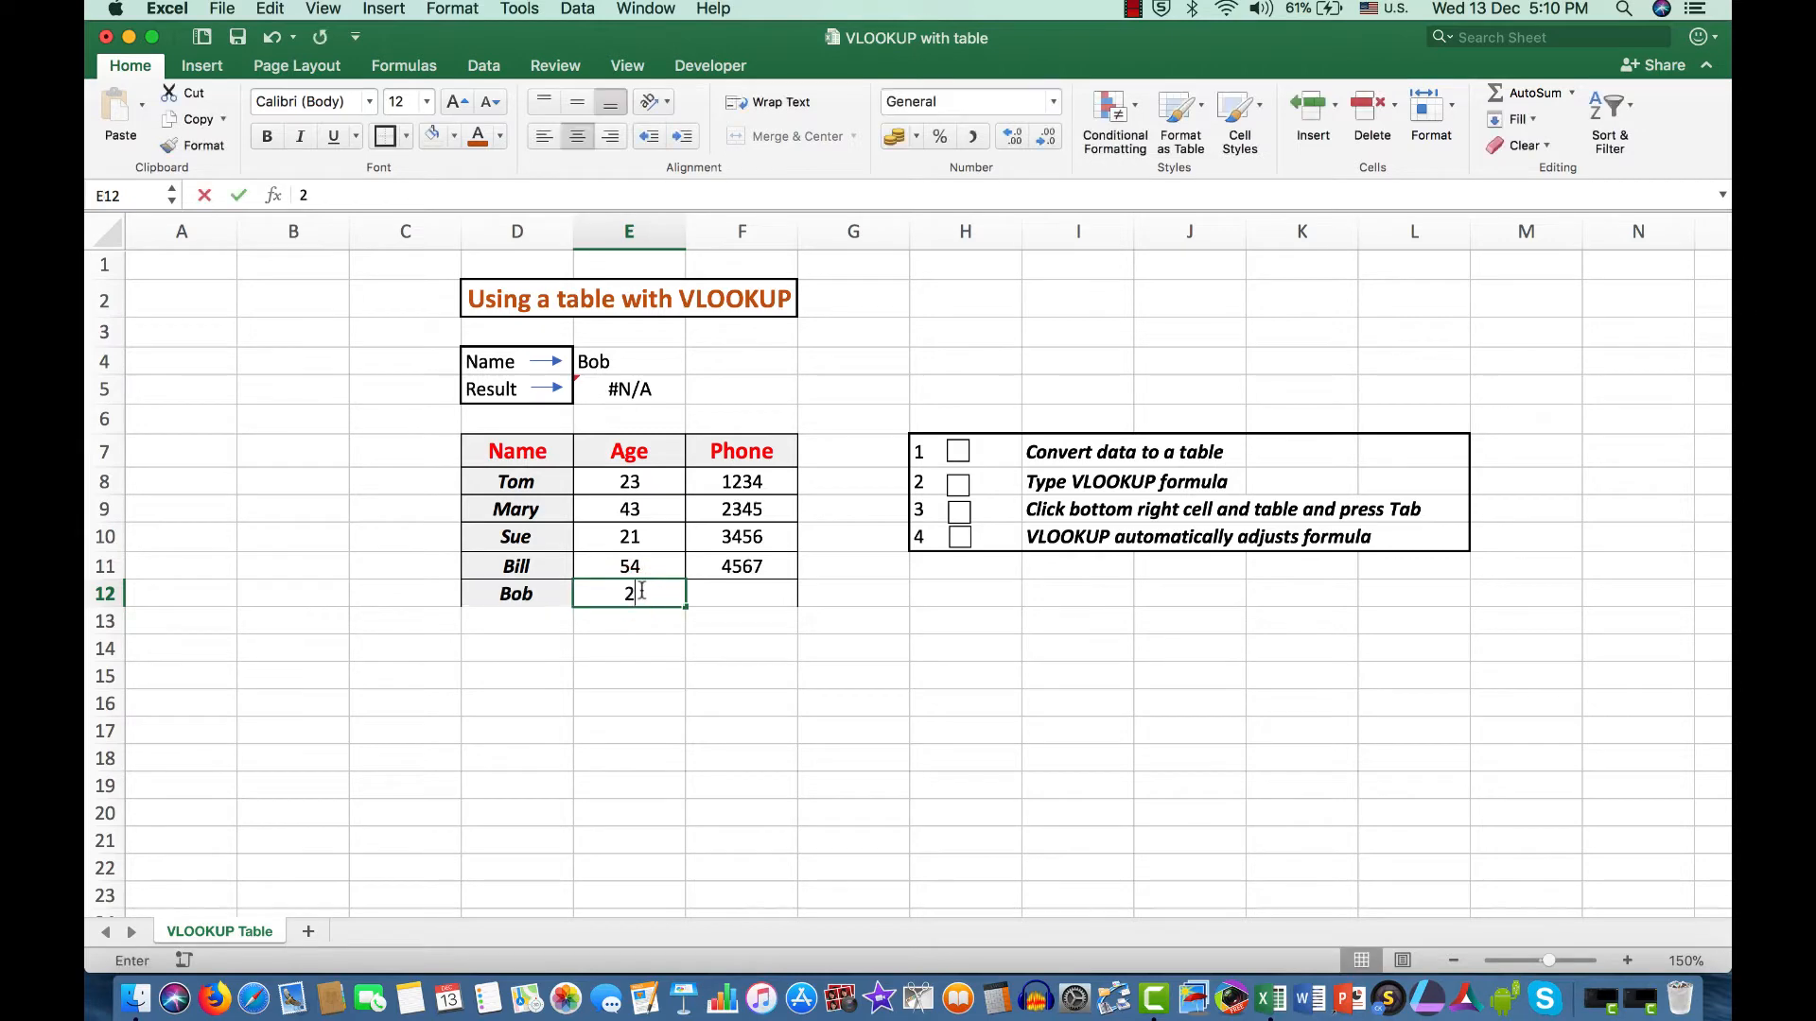
key("Tab")
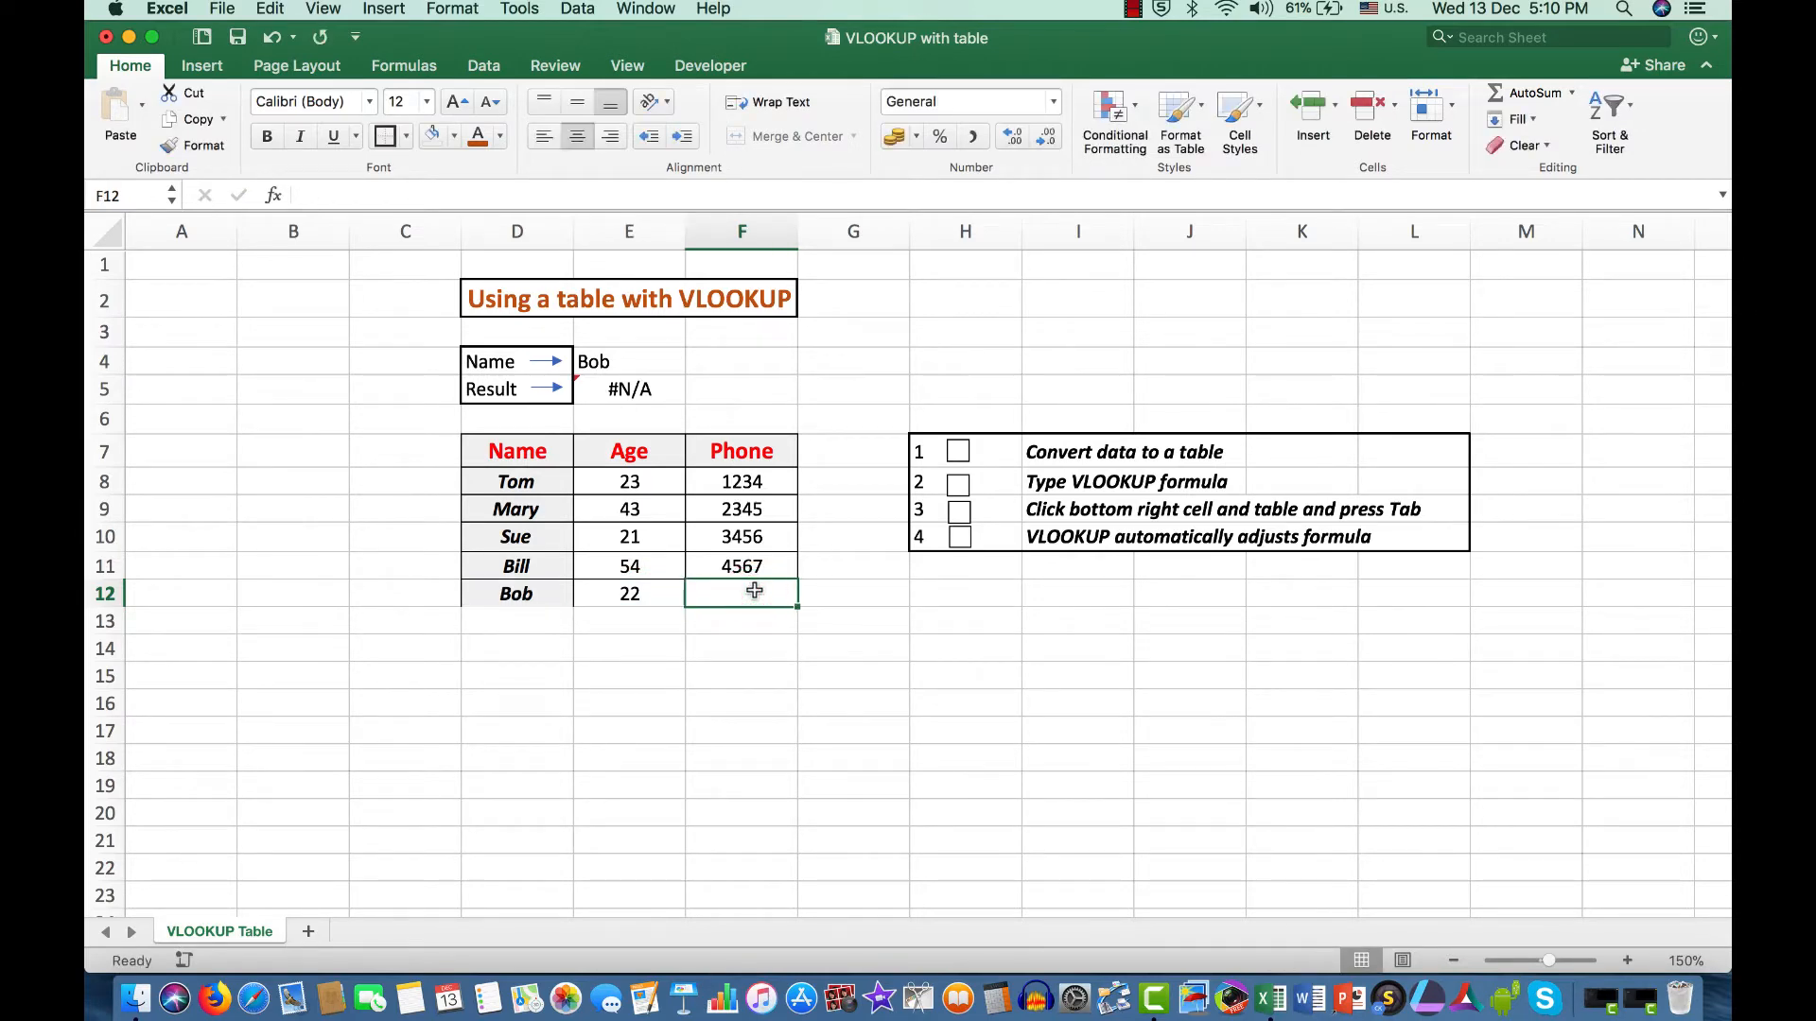
type("5678")
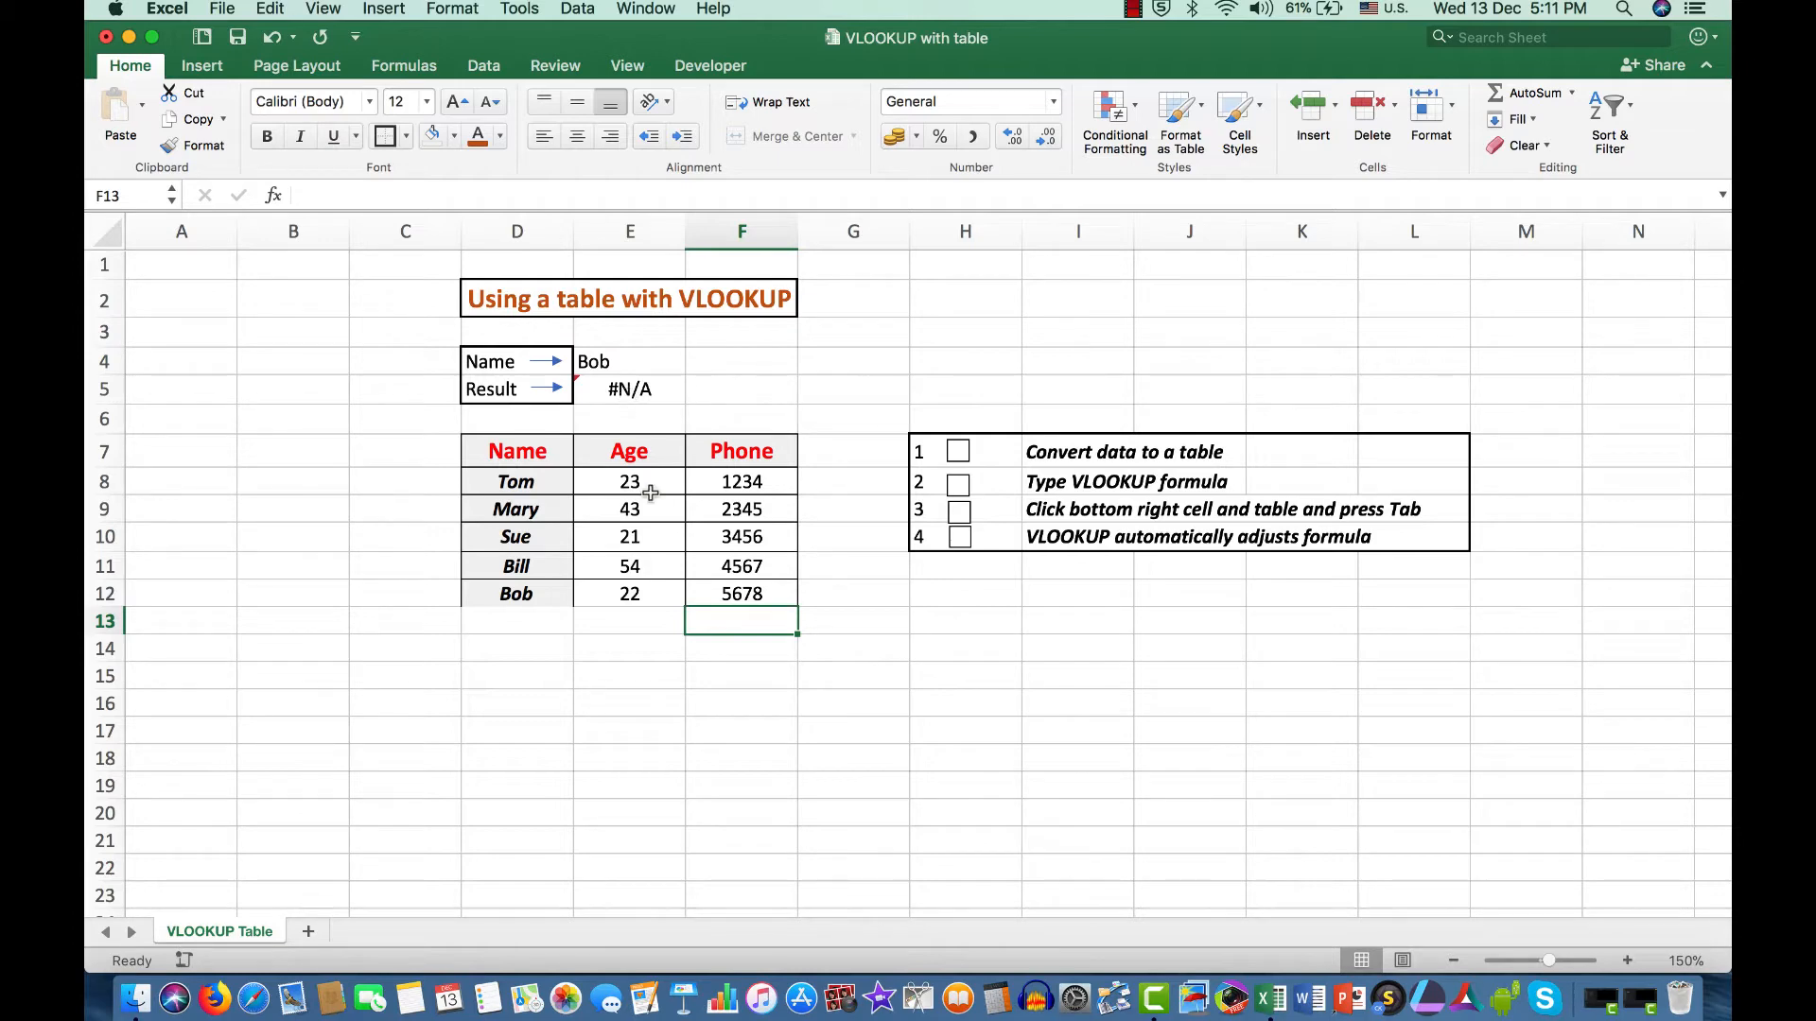
Inspect the E5 lookup formula with range D8:F12, then undo back to four rows.
left_click(629, 388)
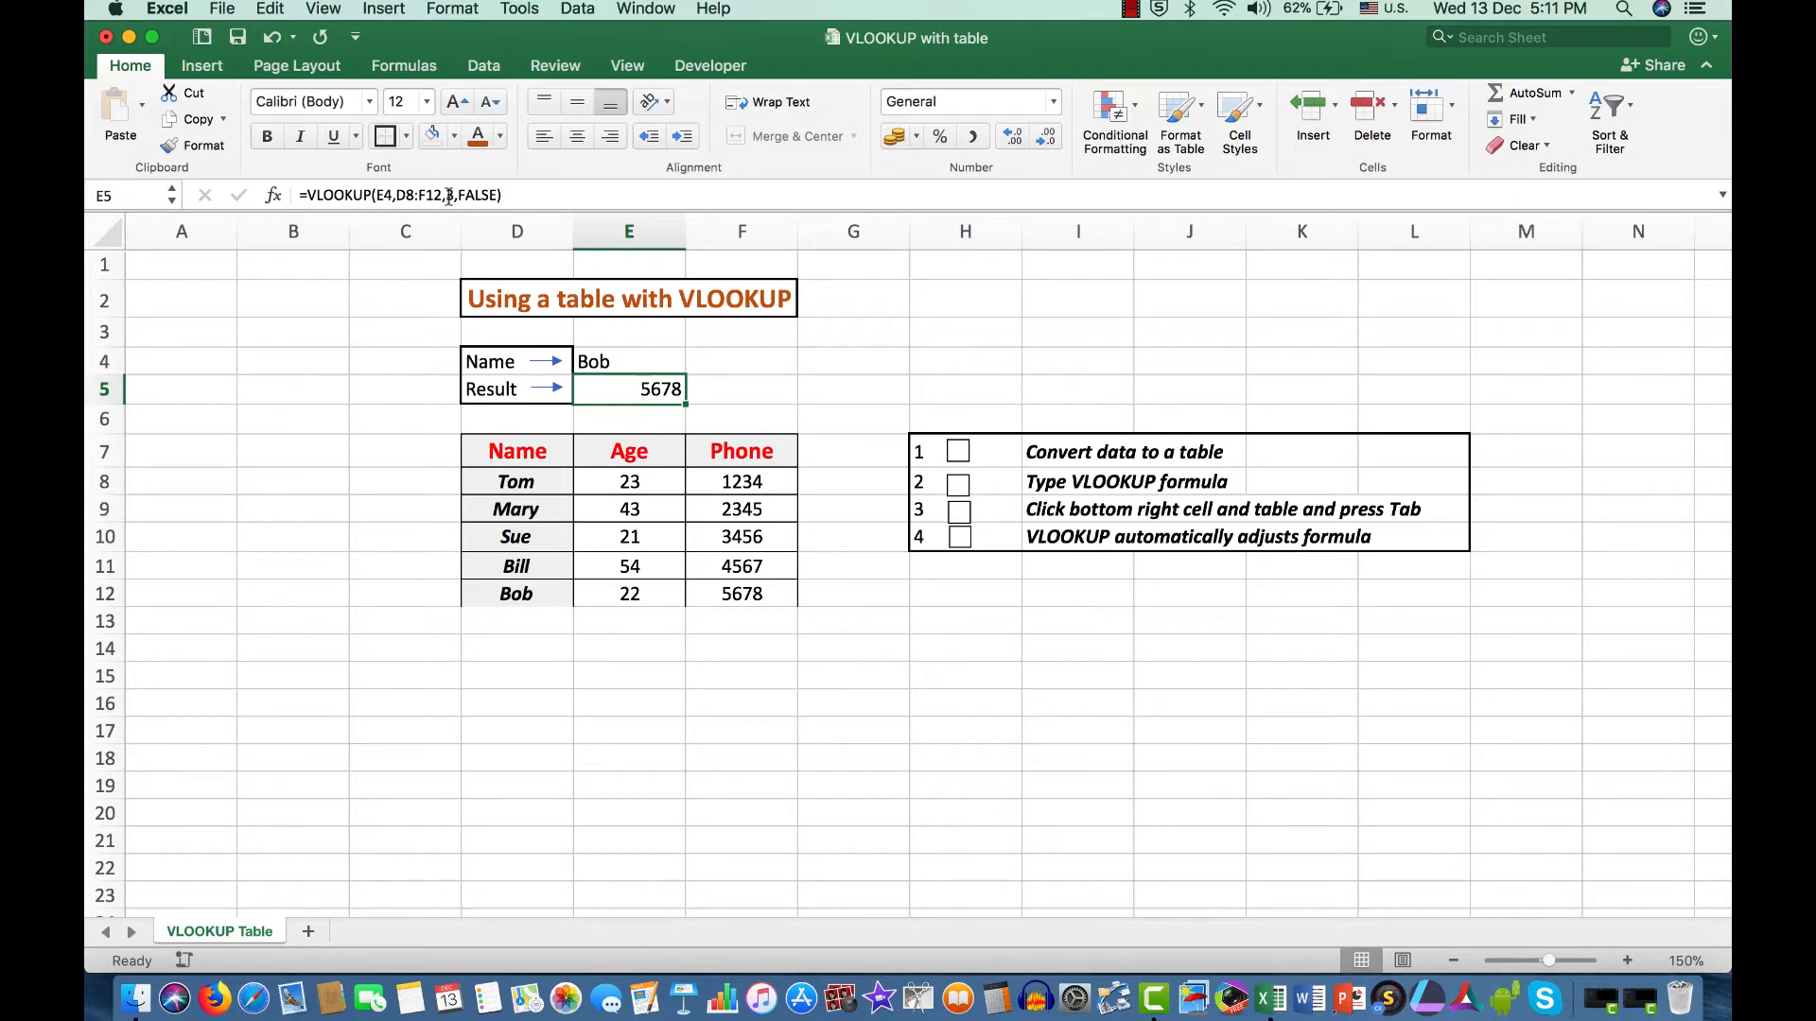
mouse_move(449, 194)
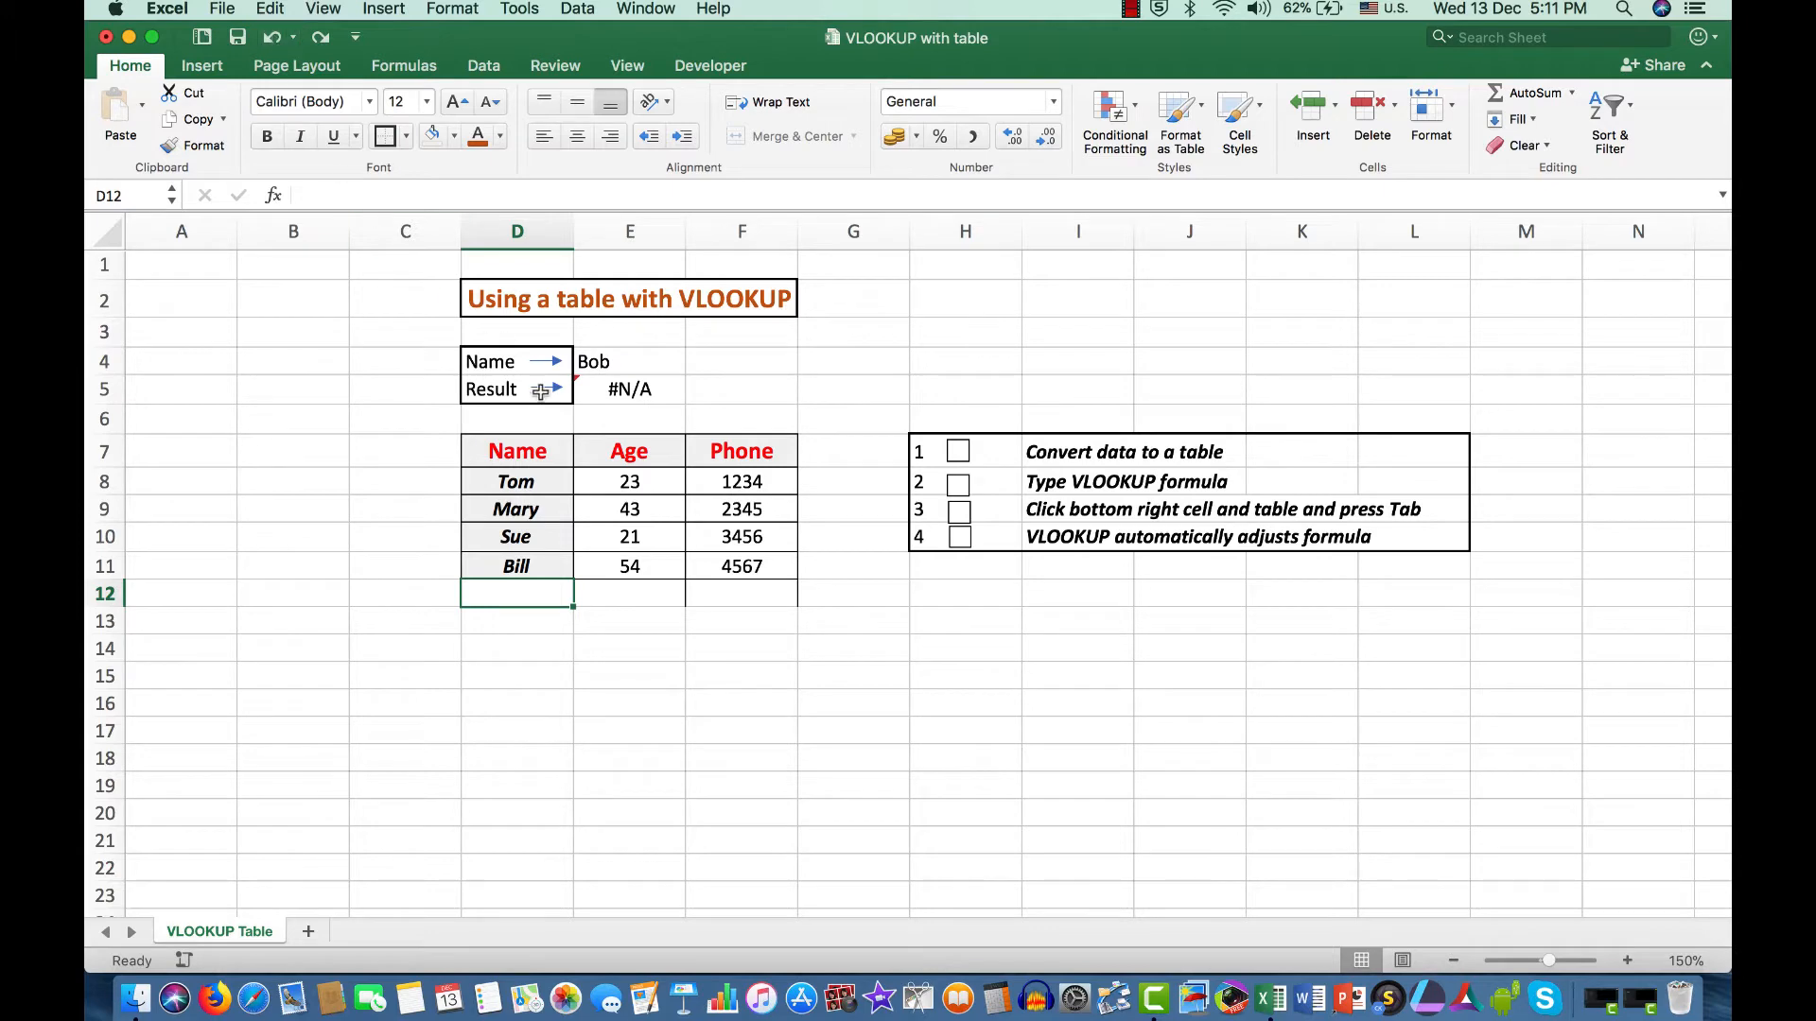
left_click(629, 388)
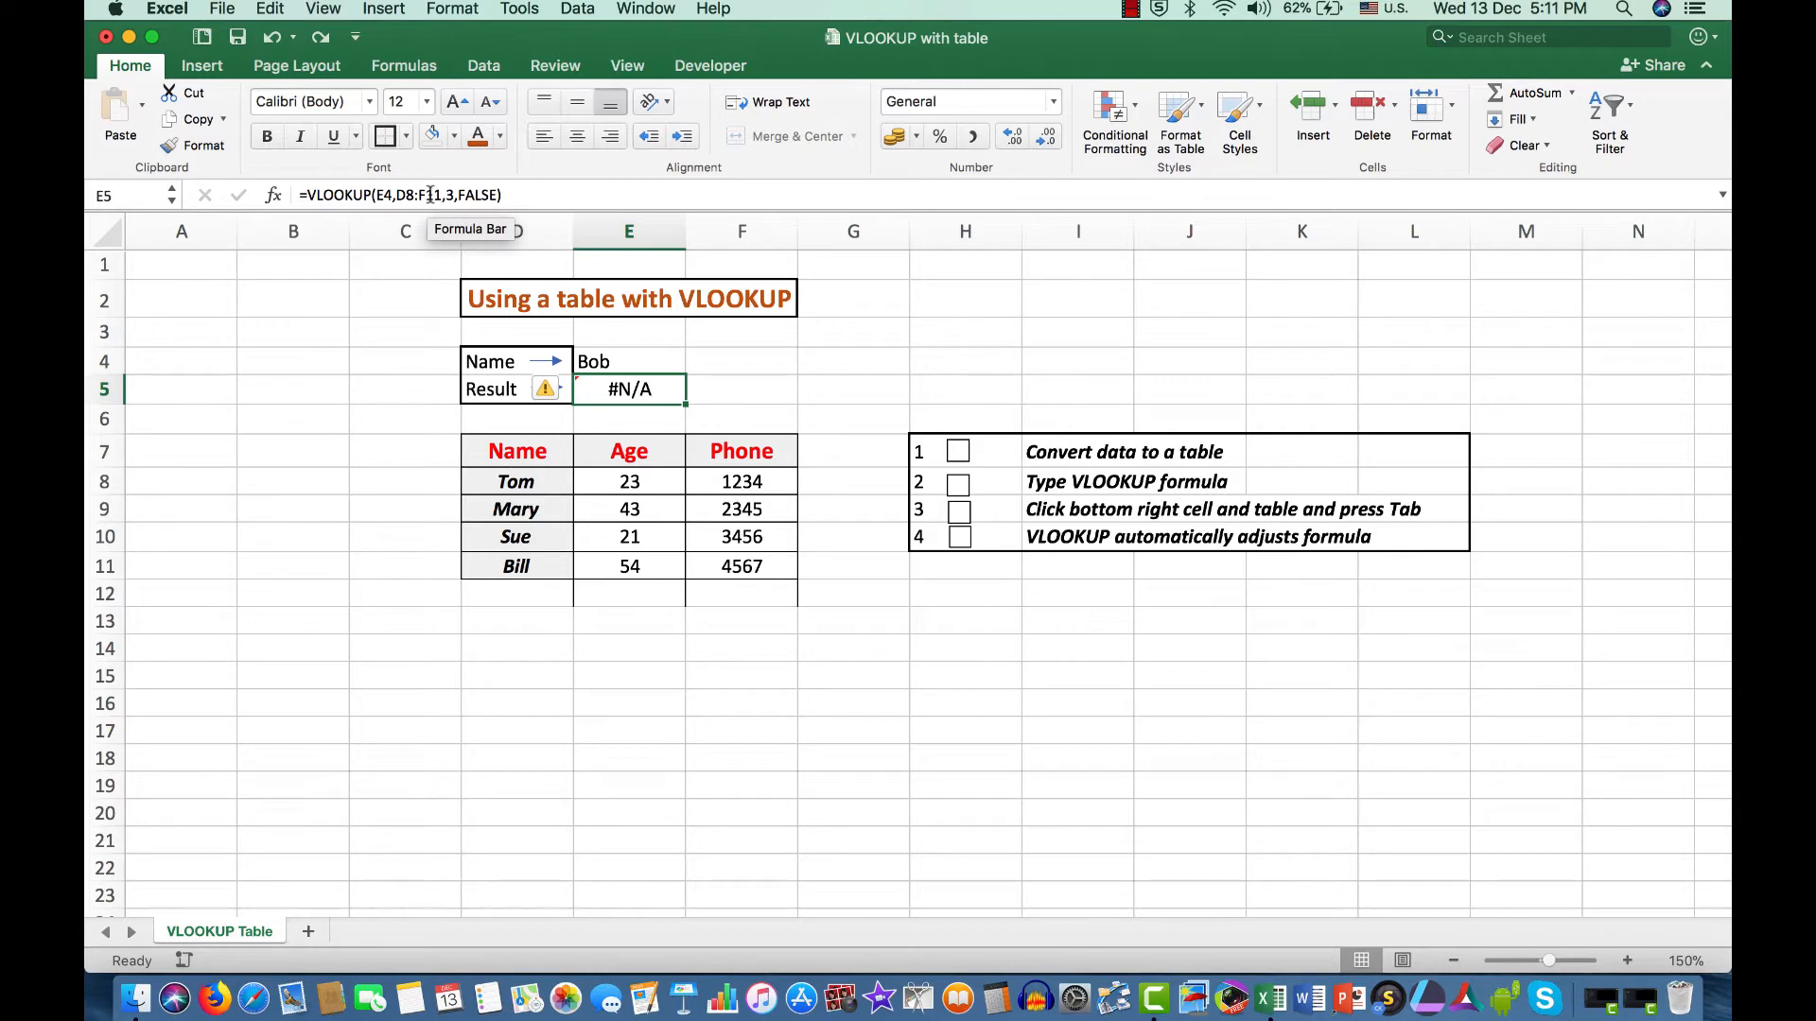
mouse_move(545, 382)
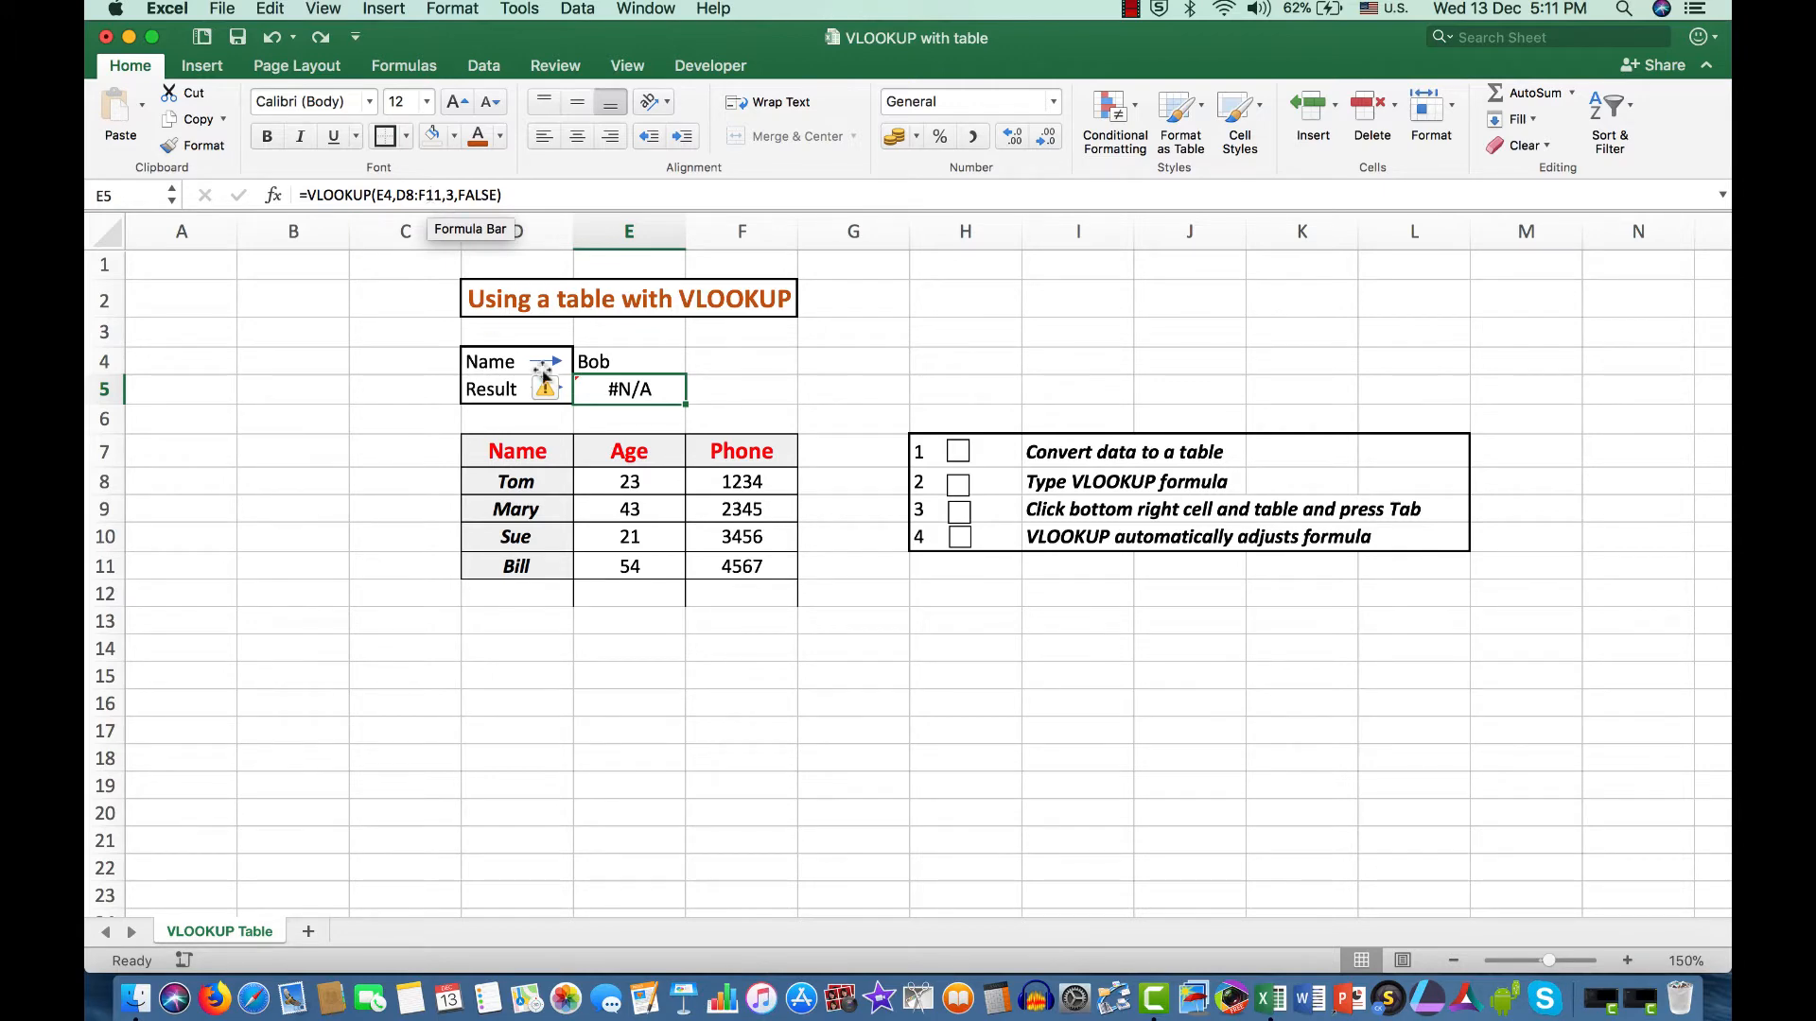
mouse_move(1062, 455)
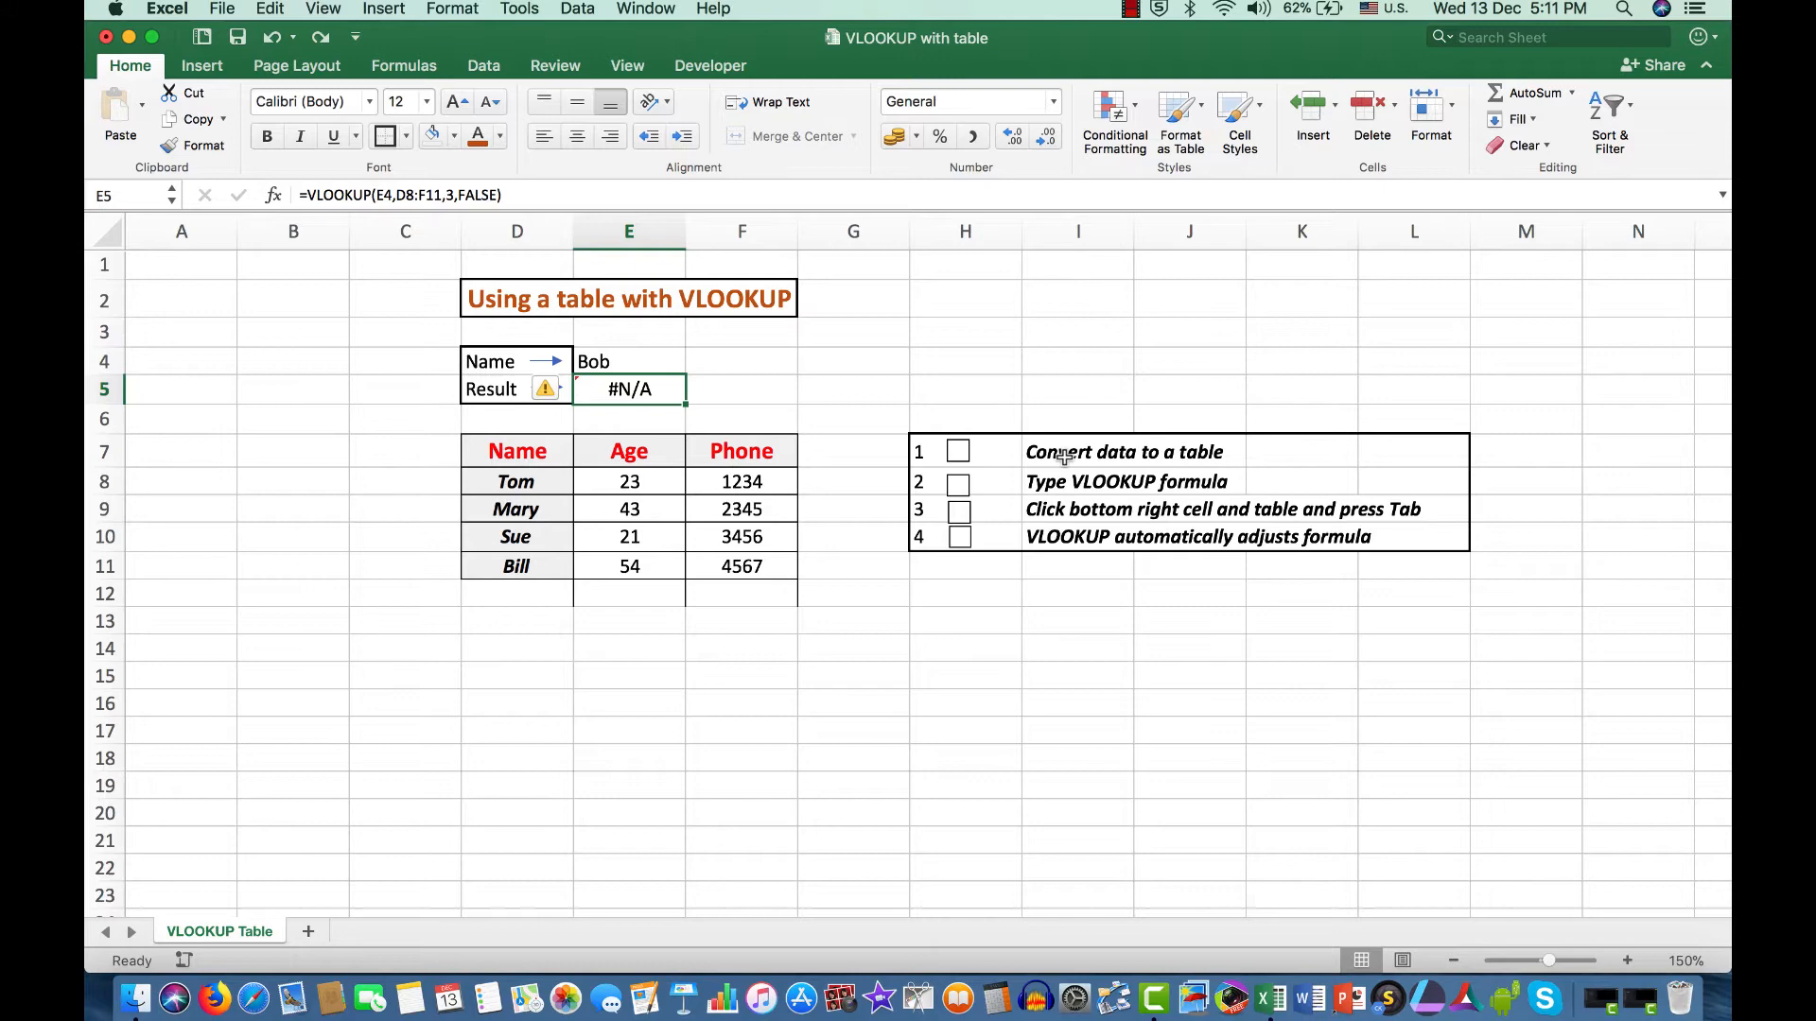
mouse_move(958, 536)
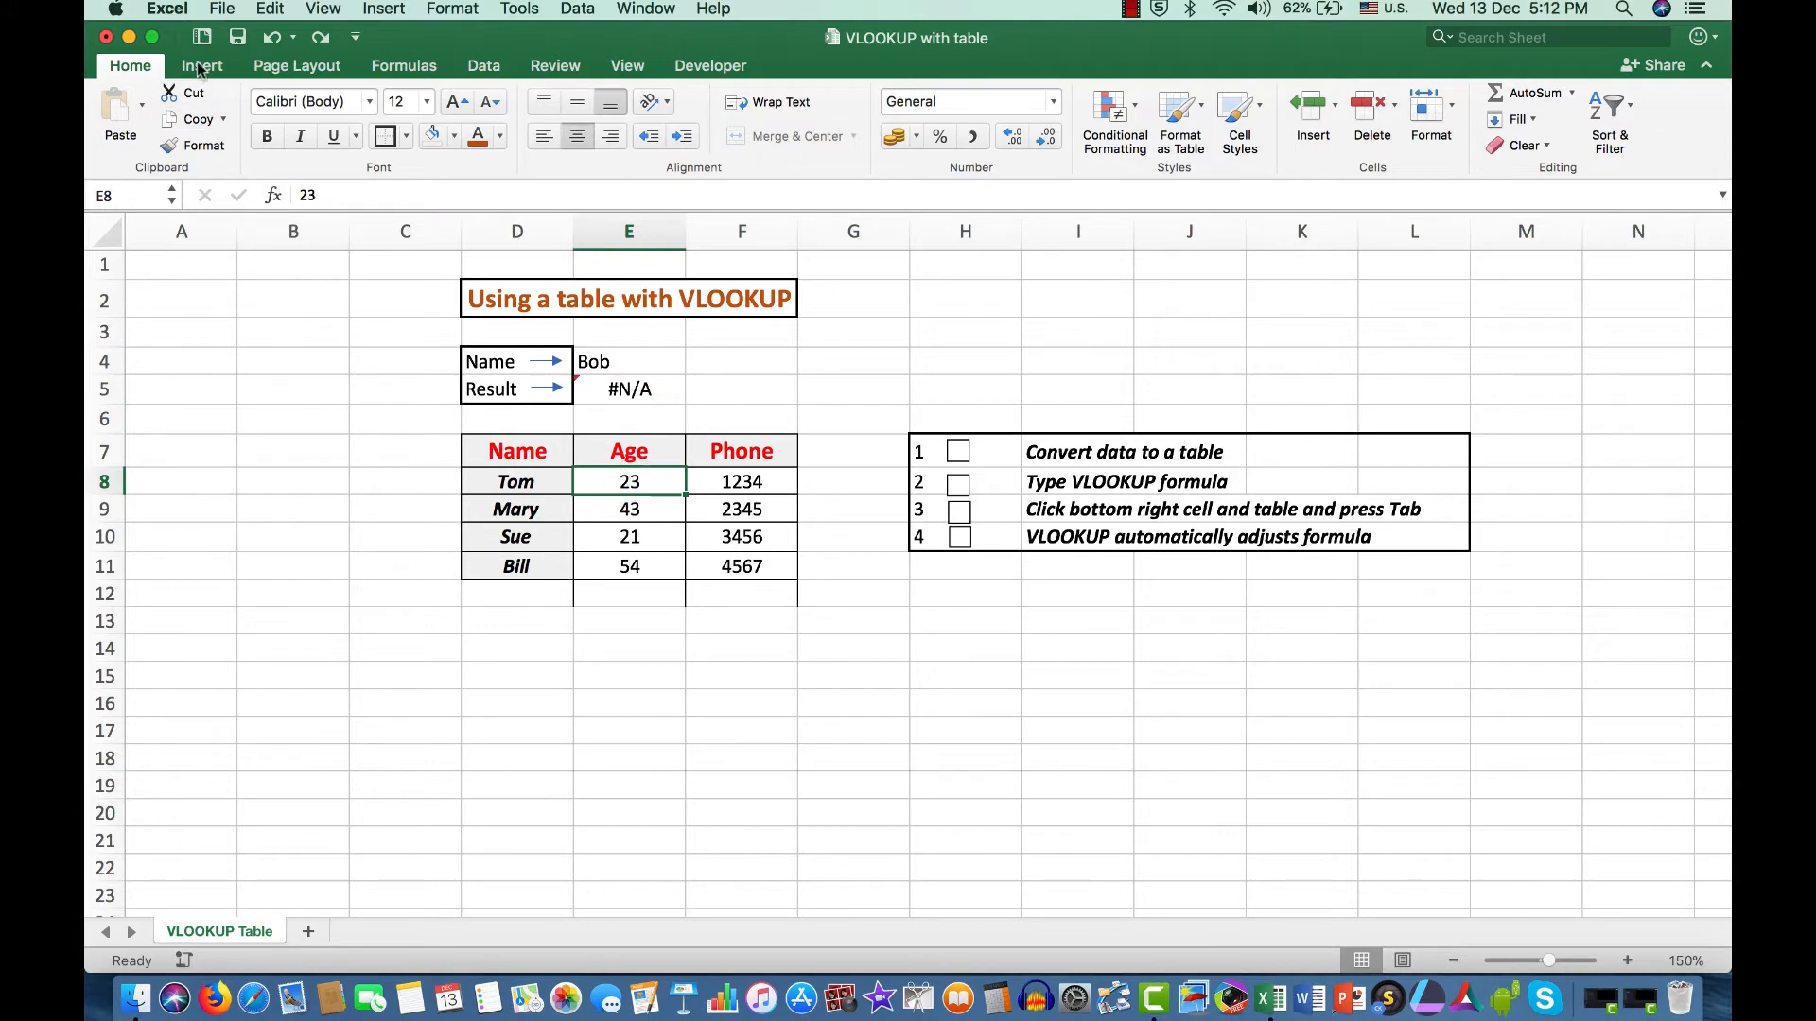
Convert the data into a table via Insert > Table, keeping 'My table has headers' checked.
left_click(201, 65)
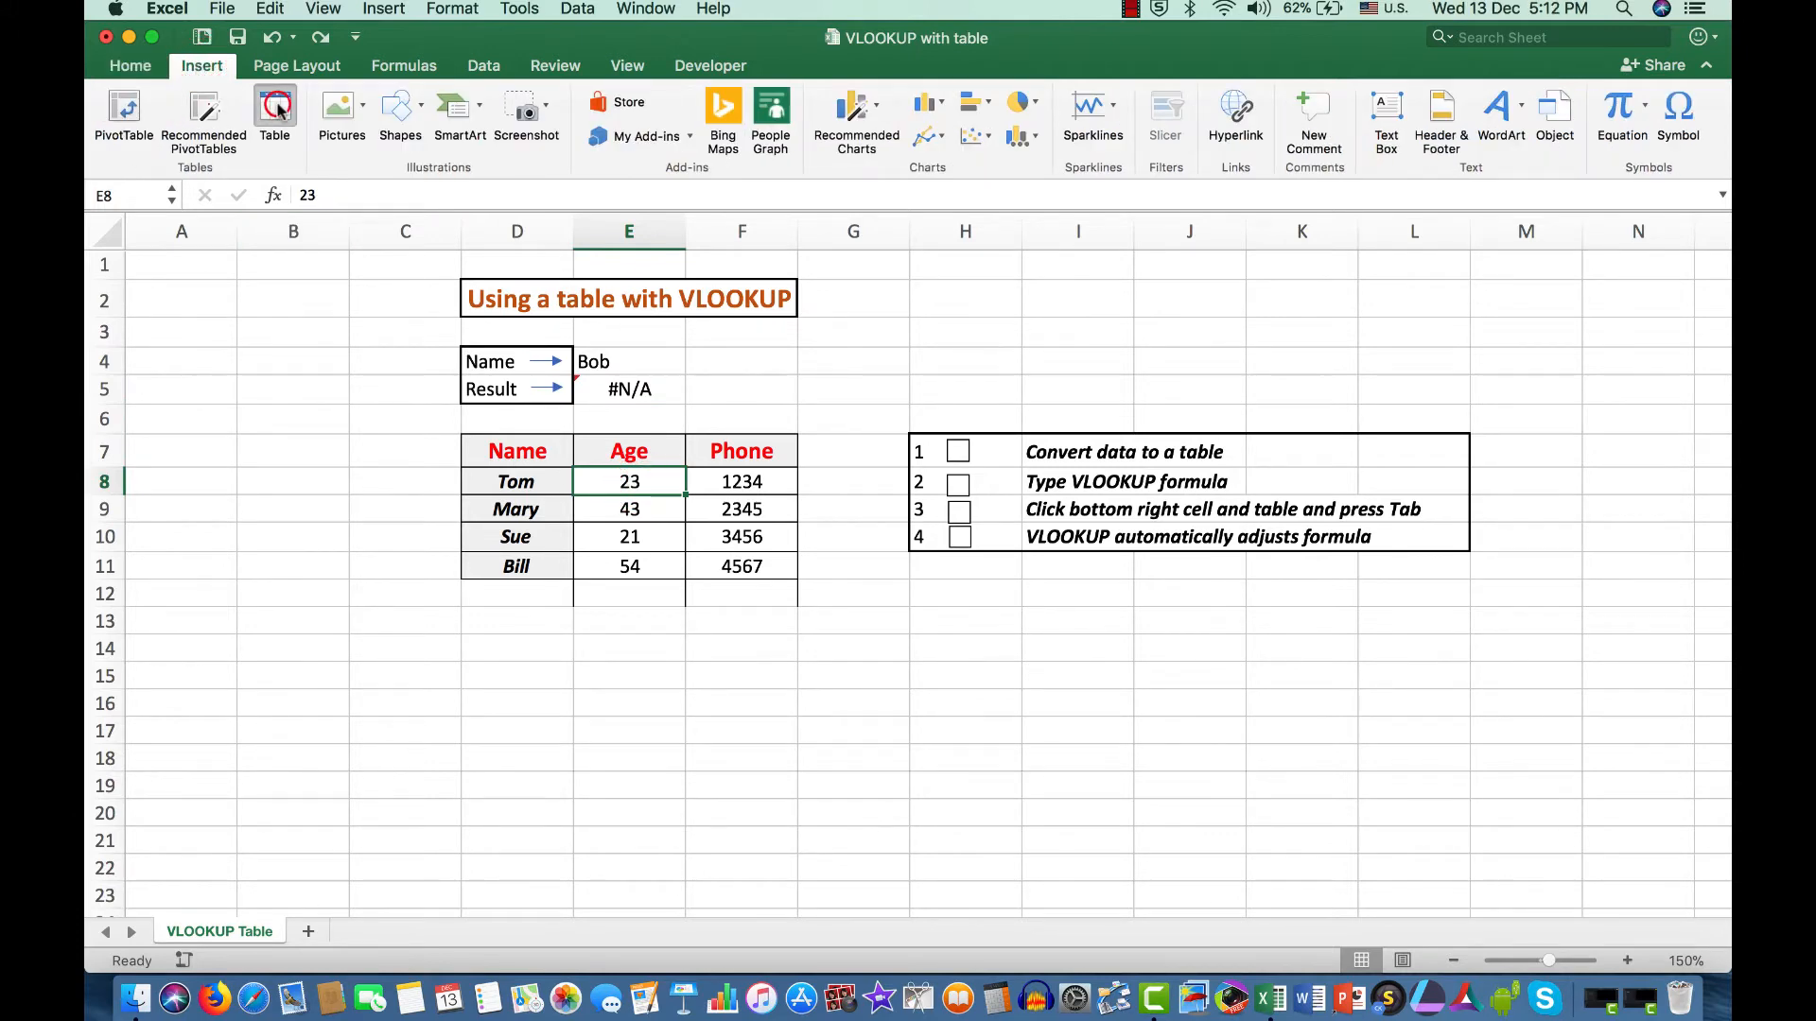
left_click(274, 113)
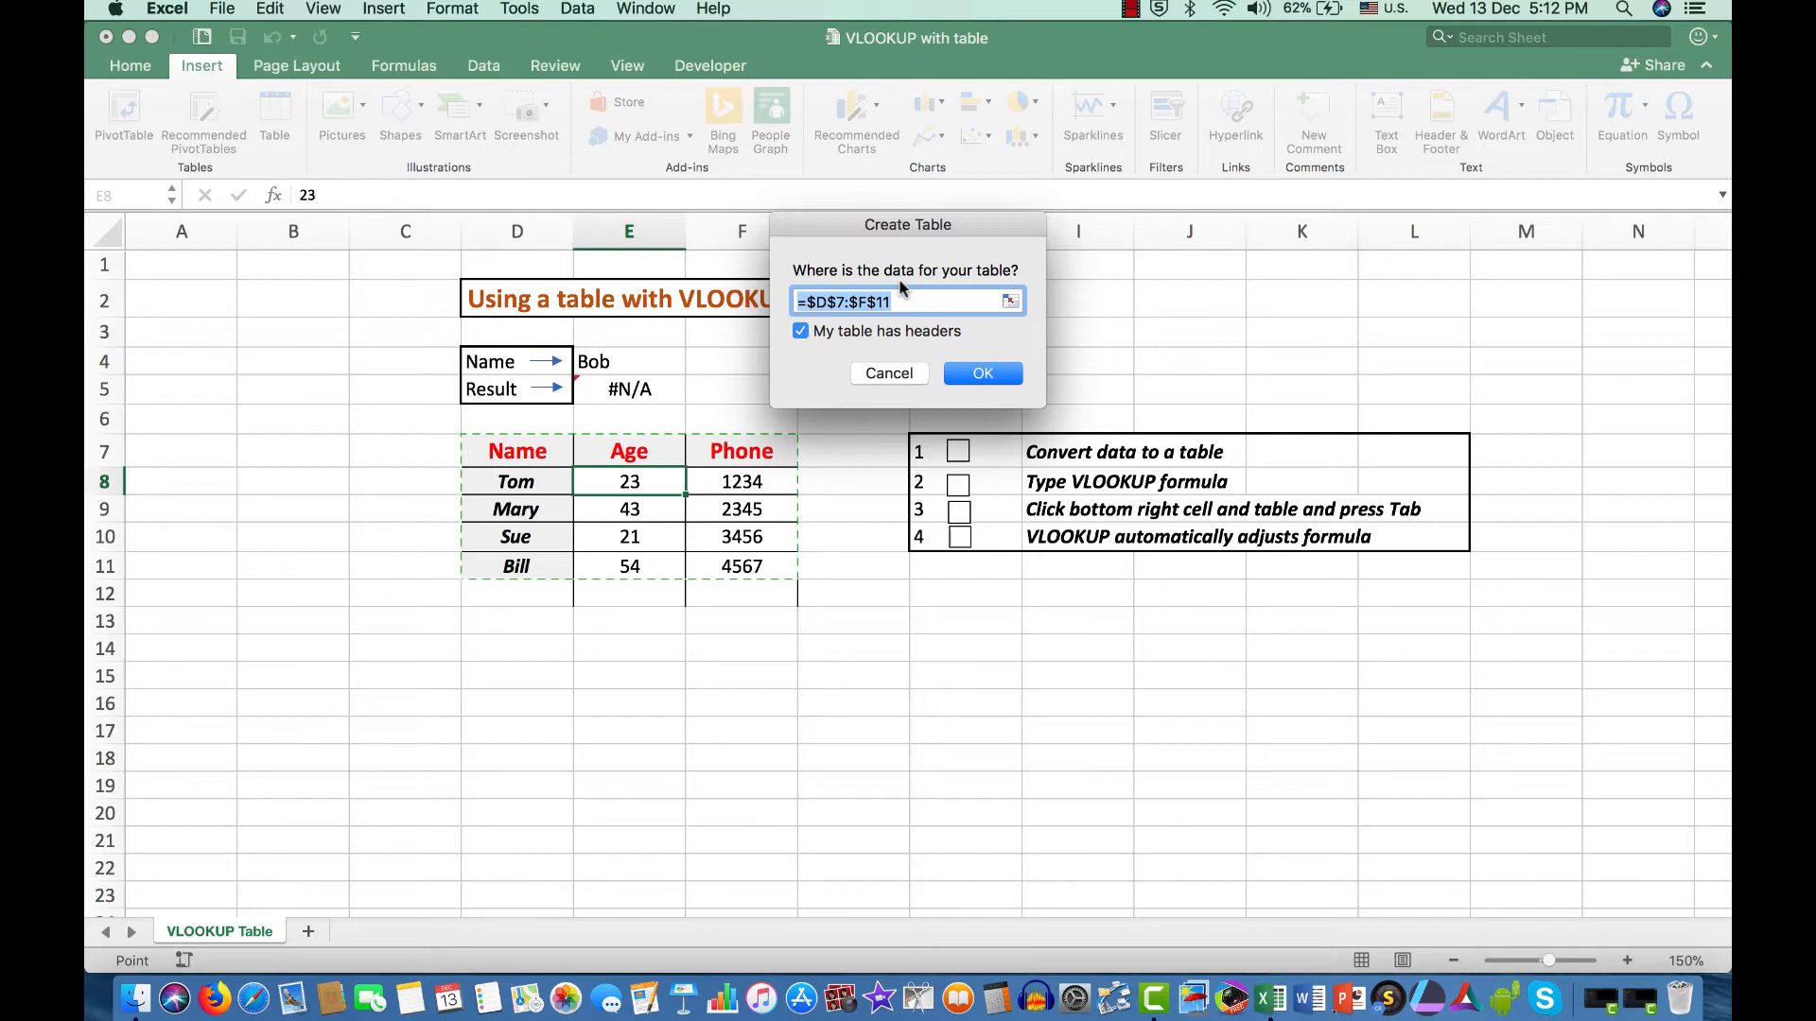
mouse_move(909, 340)
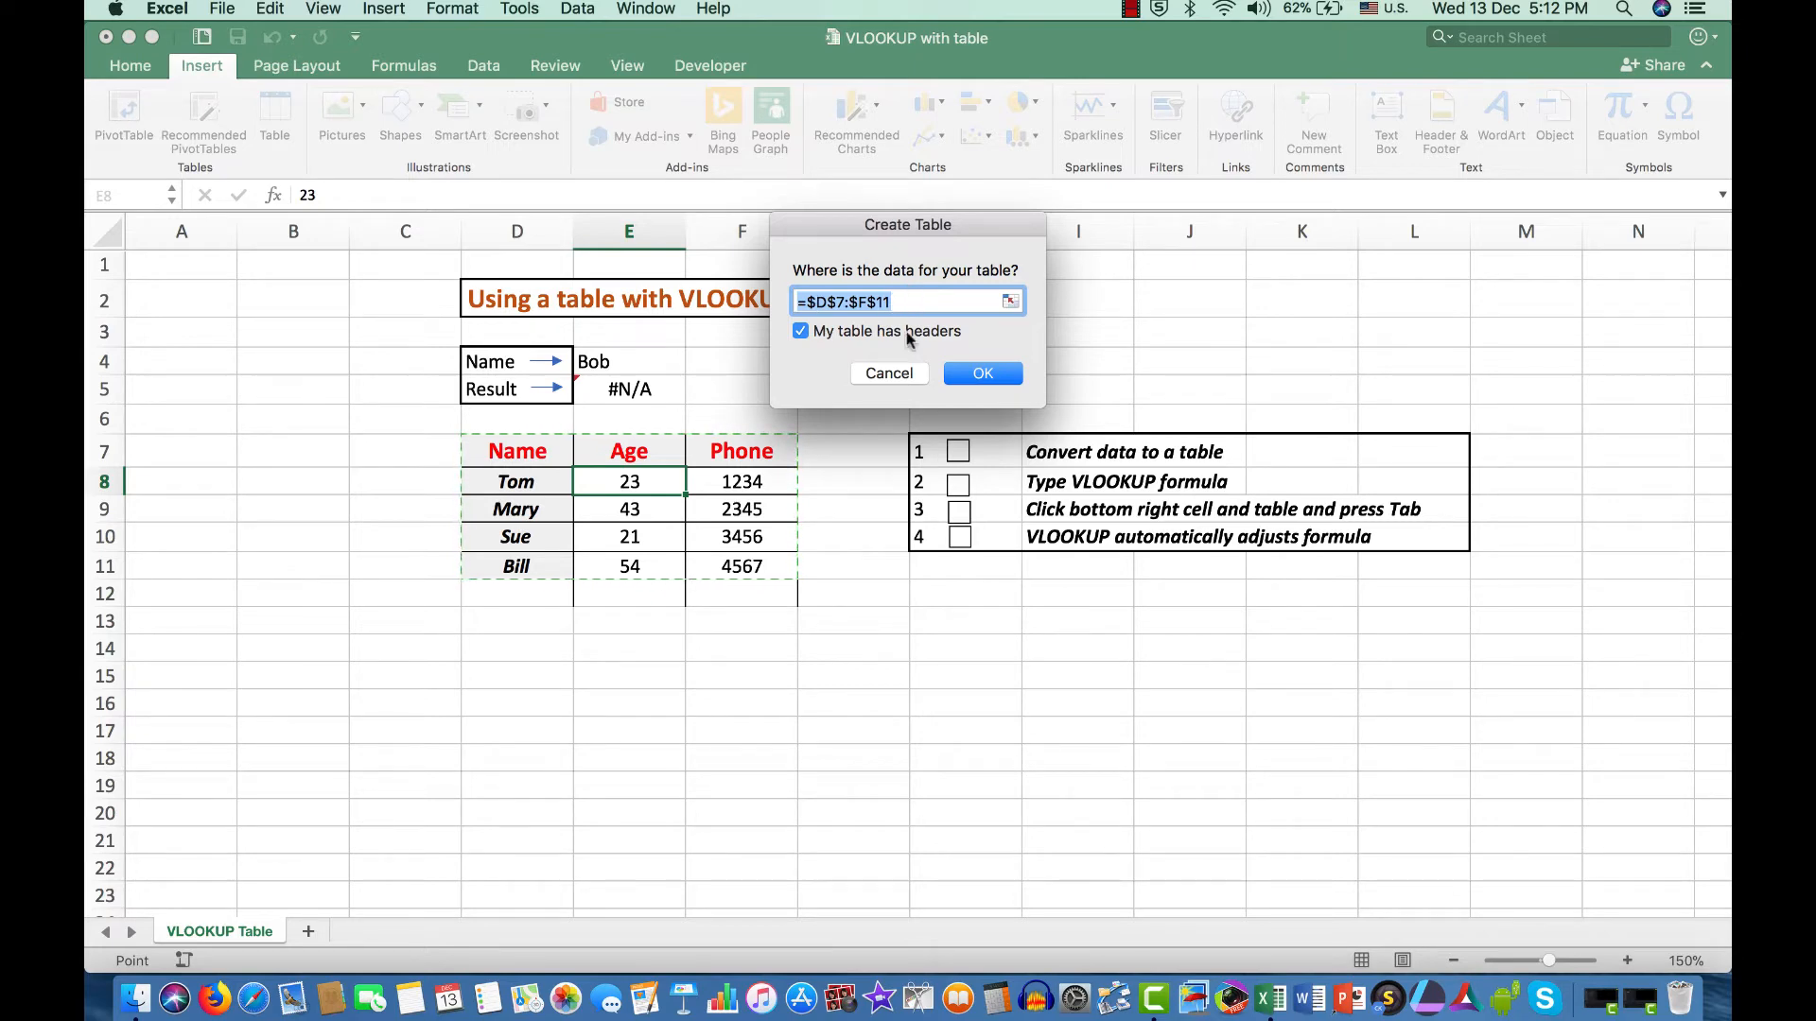
mouse_move(934, 382)
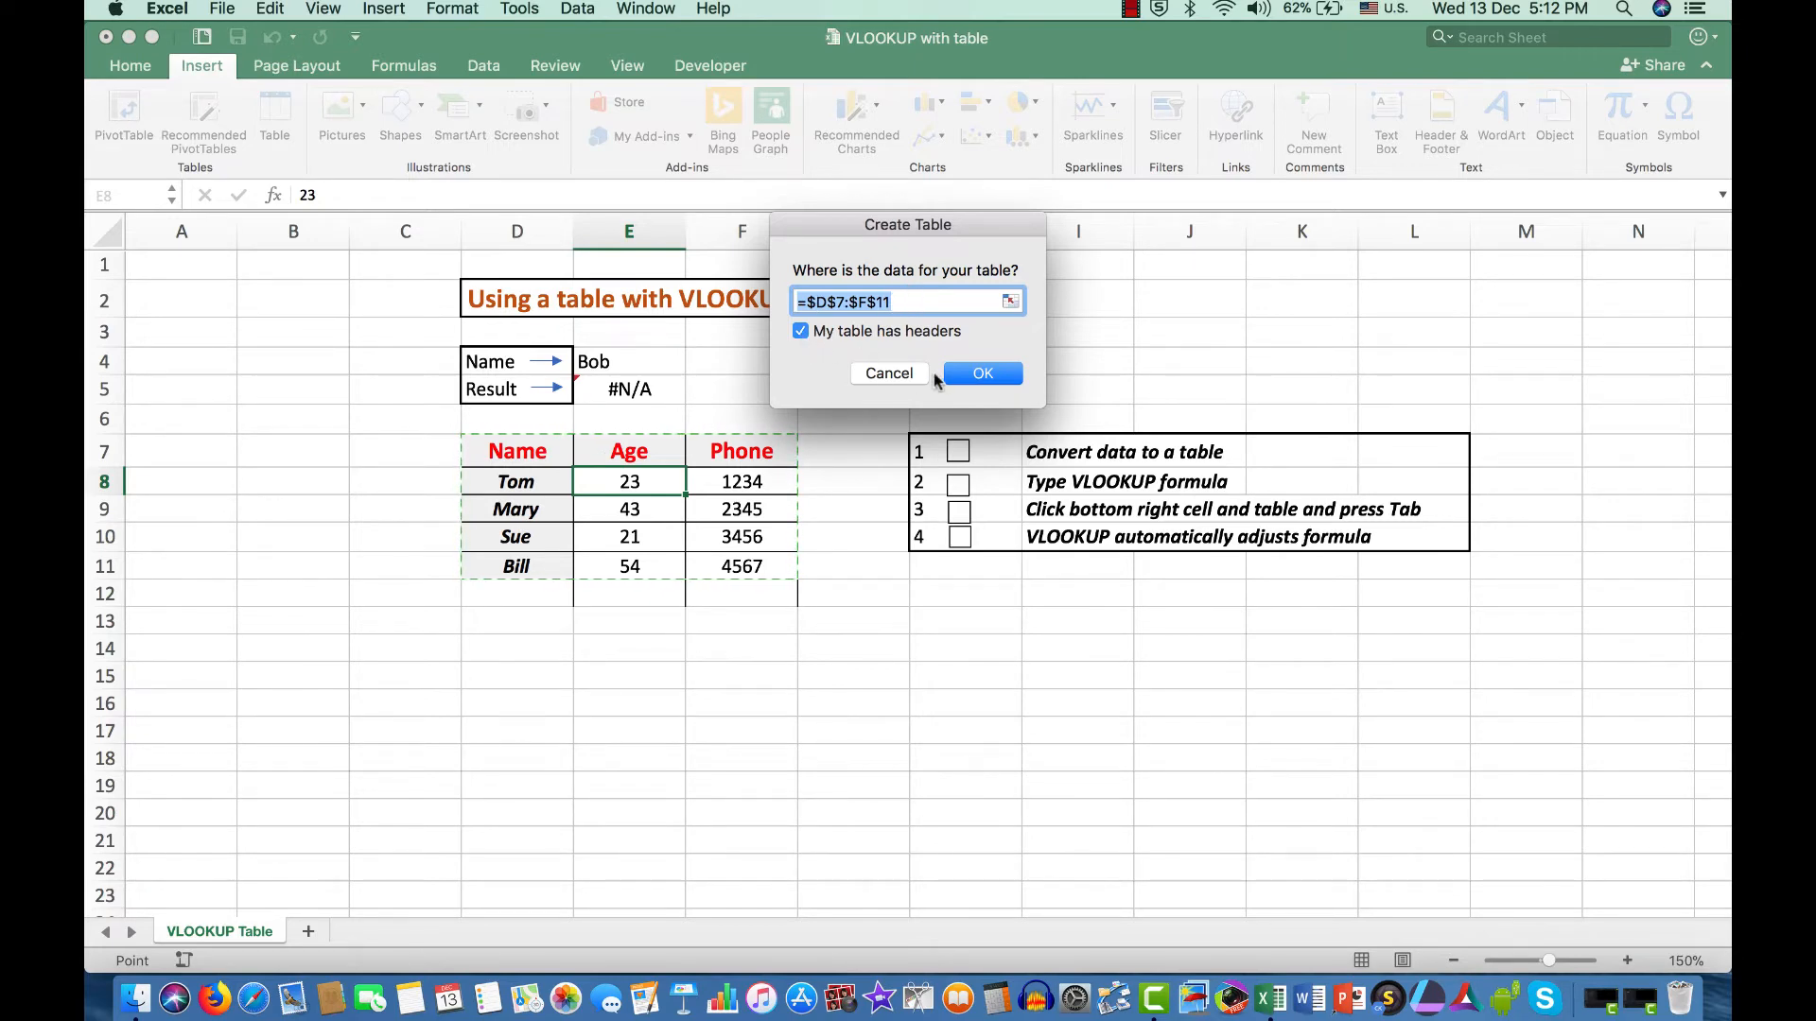
left_click(982, 373)
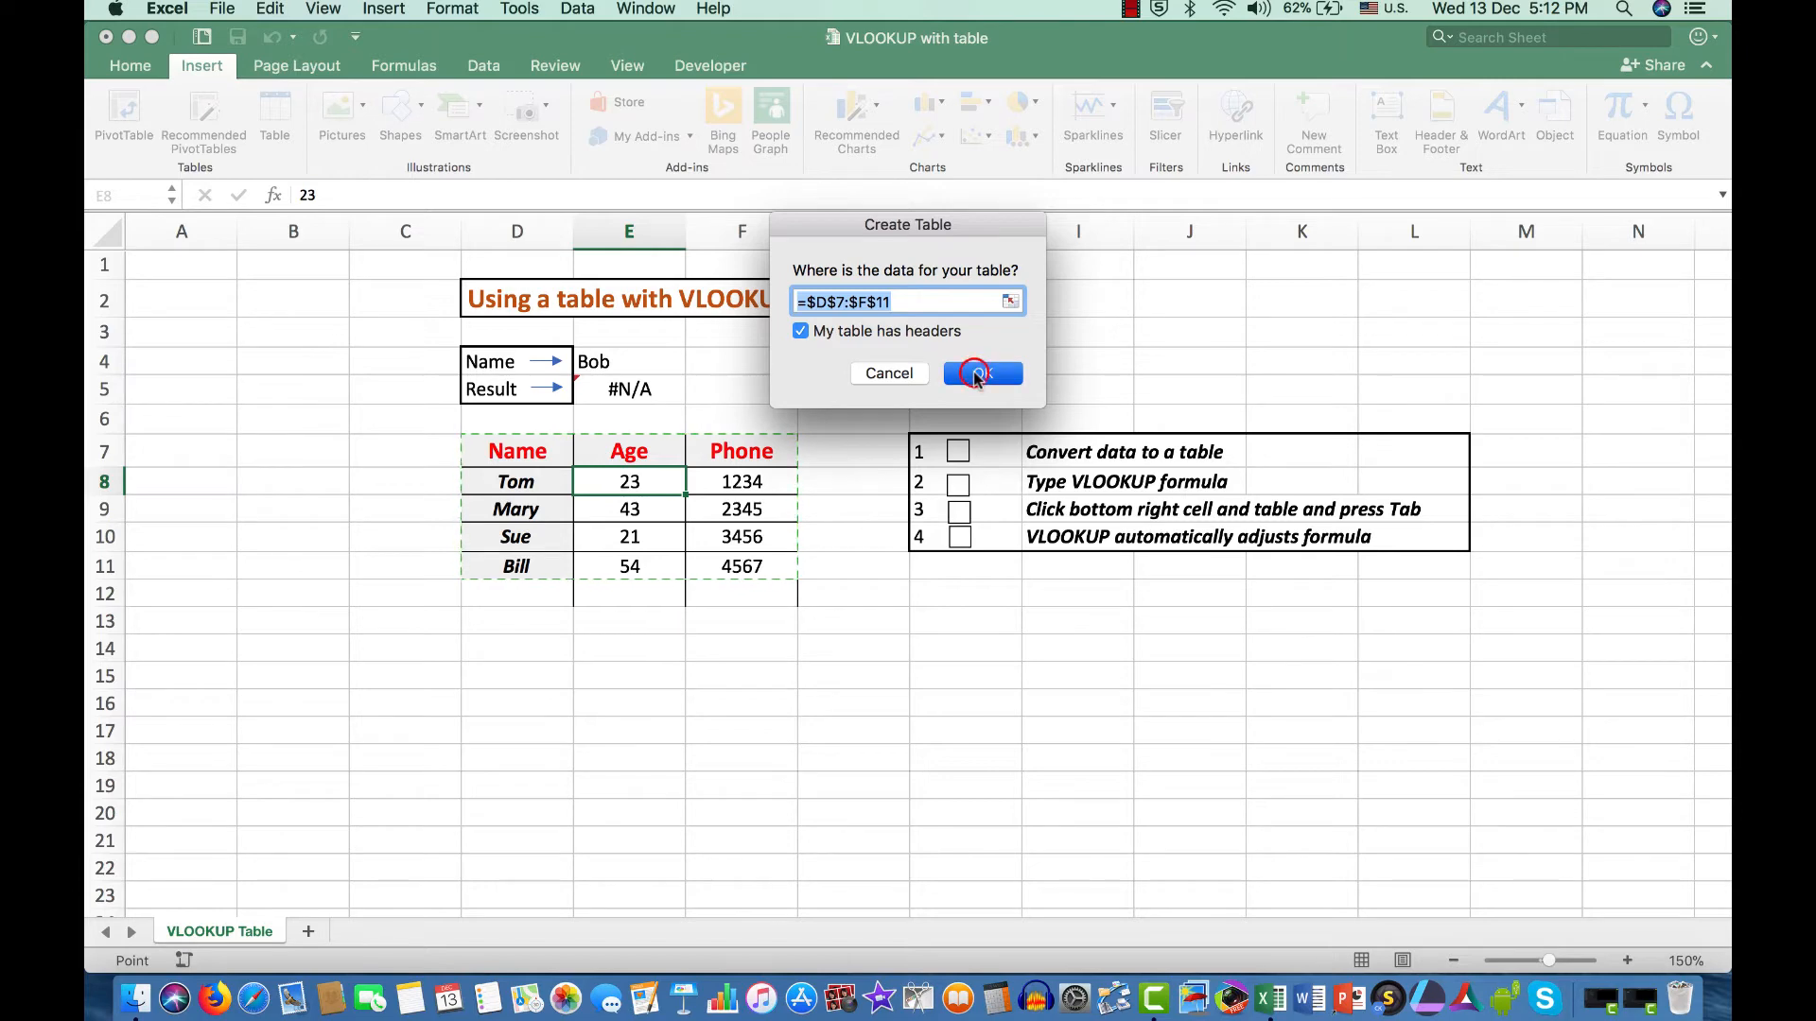
left_click(981, 373)
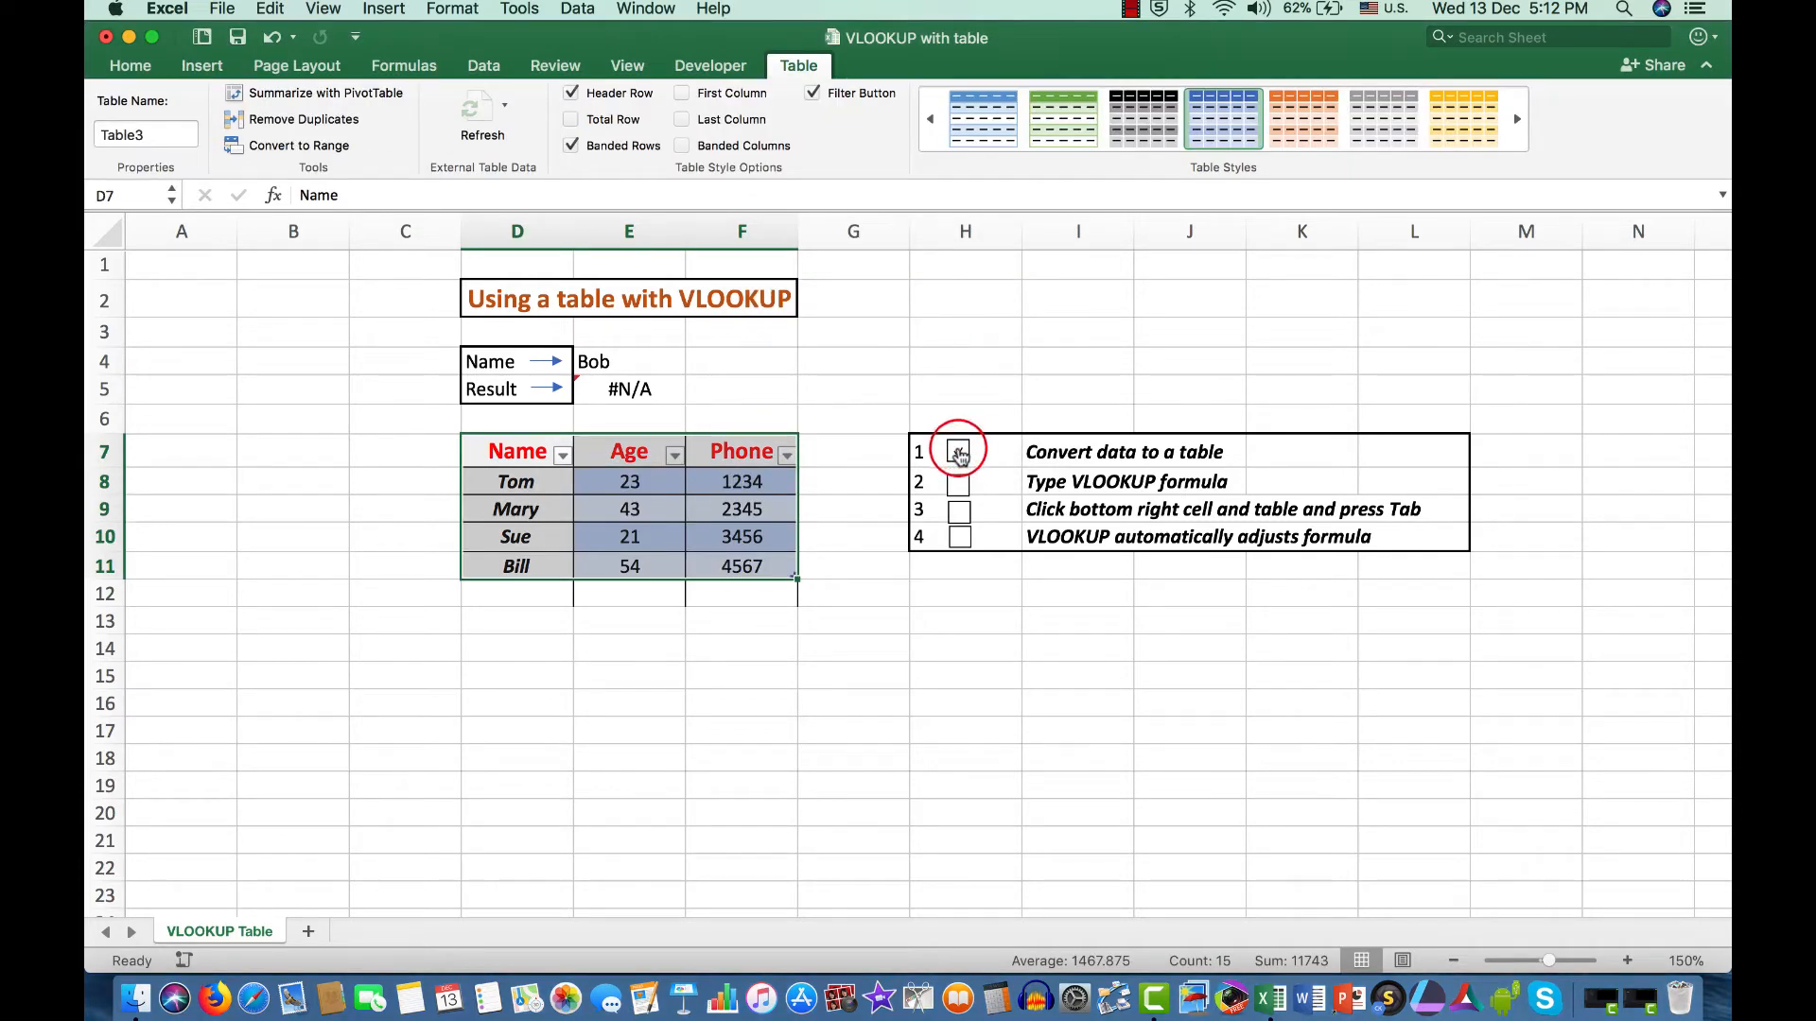
Tick checklist step 1 and start a VLOOKUP using Name cell E4 as lookup value.
left_click(958, 452)
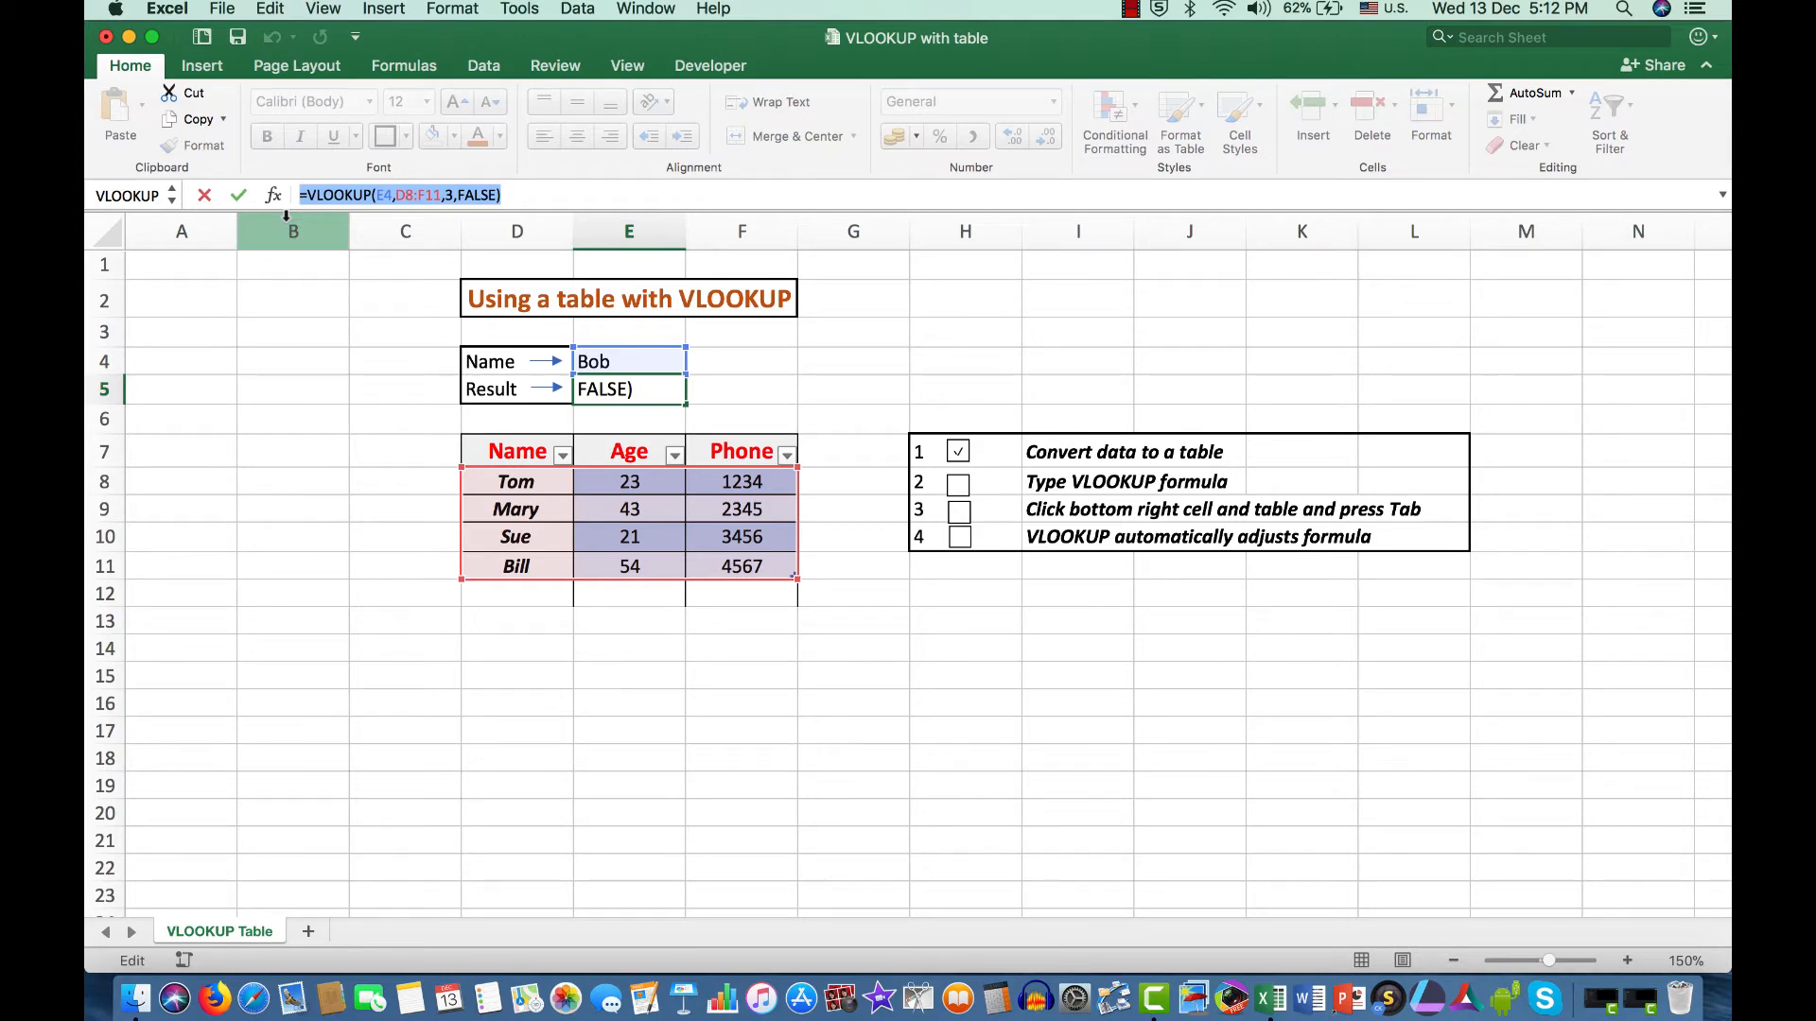
type("=vl")
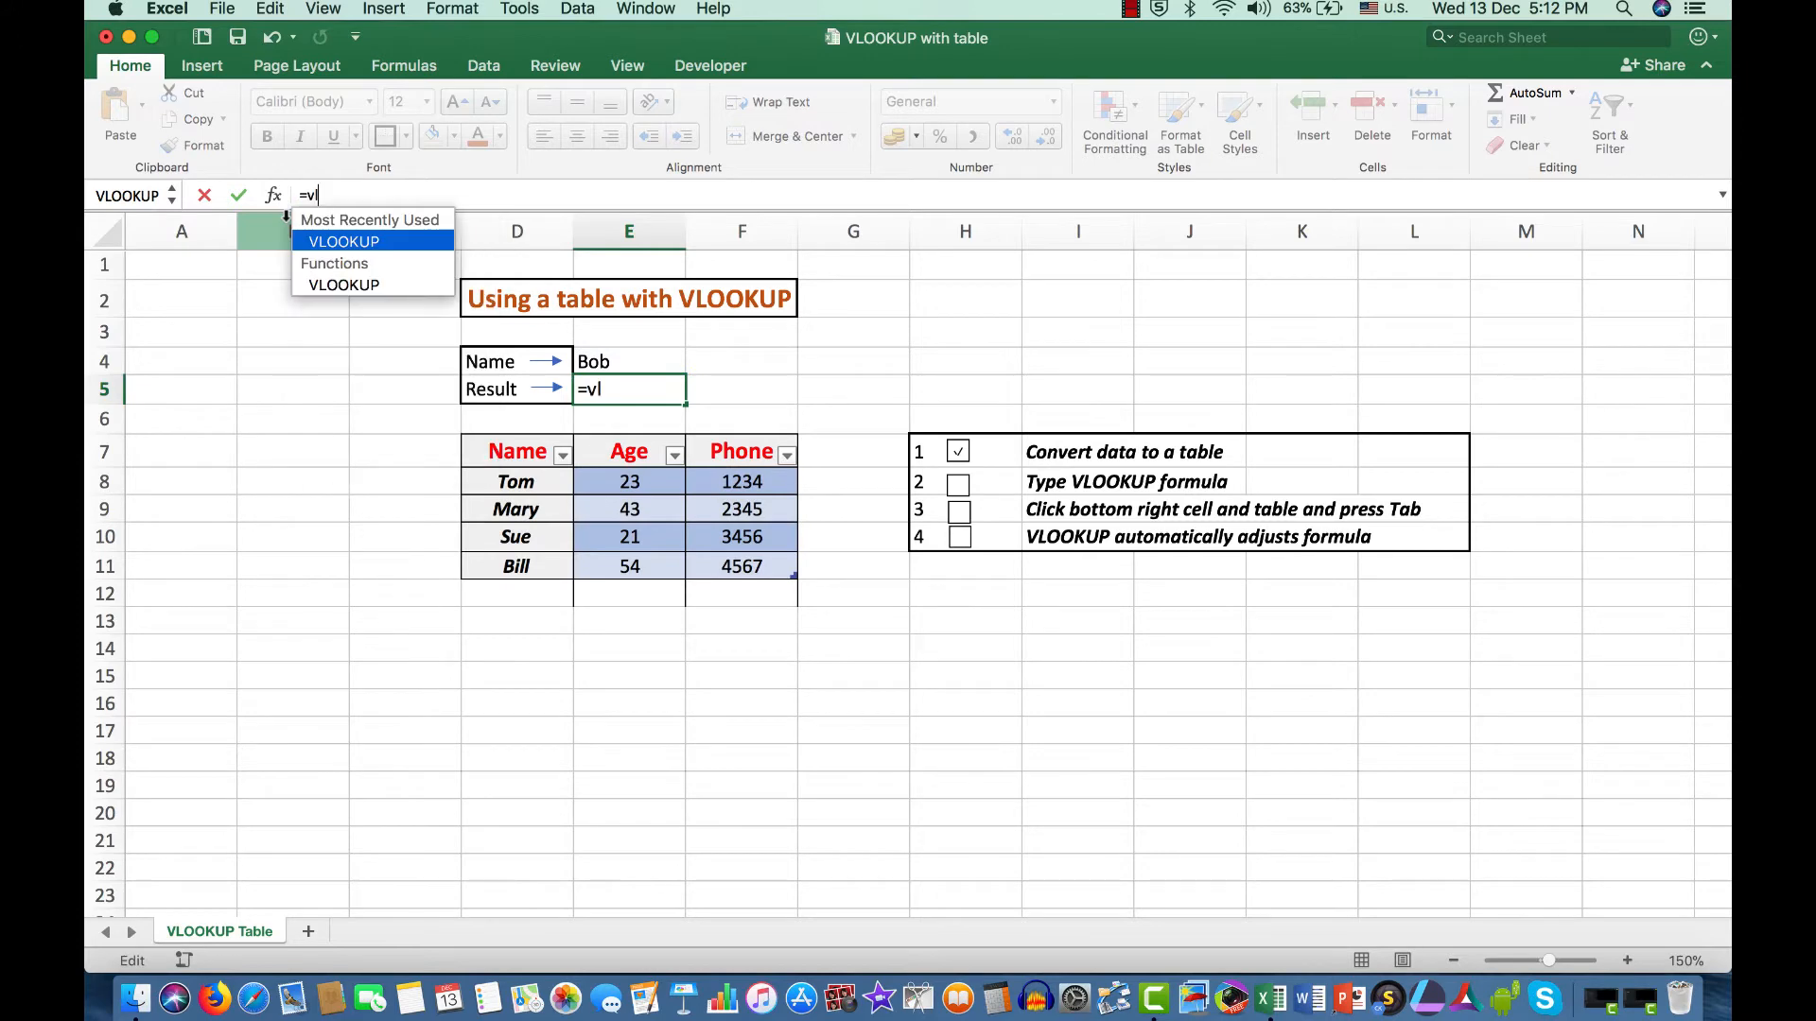
type("ookup(")
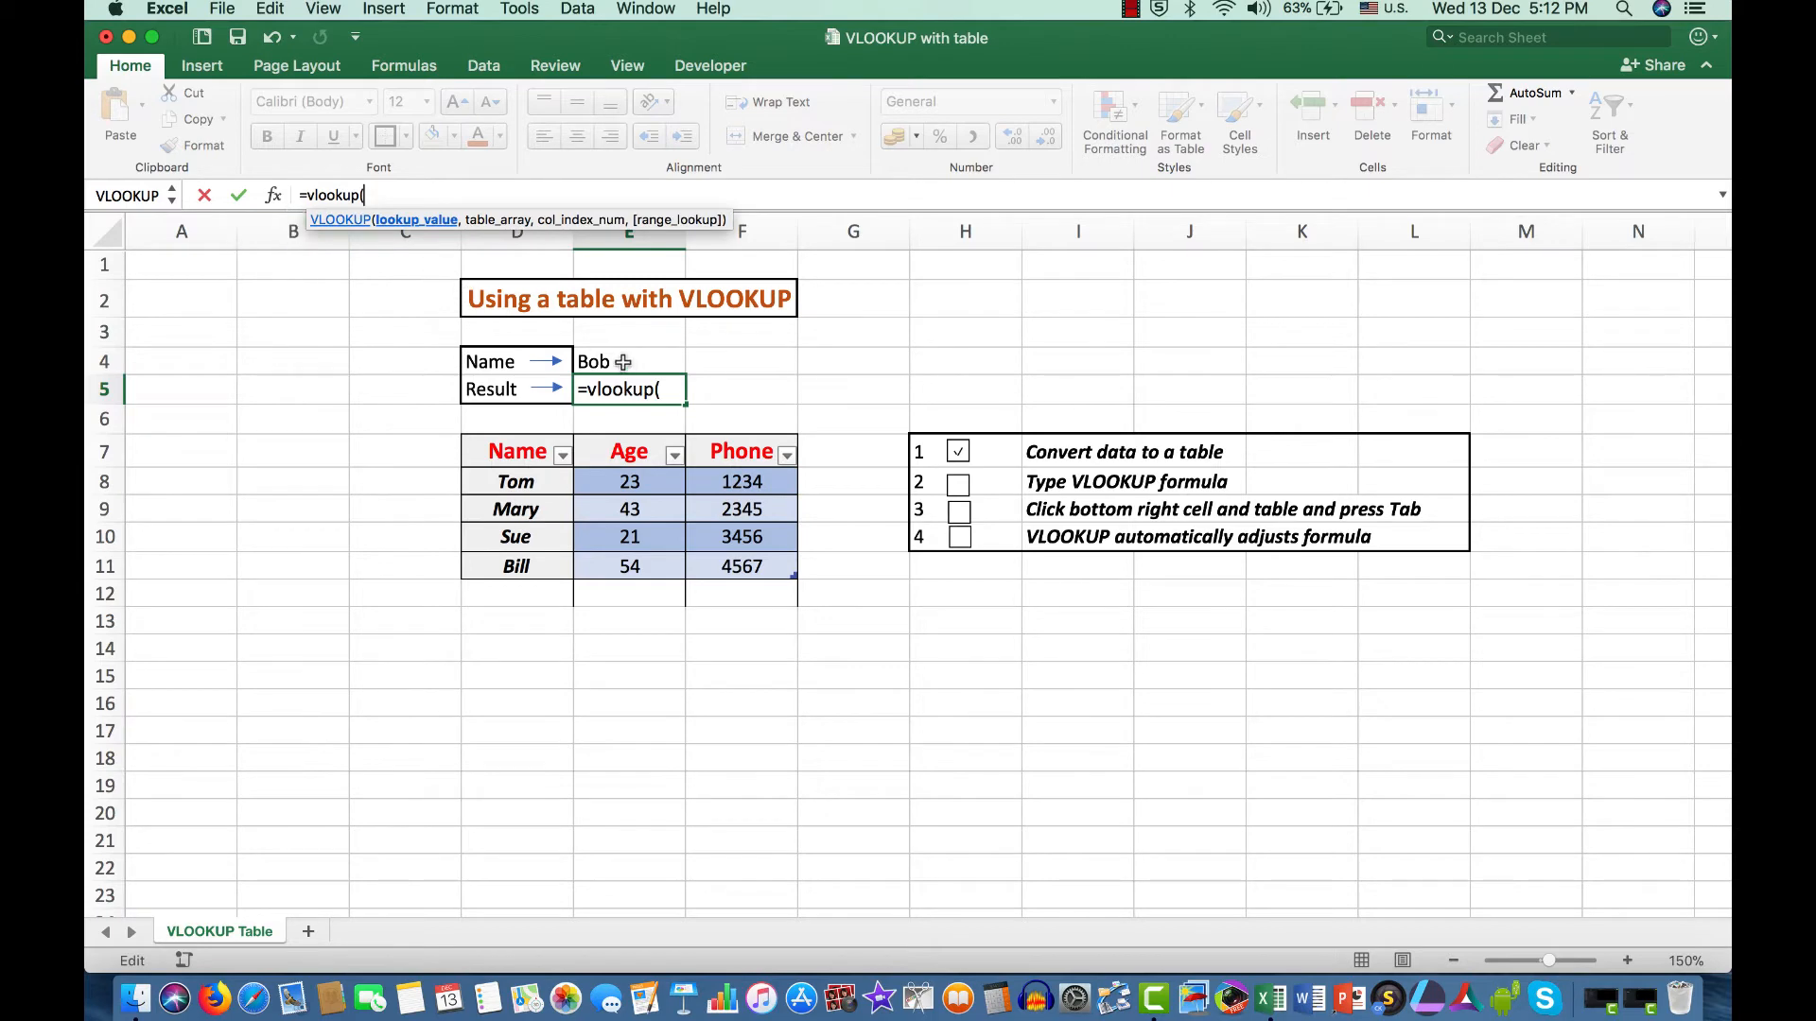
left_click(628, 361)
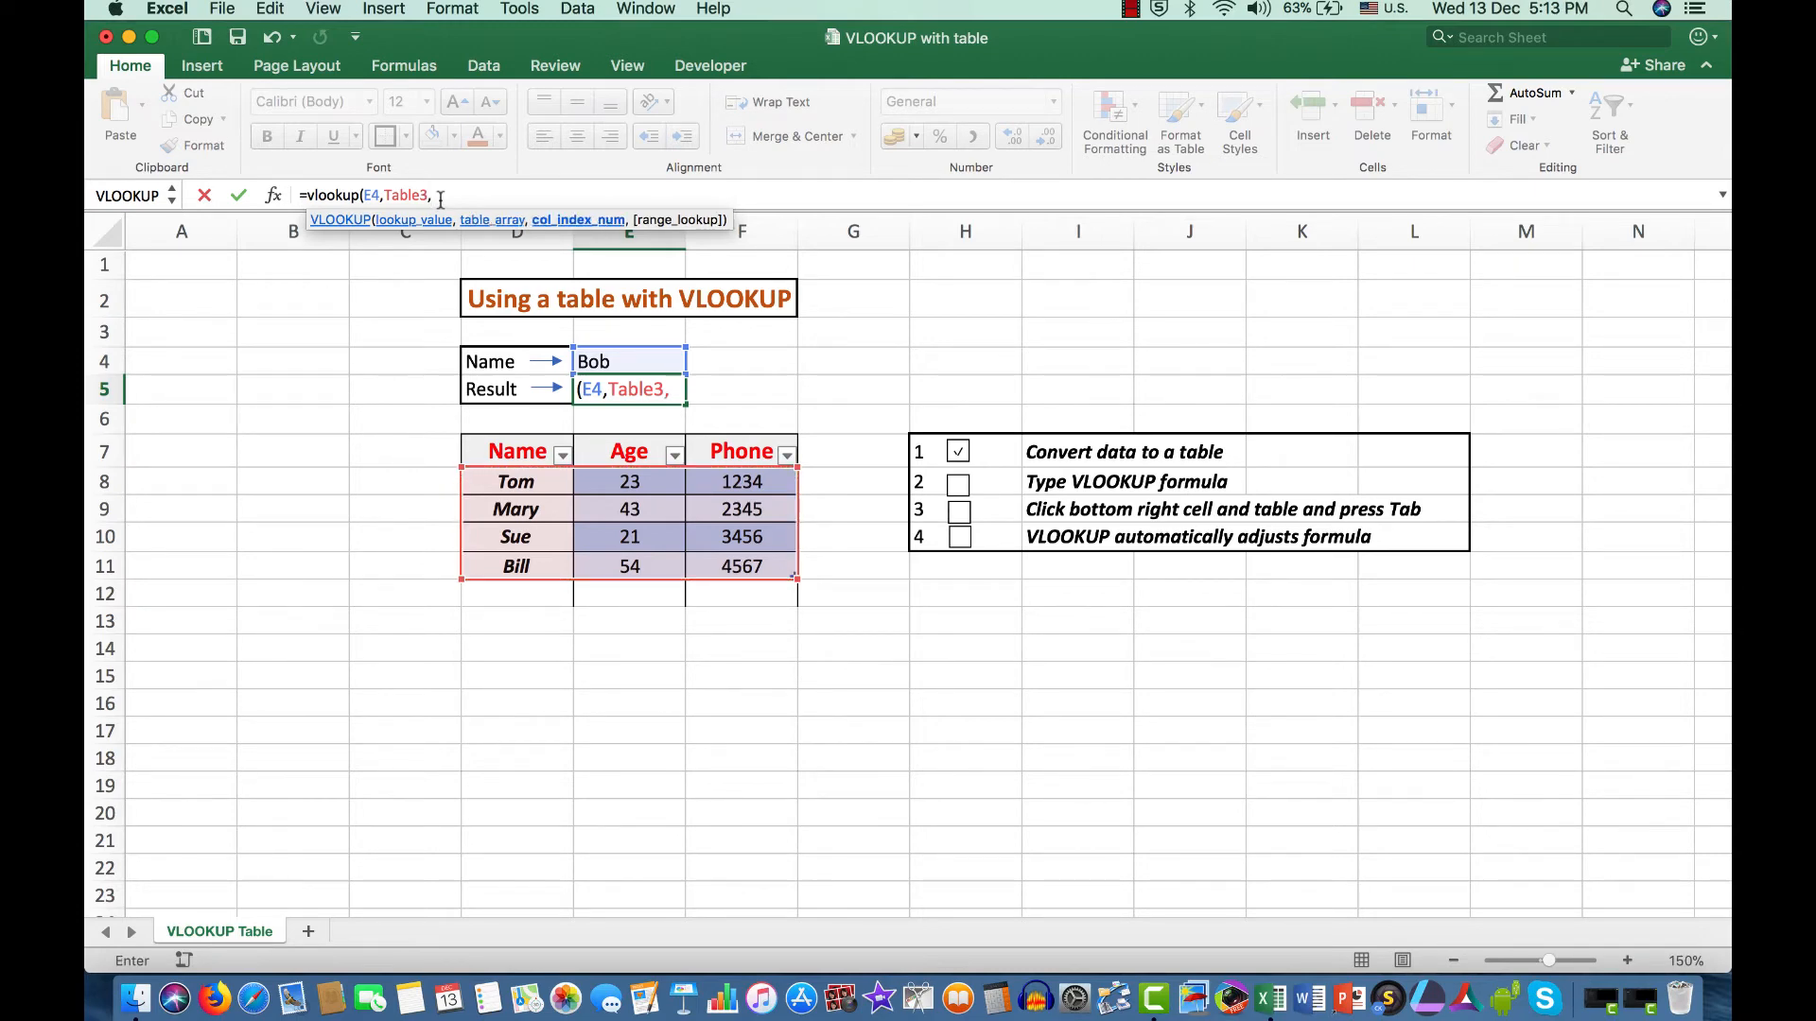
Complete =VLOOKUP(E4,Table3,3,FALSE), clear Bob from E4, and tick checklist step 2.
type("3,")
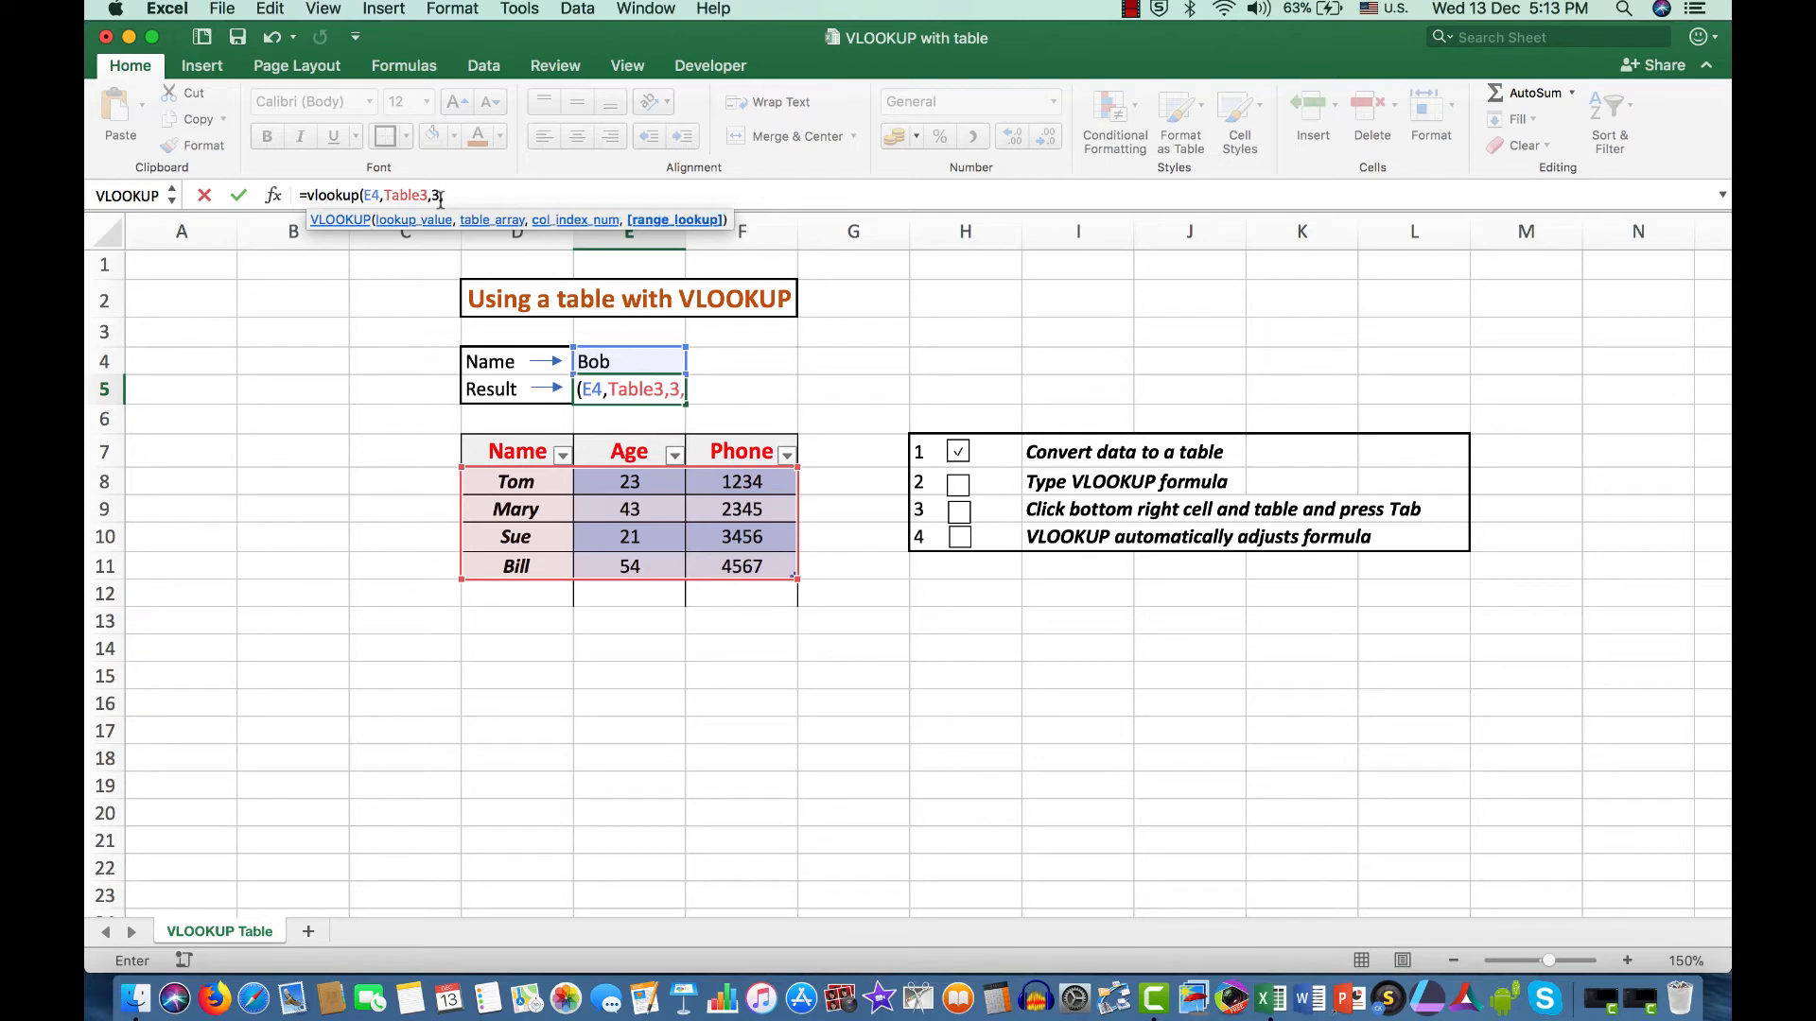
type("fa")
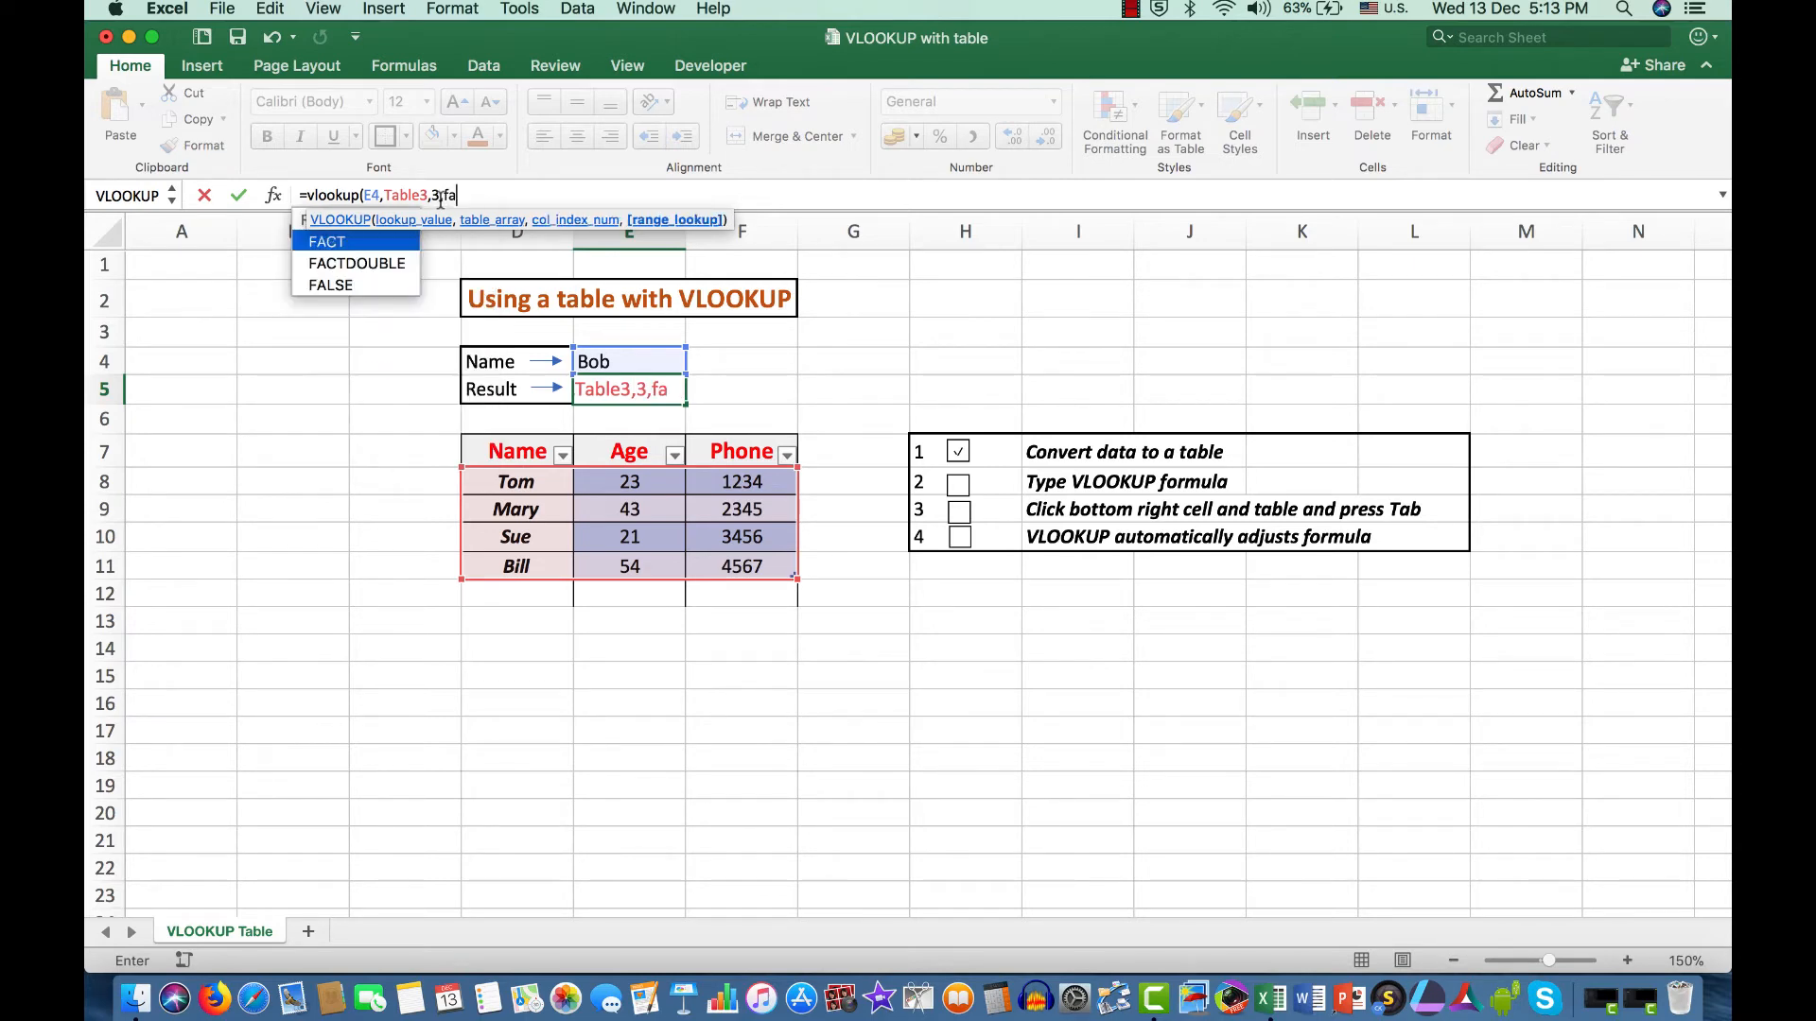
type("lse)")
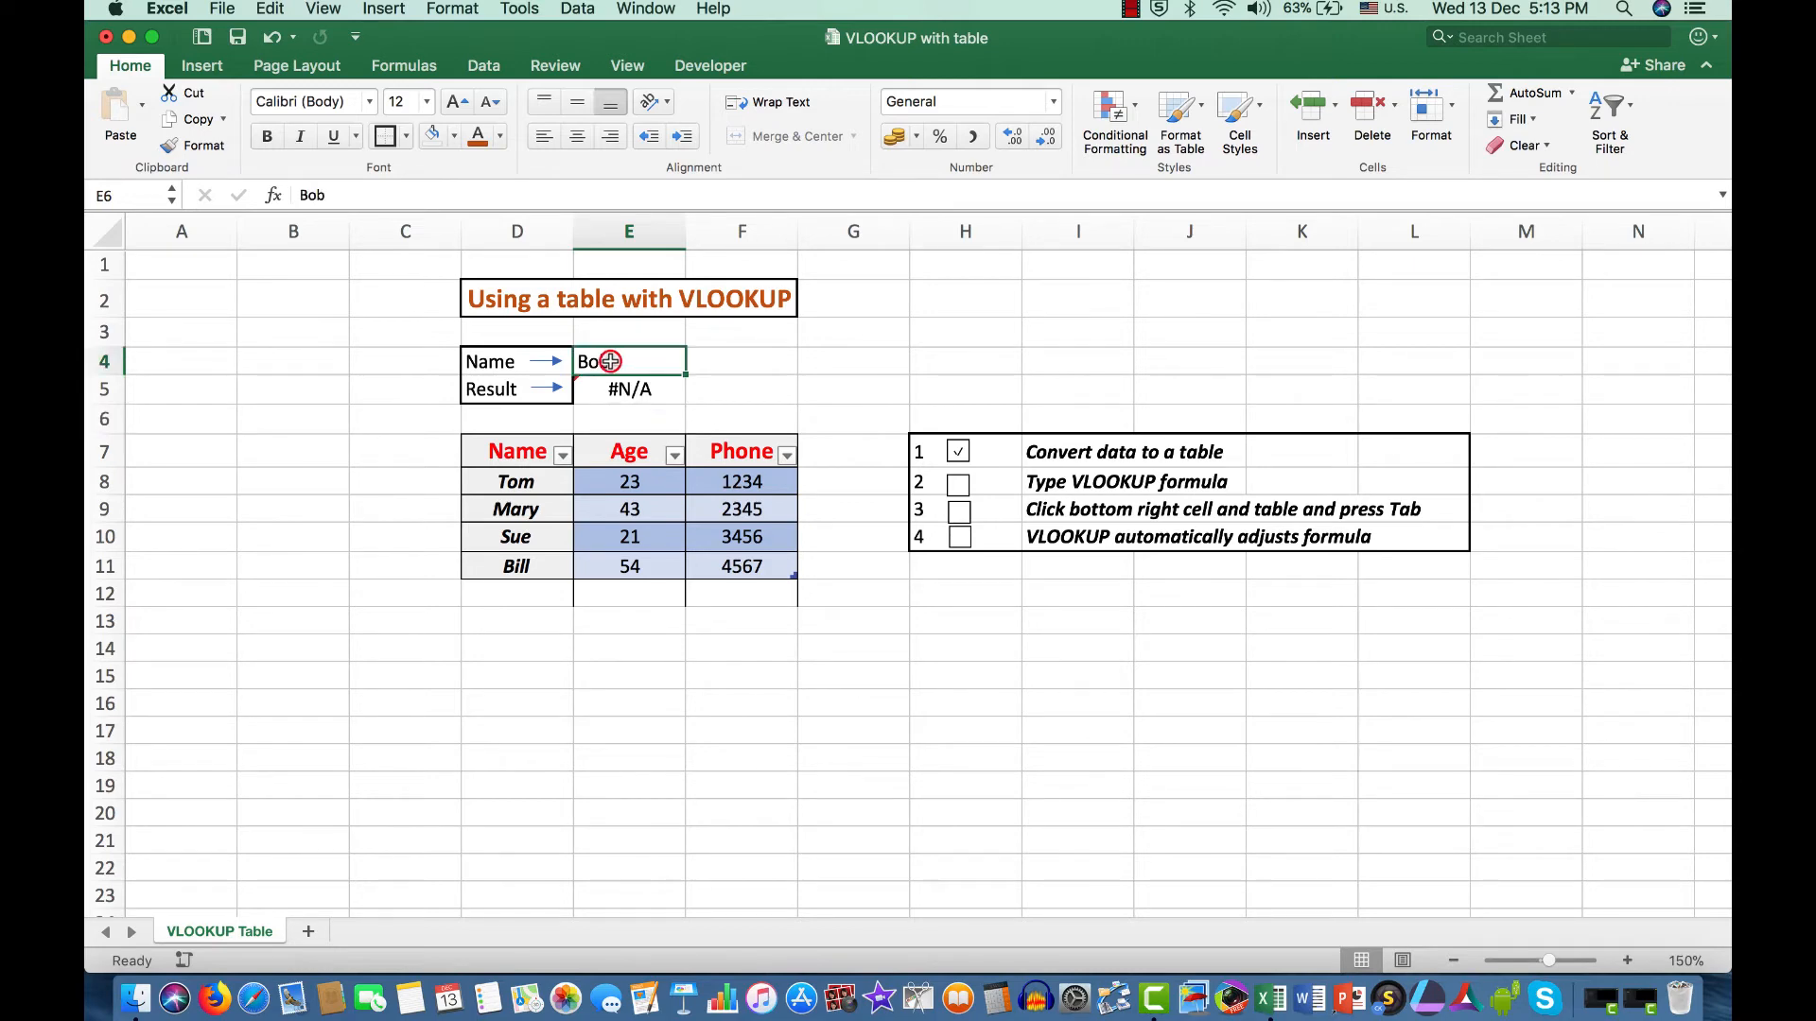
key("Delete")
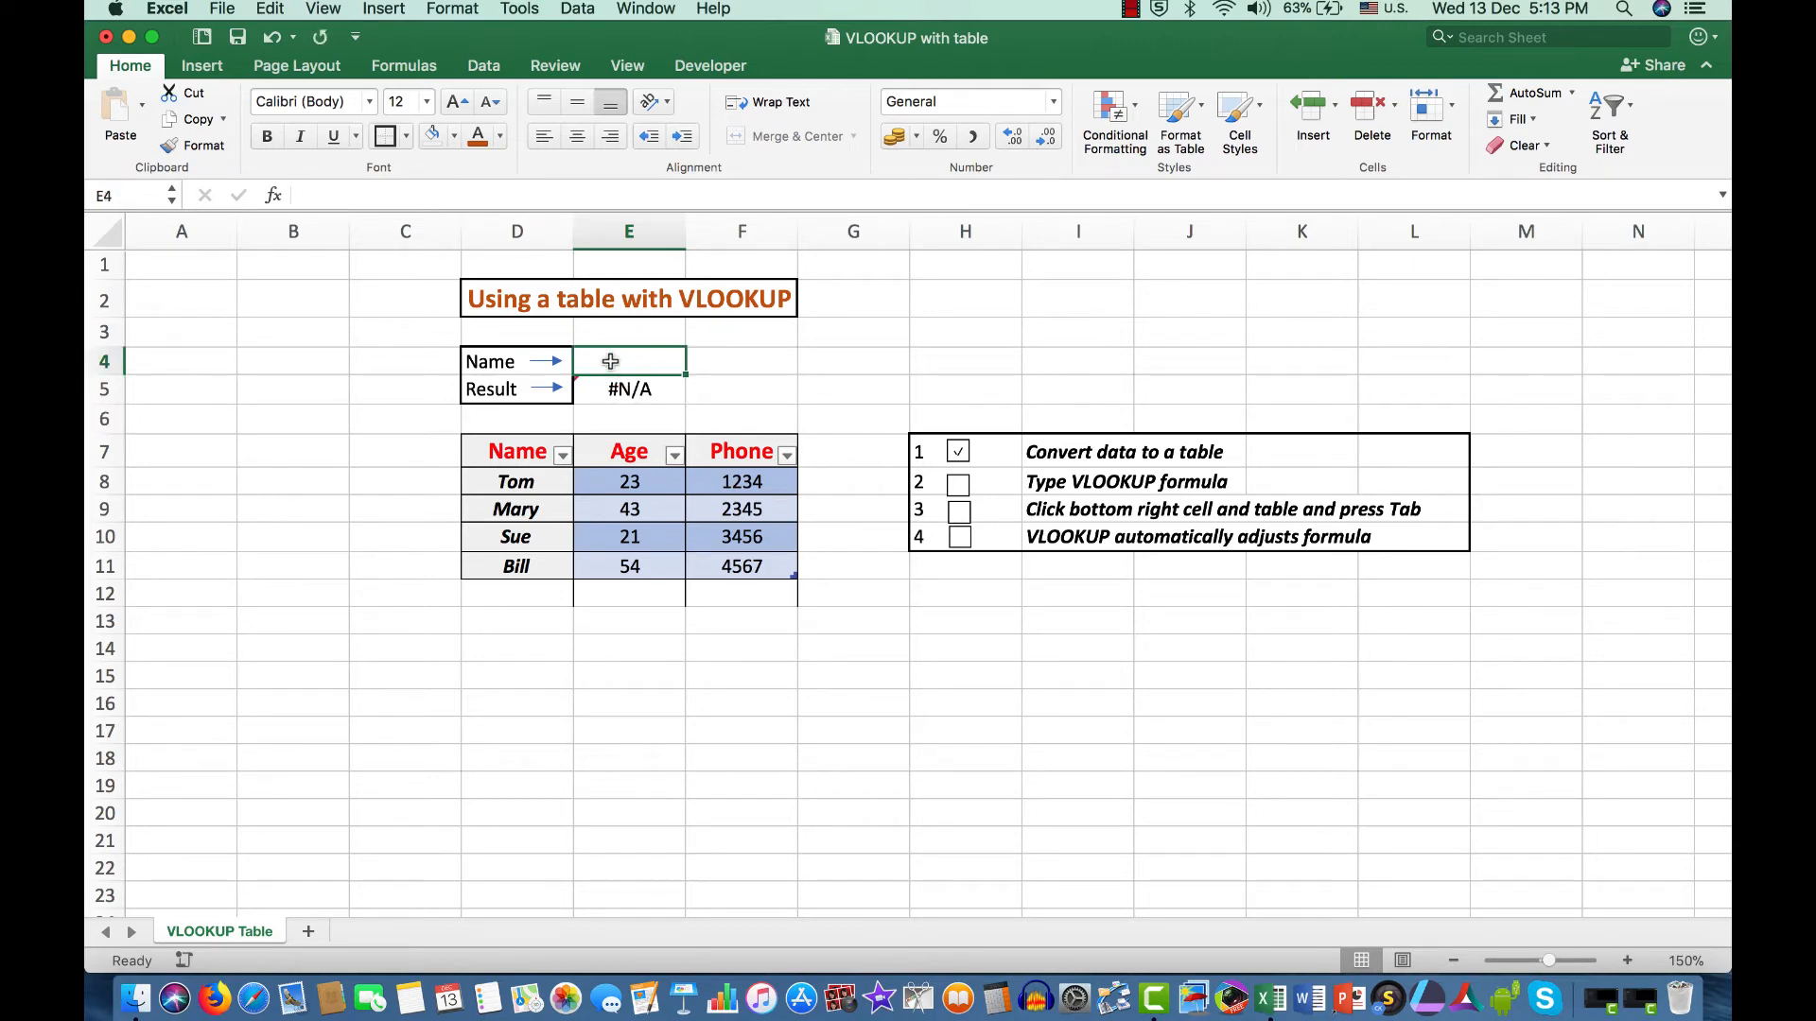
mouse_move(930, 486)
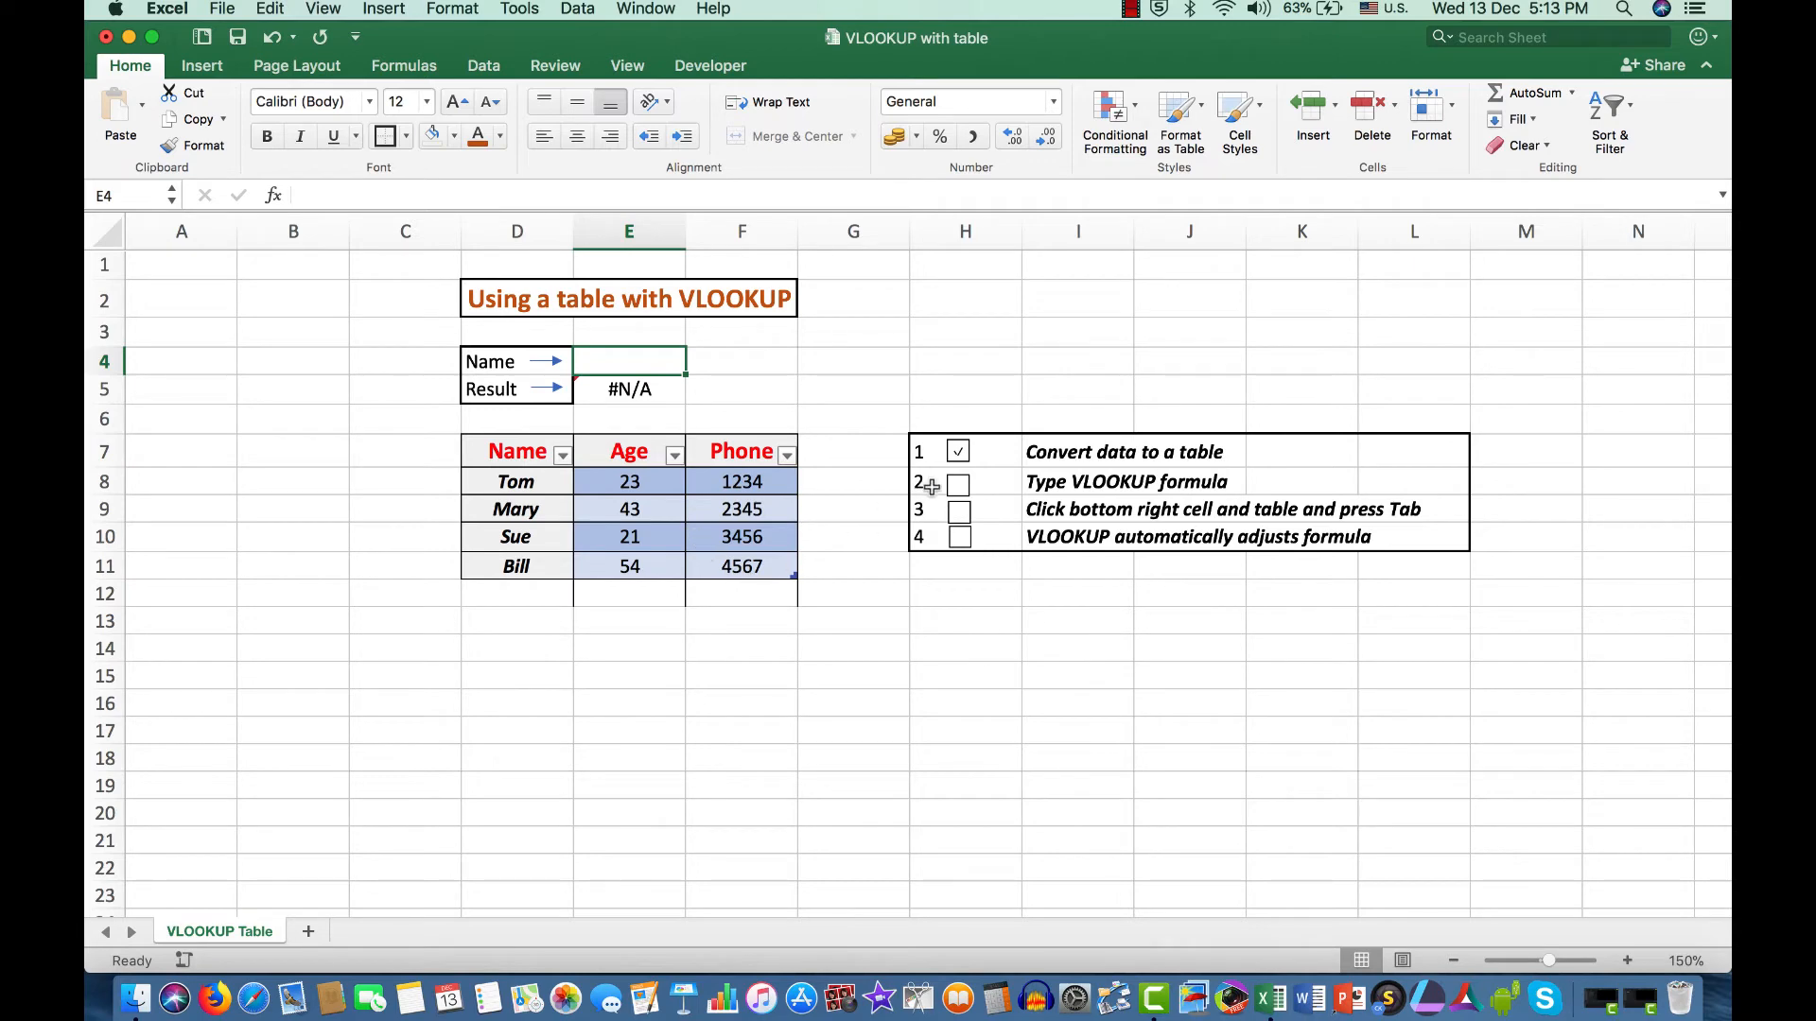
left_click(956, 481)
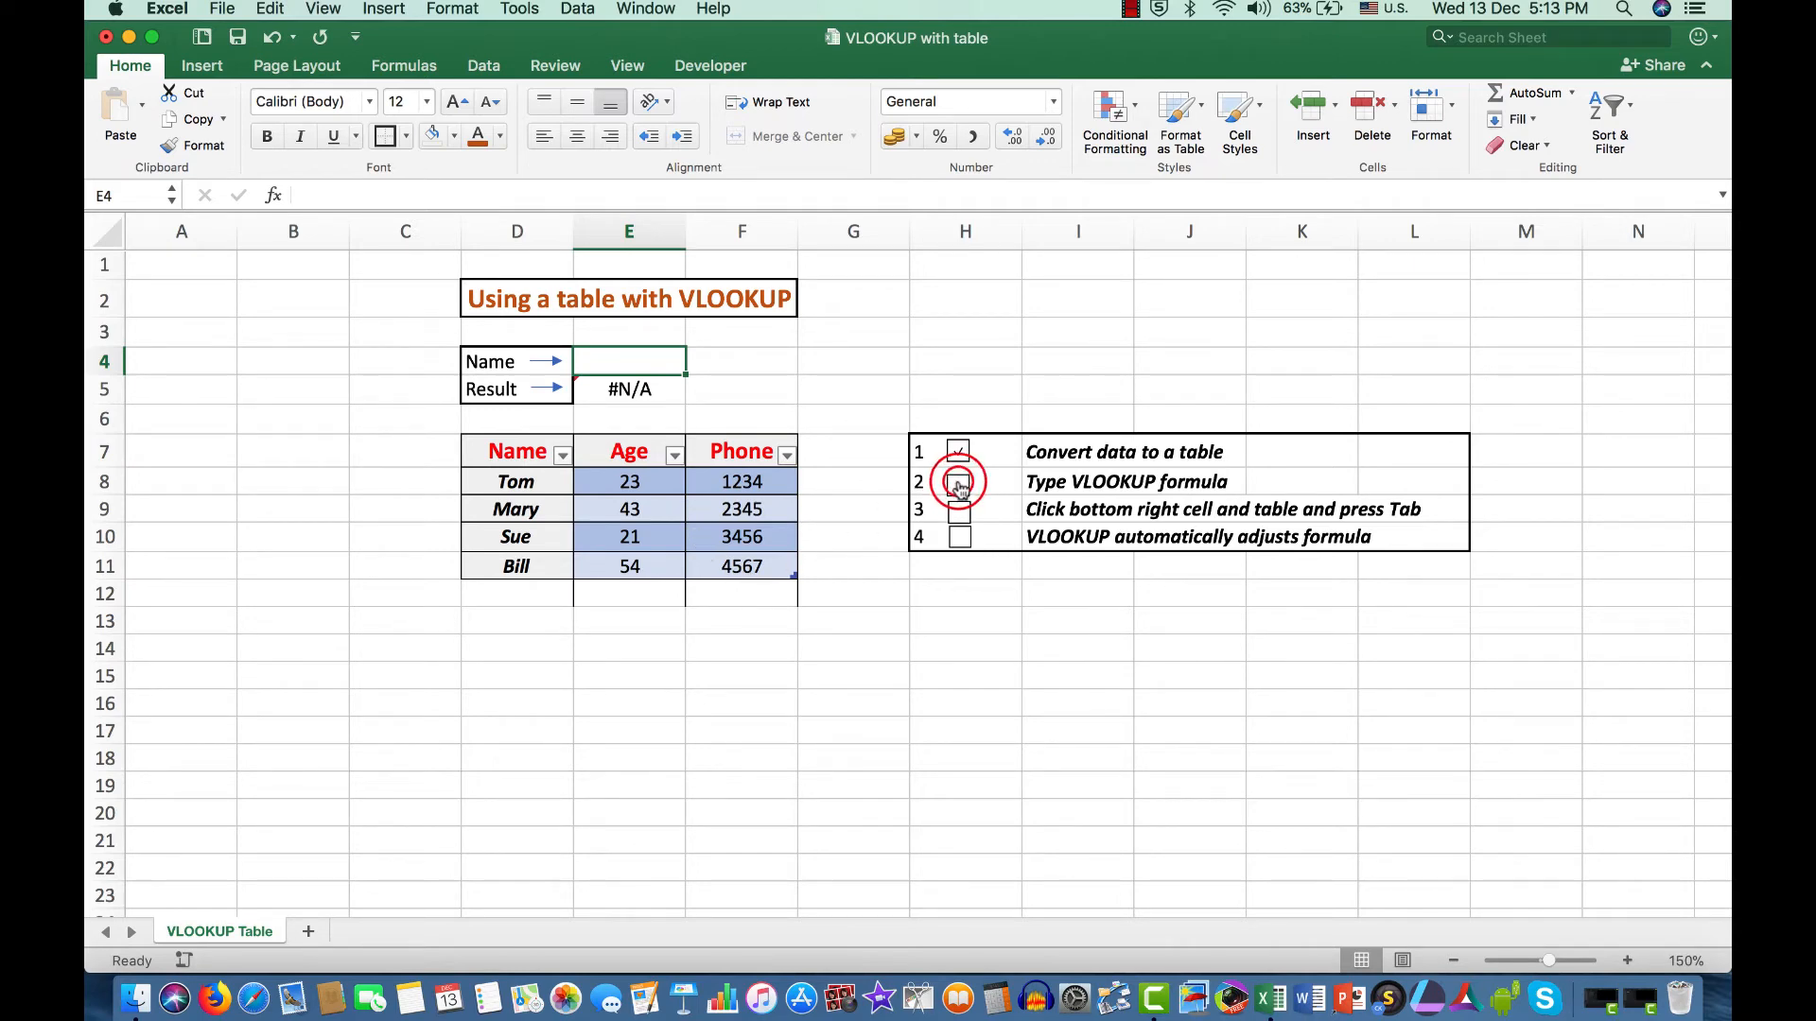
left_click(958, 481)
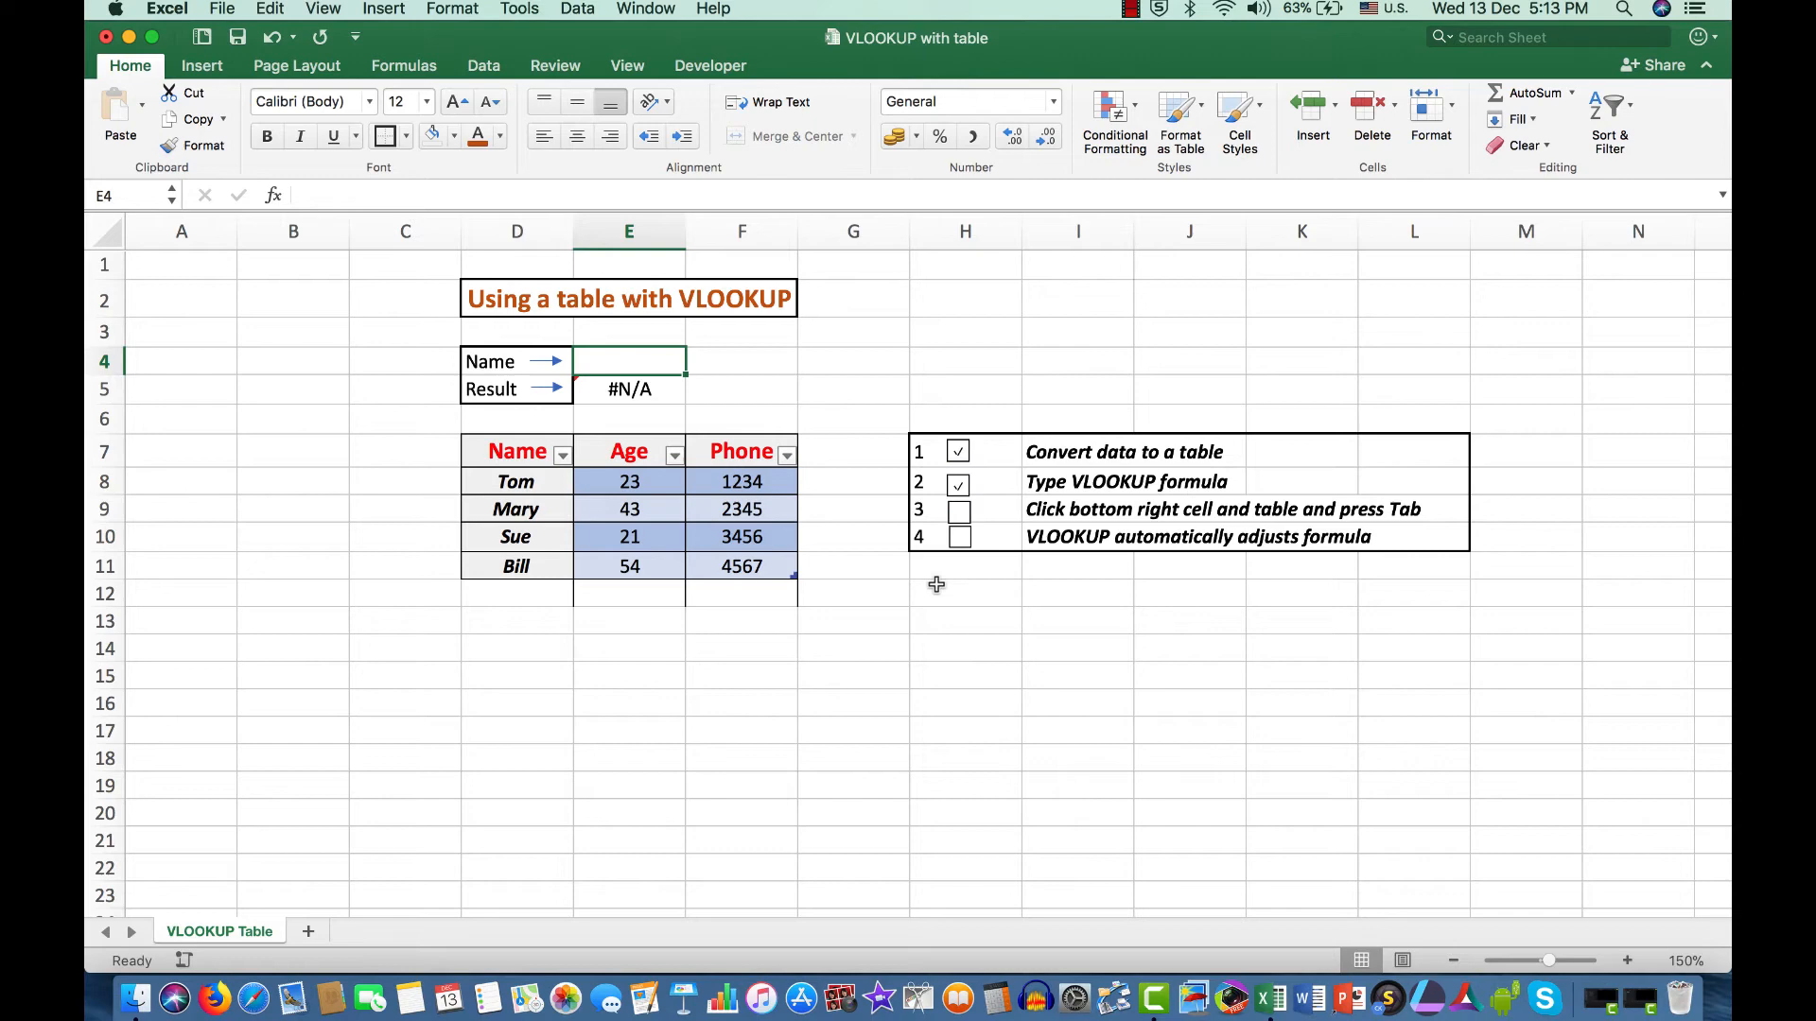
mouse_move(1218, 520)
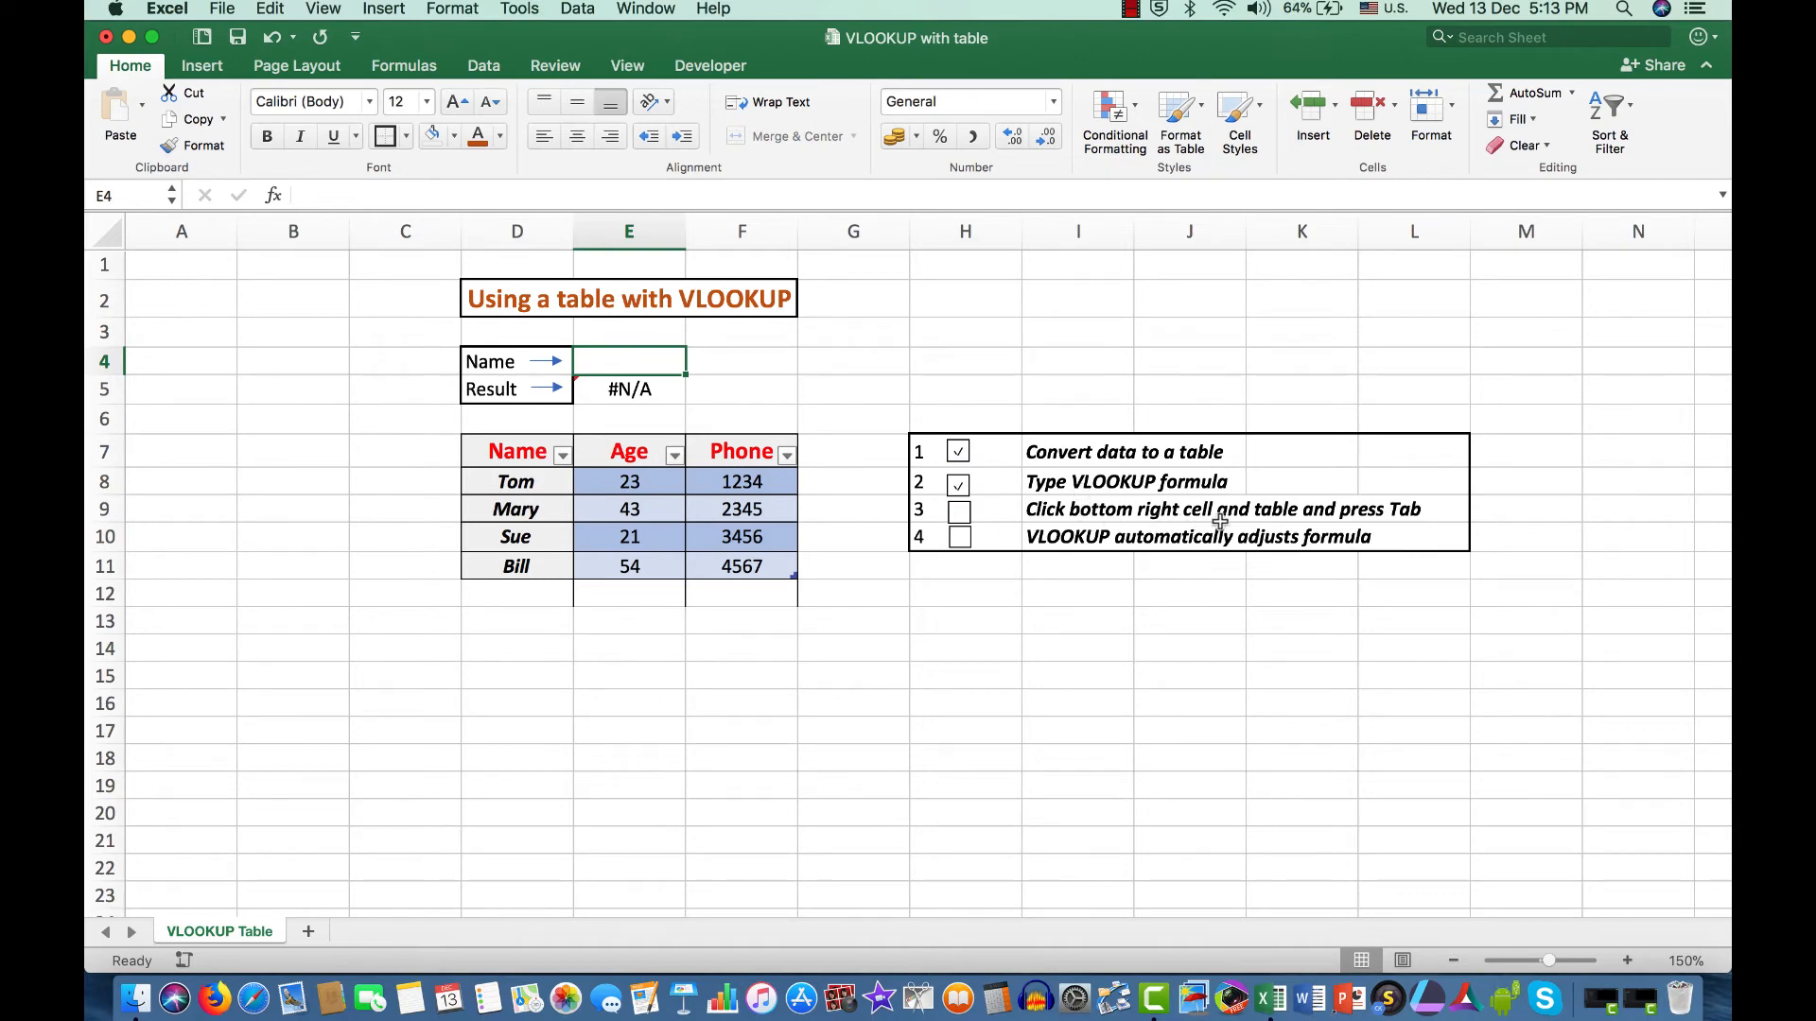
mouse_move(1256, 514)
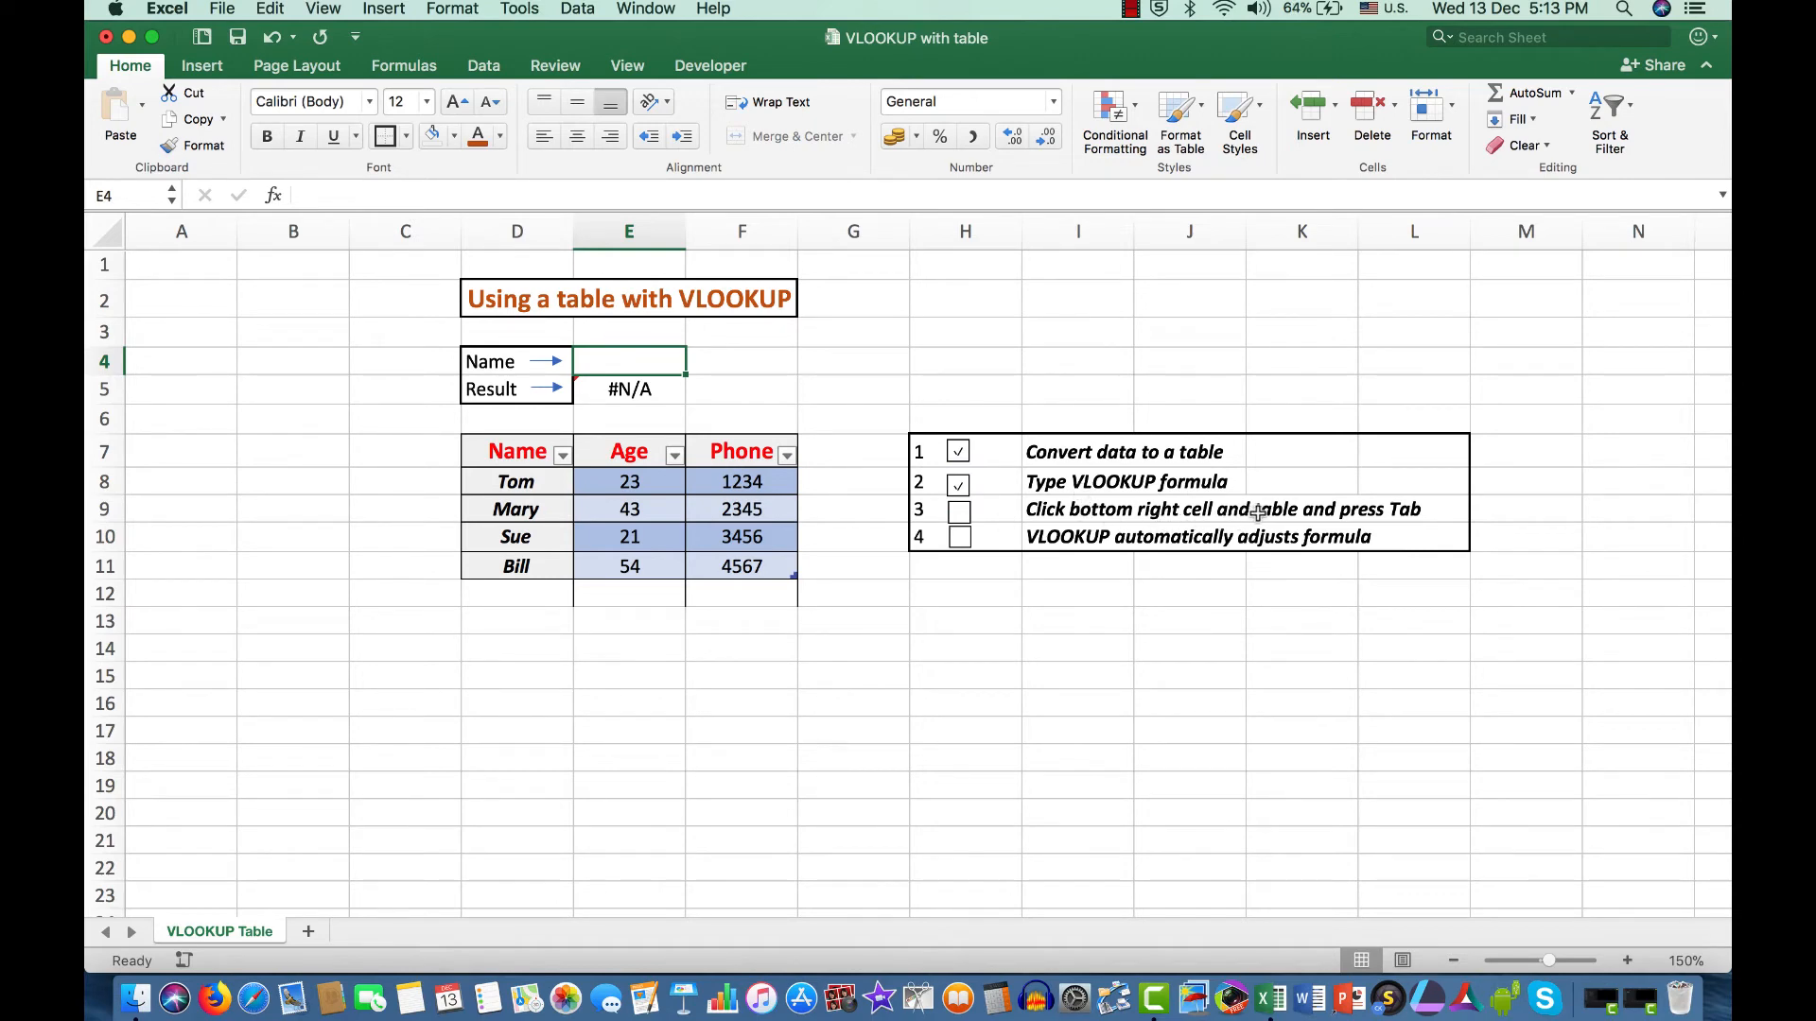
mouse_move(740, 566)
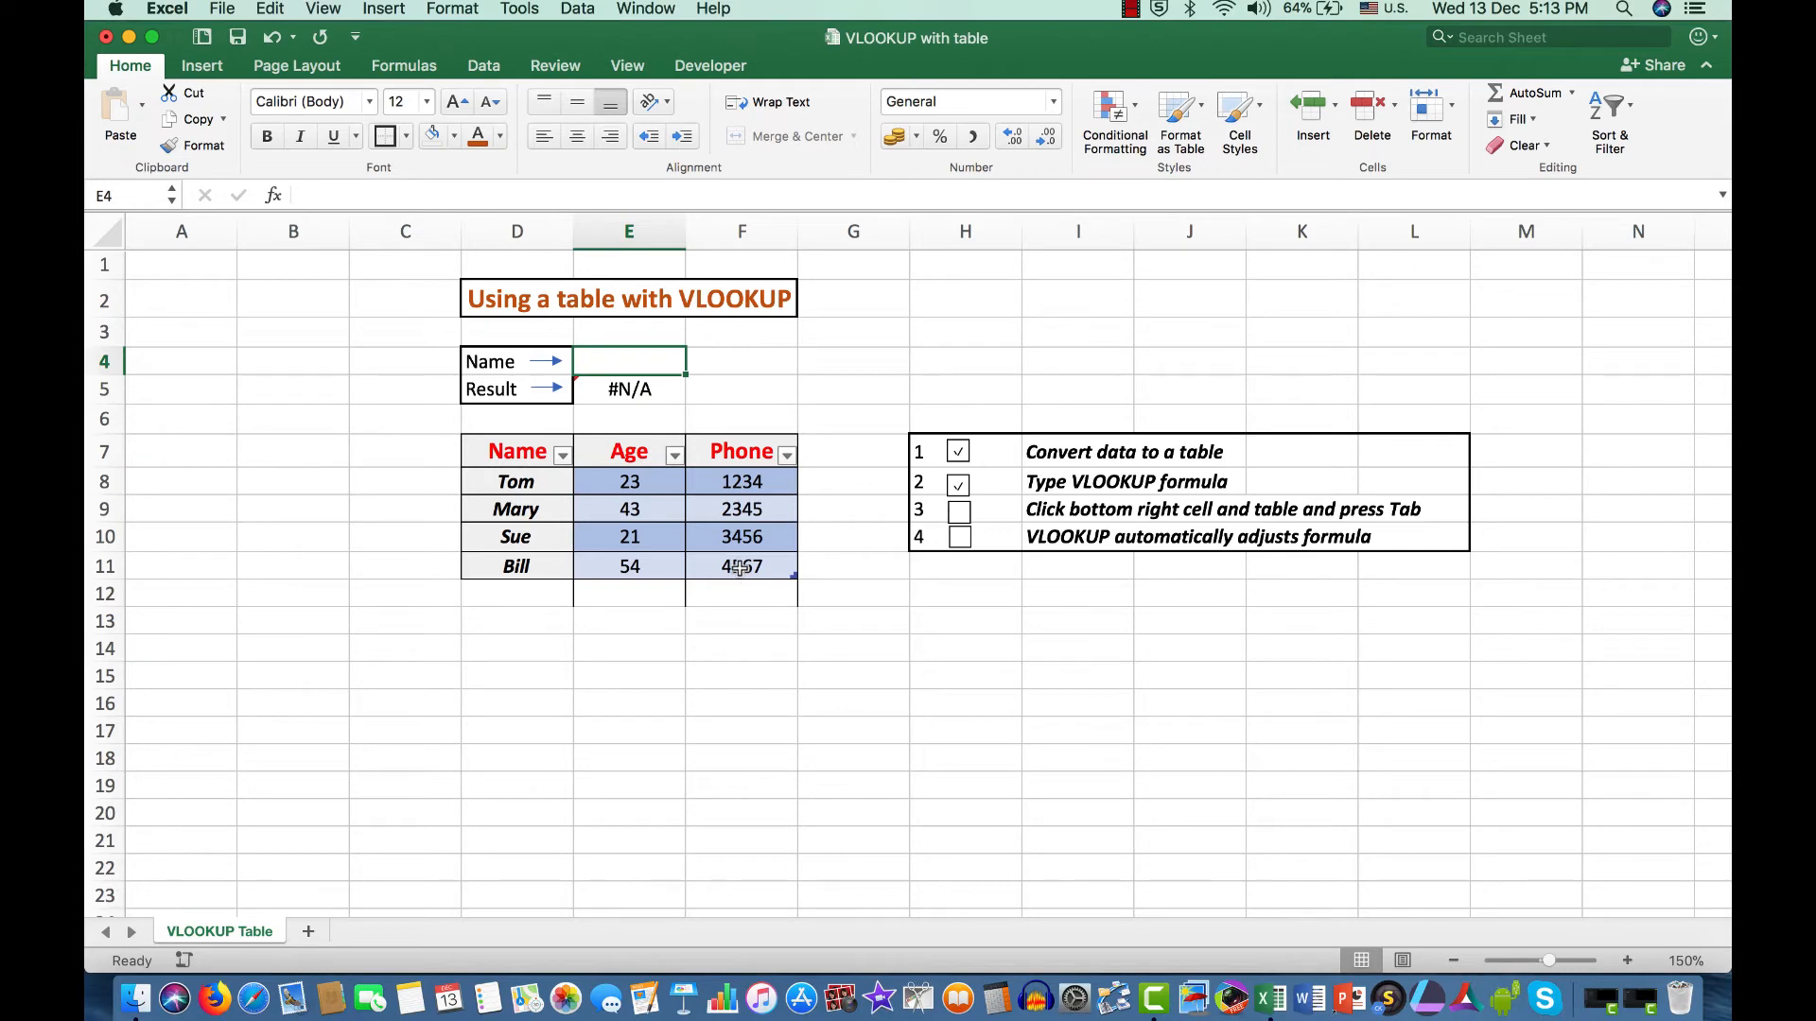
left_click(742, 565)
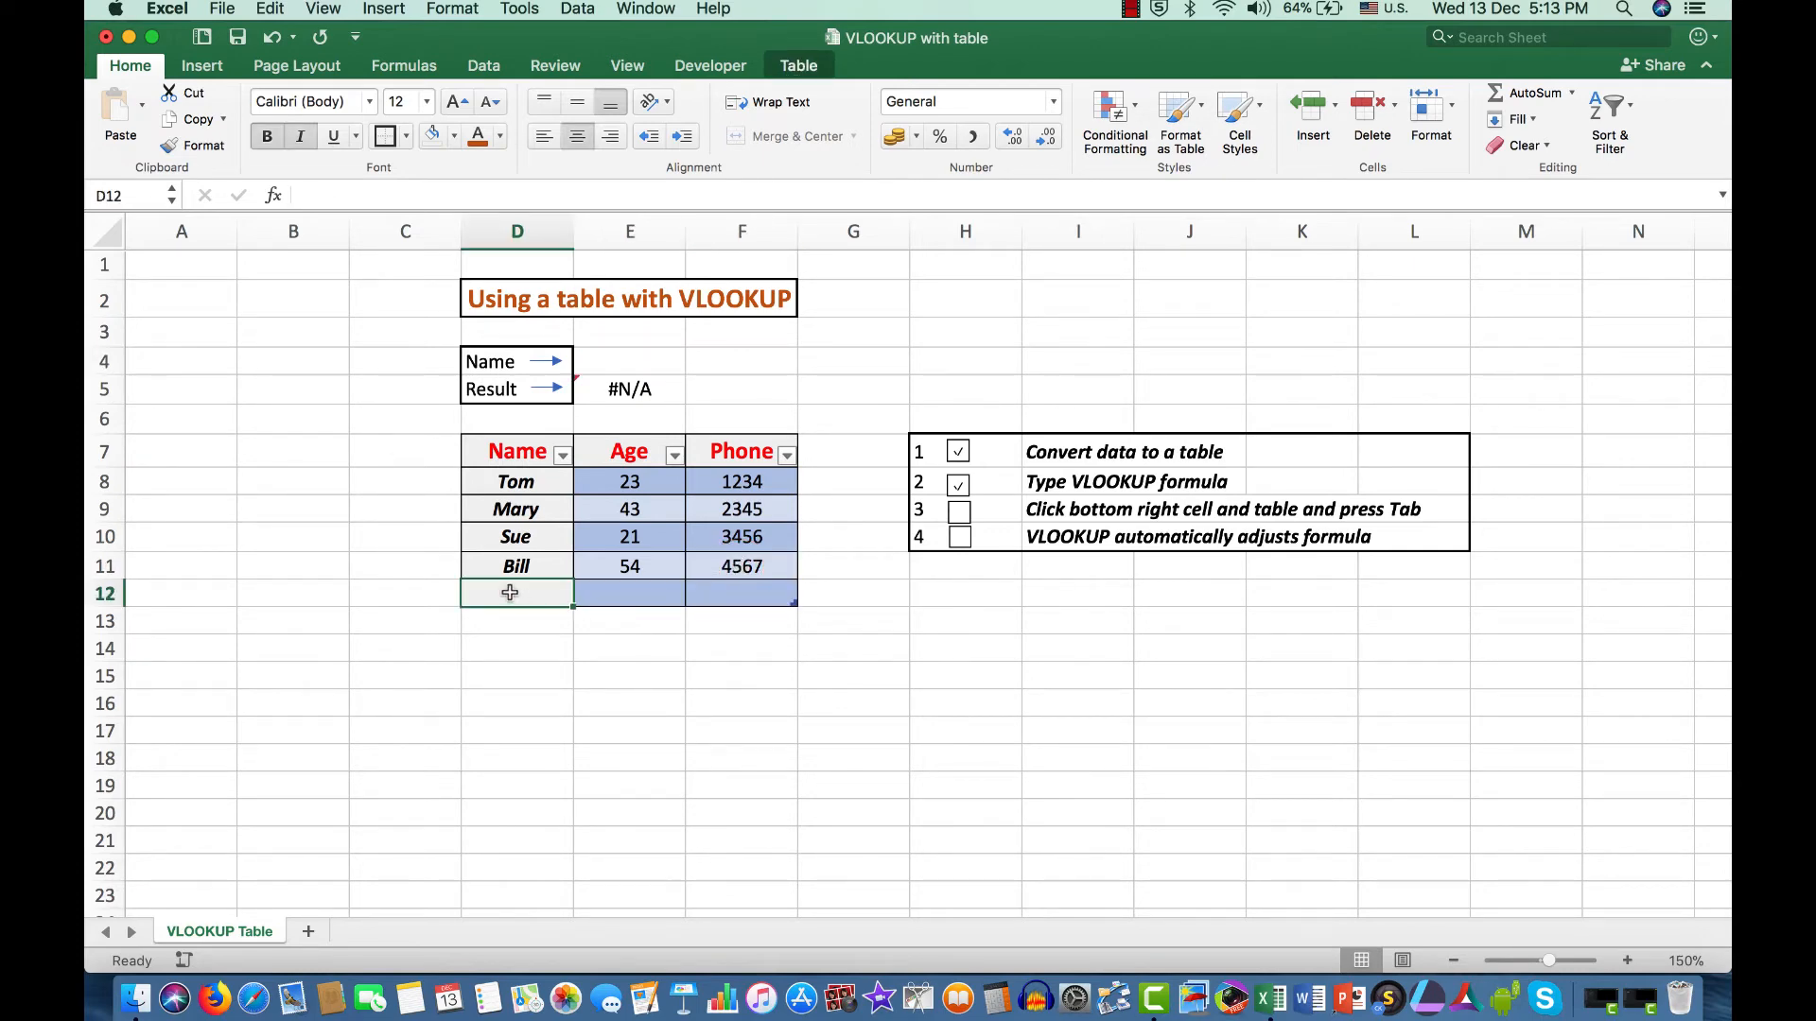
Fill the new table row with Bob, age 22, phone 5678, and select E4.
type("Bill")
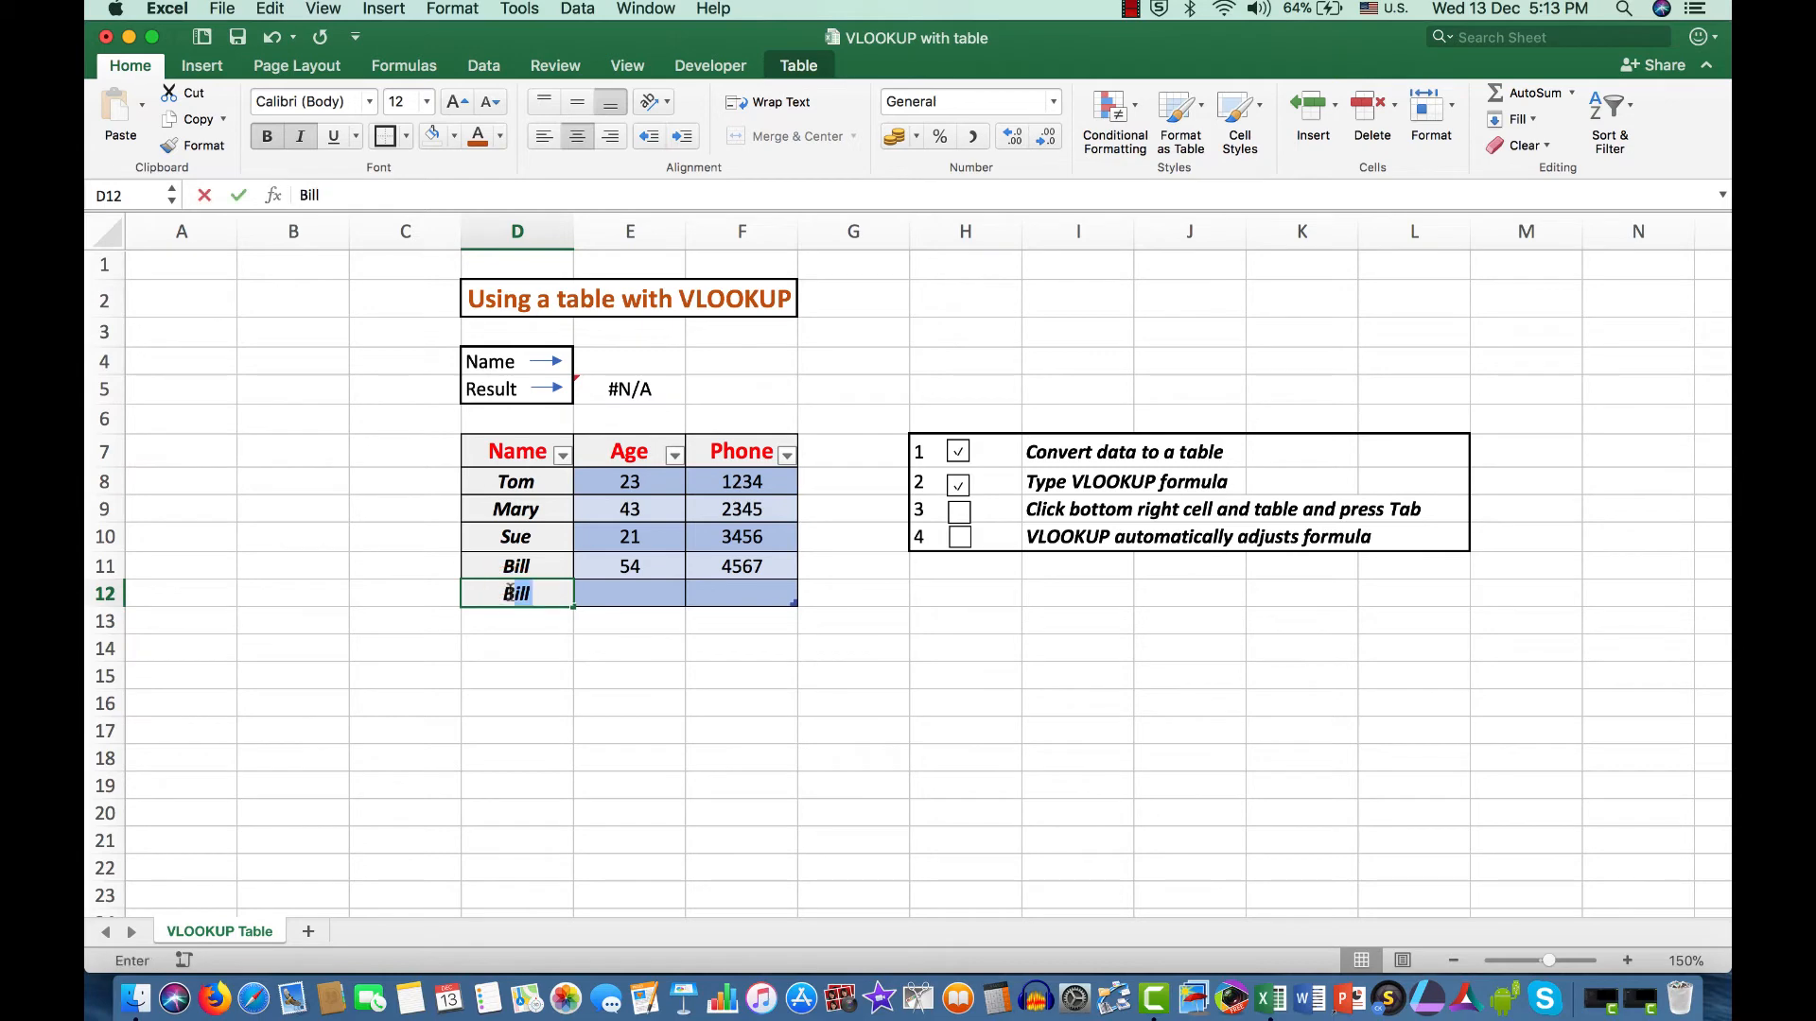
type("Bob")
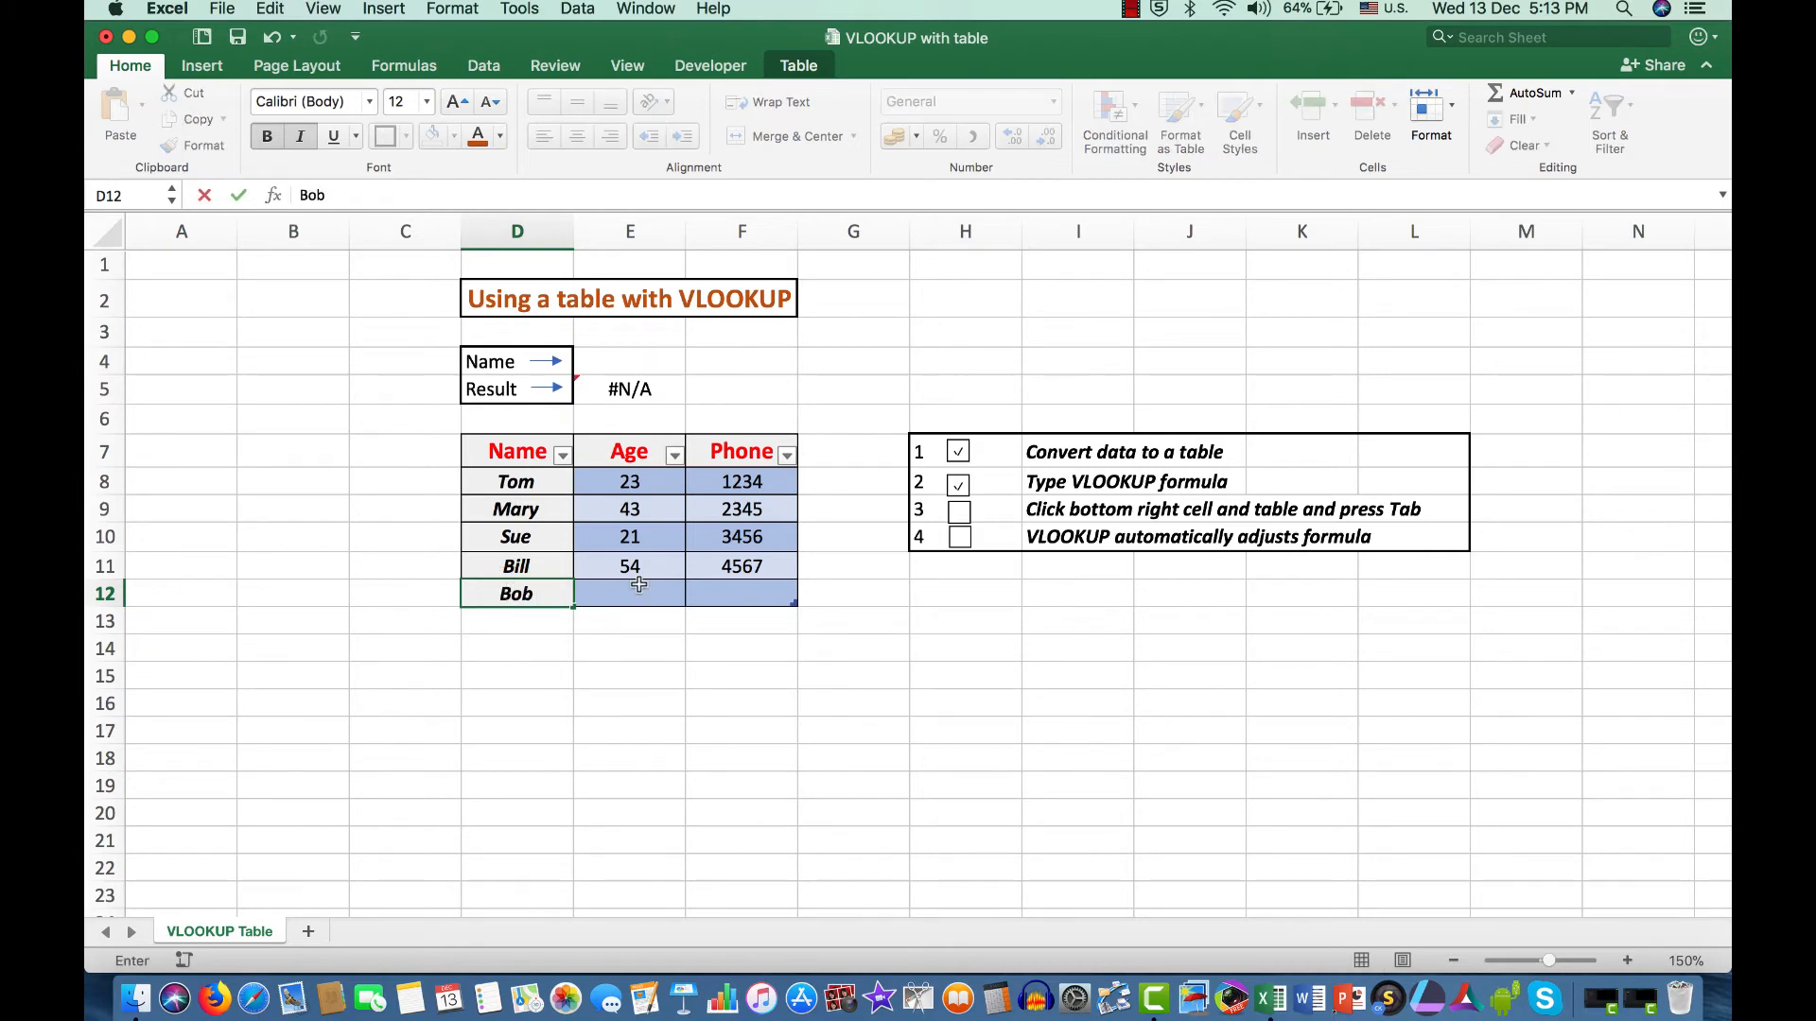
type("22")
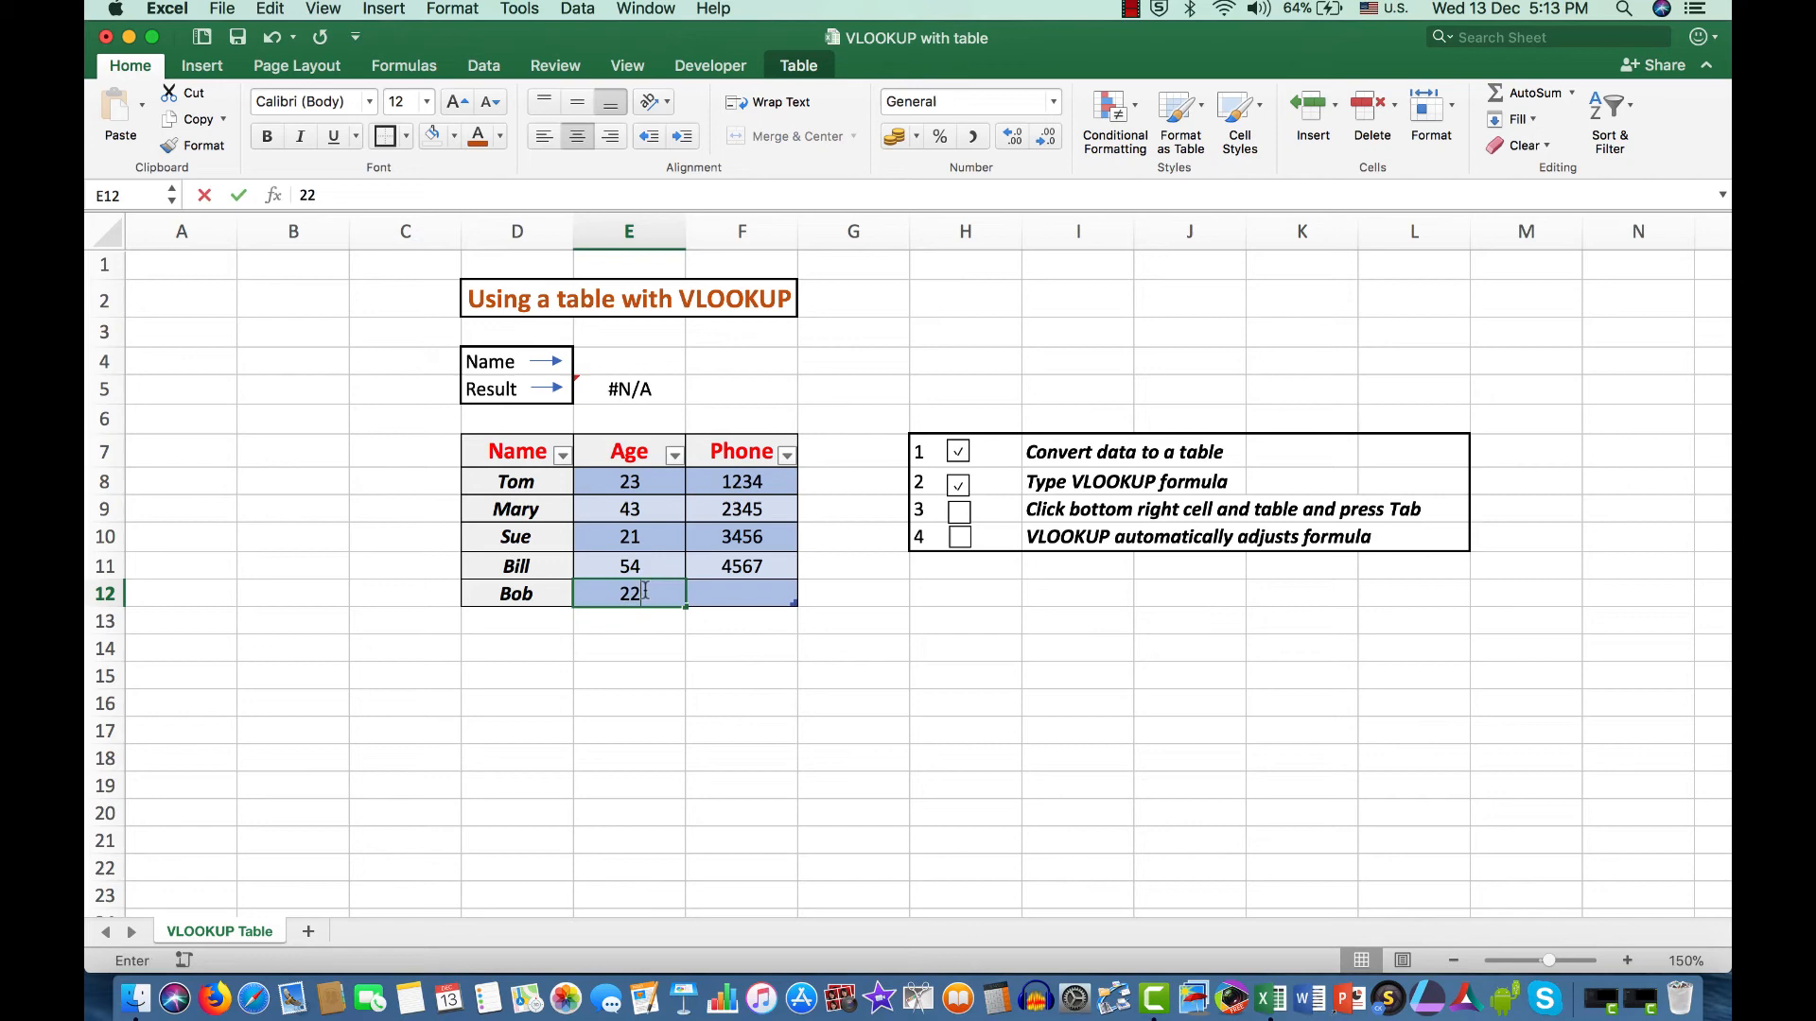
key("tab")
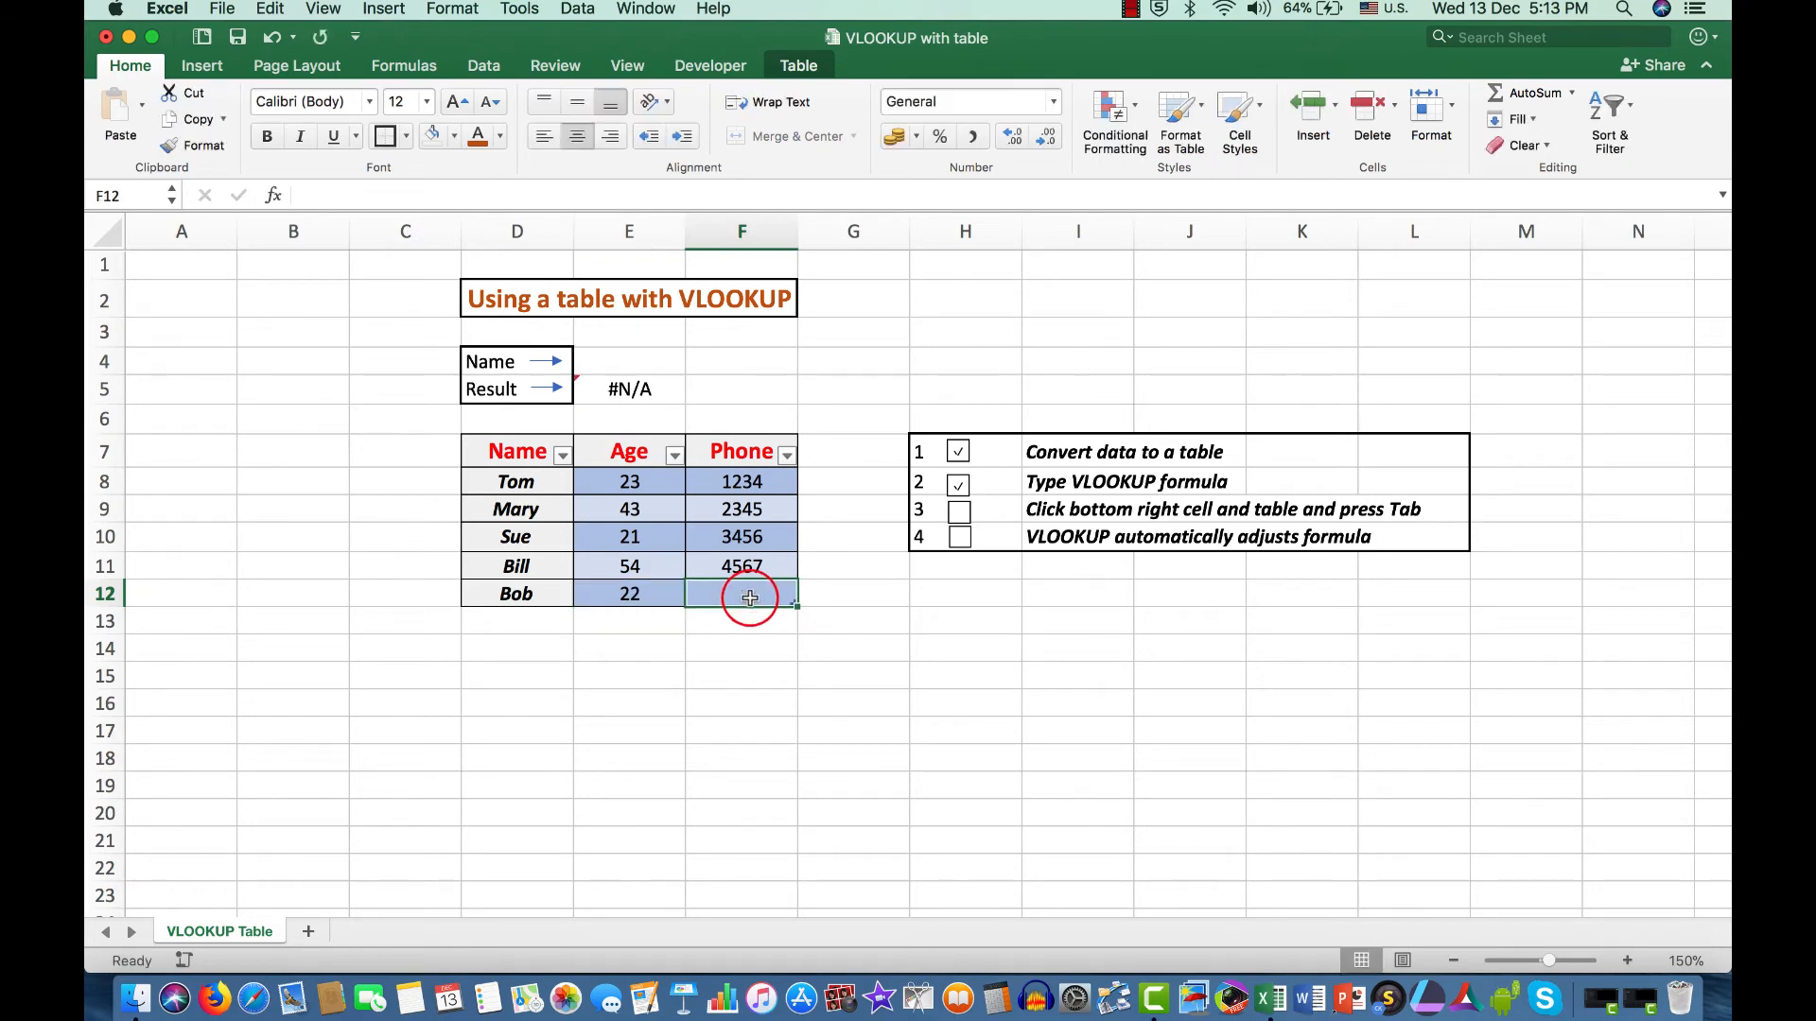
type("5678")
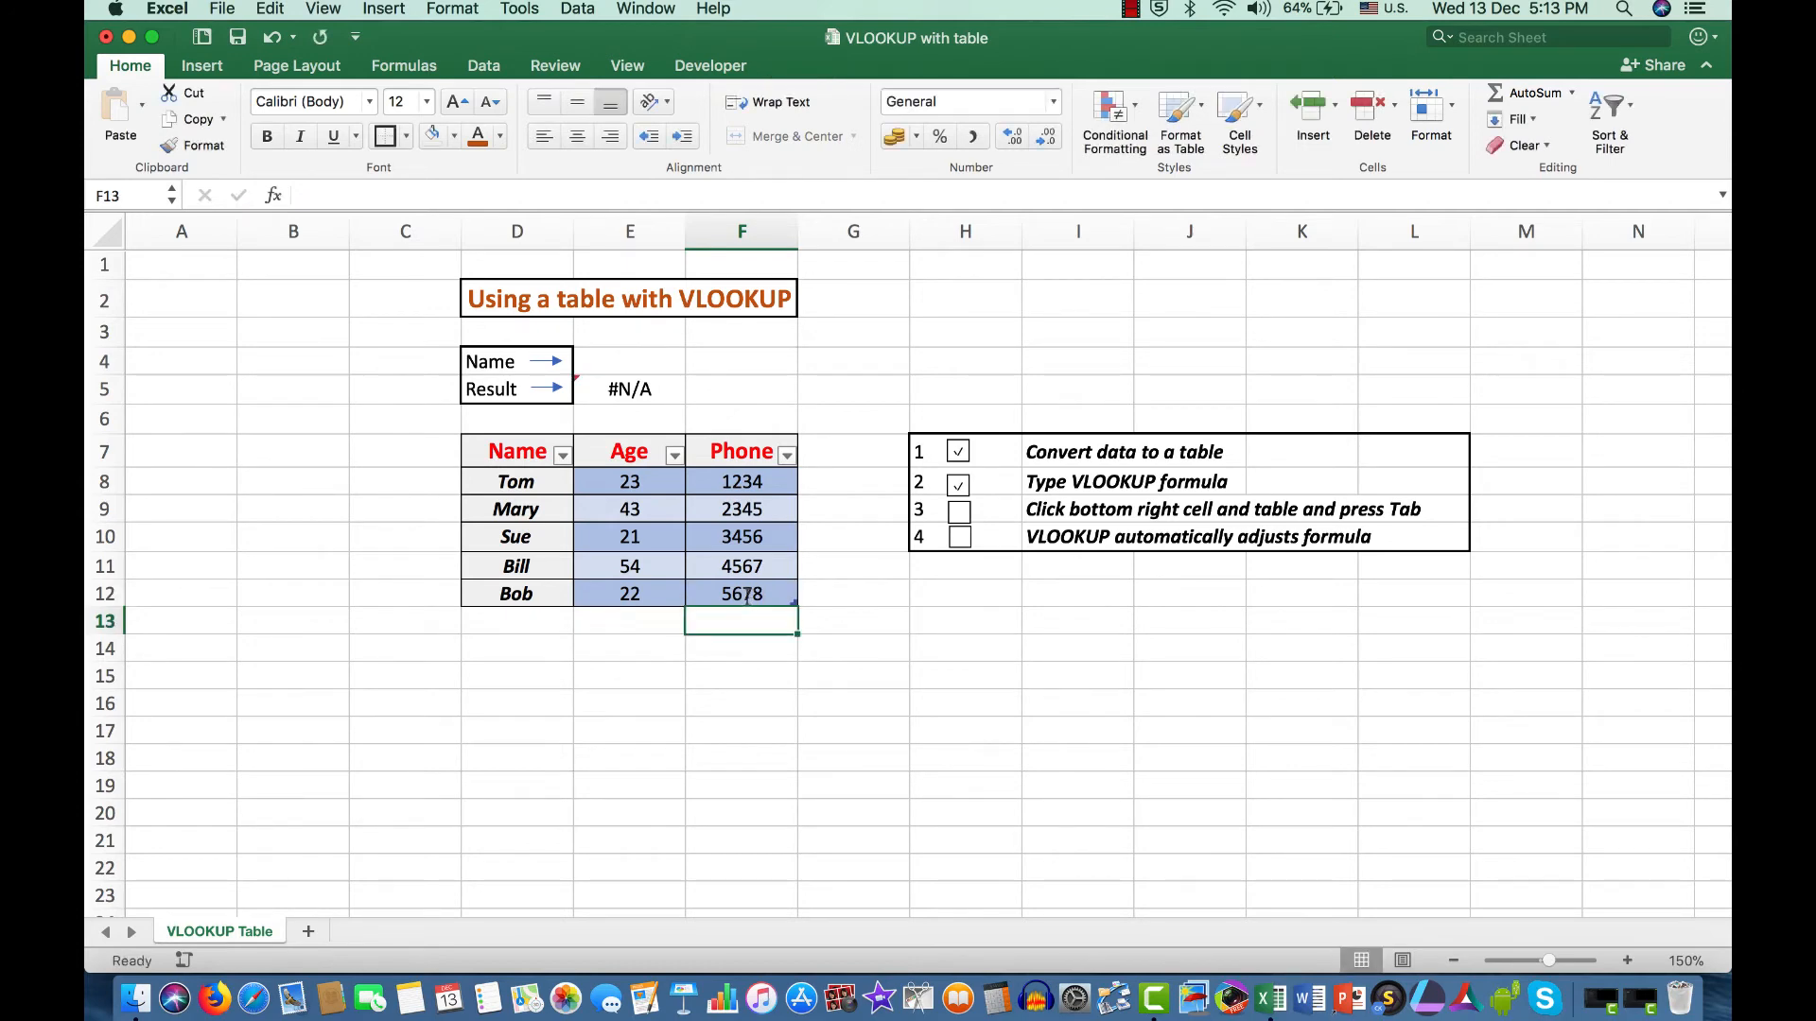
left_click(629, 362)
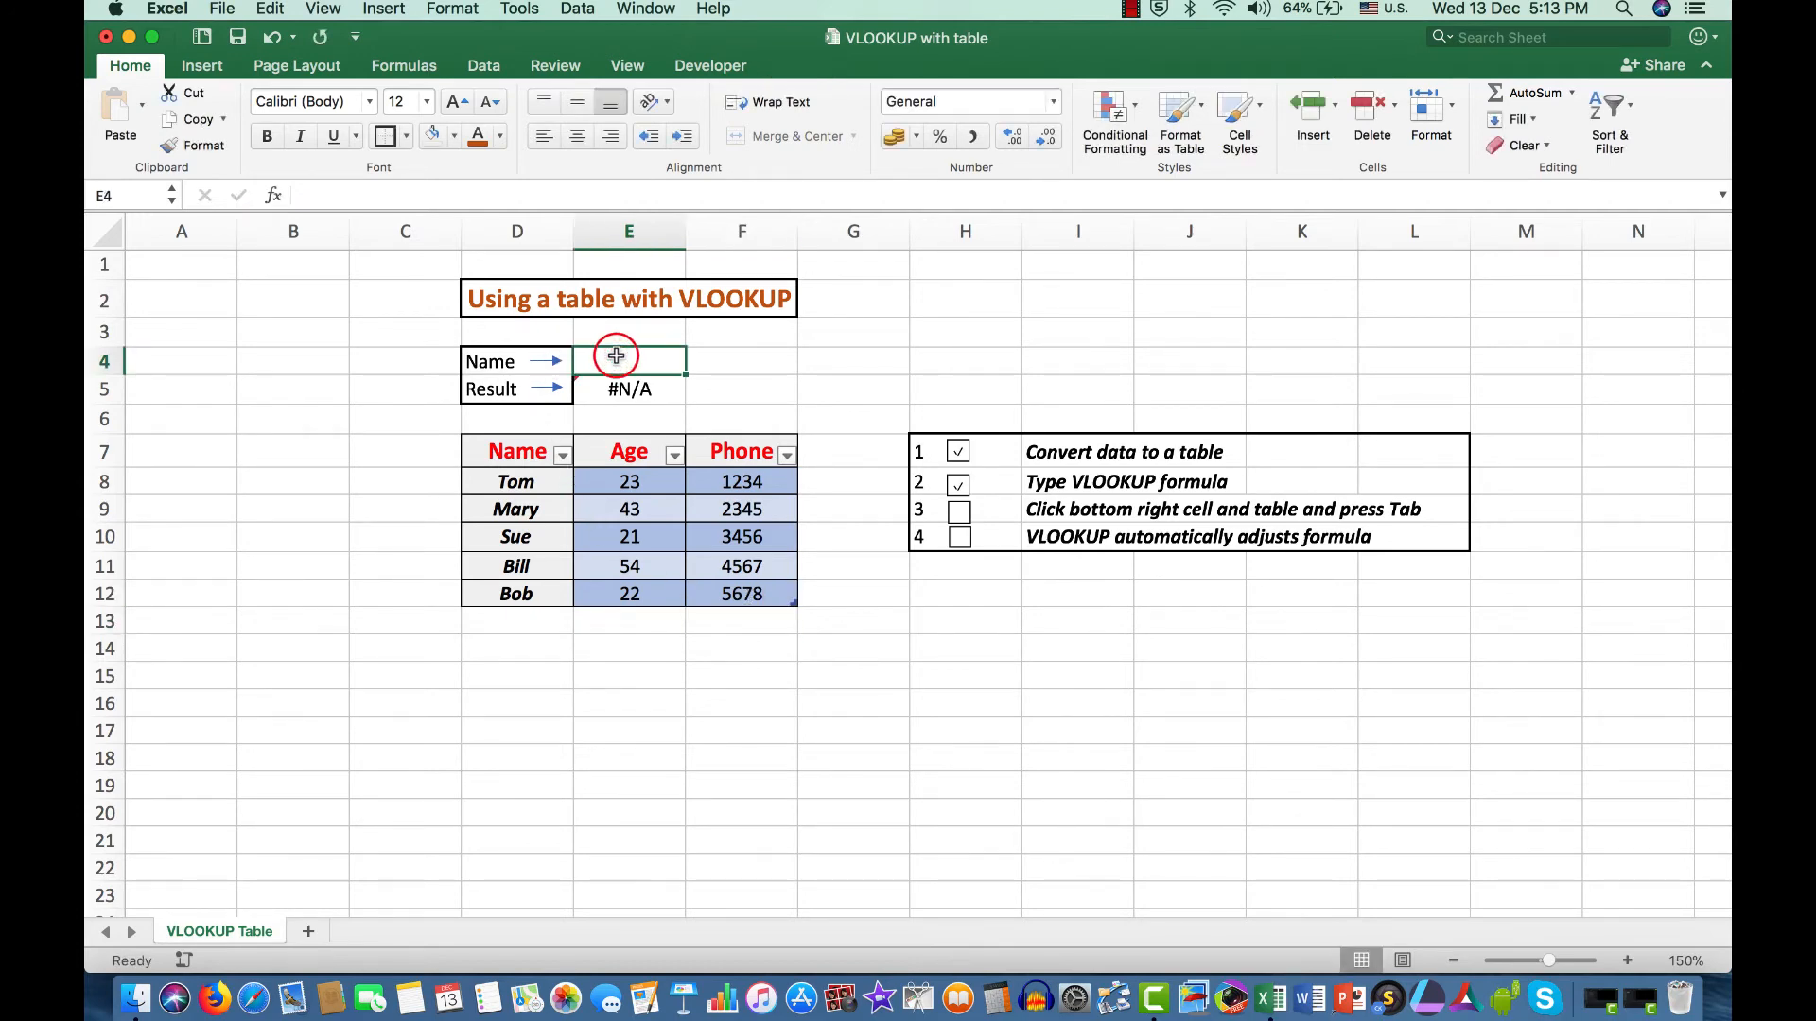
Enter Bob in E4 so the lookup returns 5678, and tick the bottom-right cell step.
type("Bob")
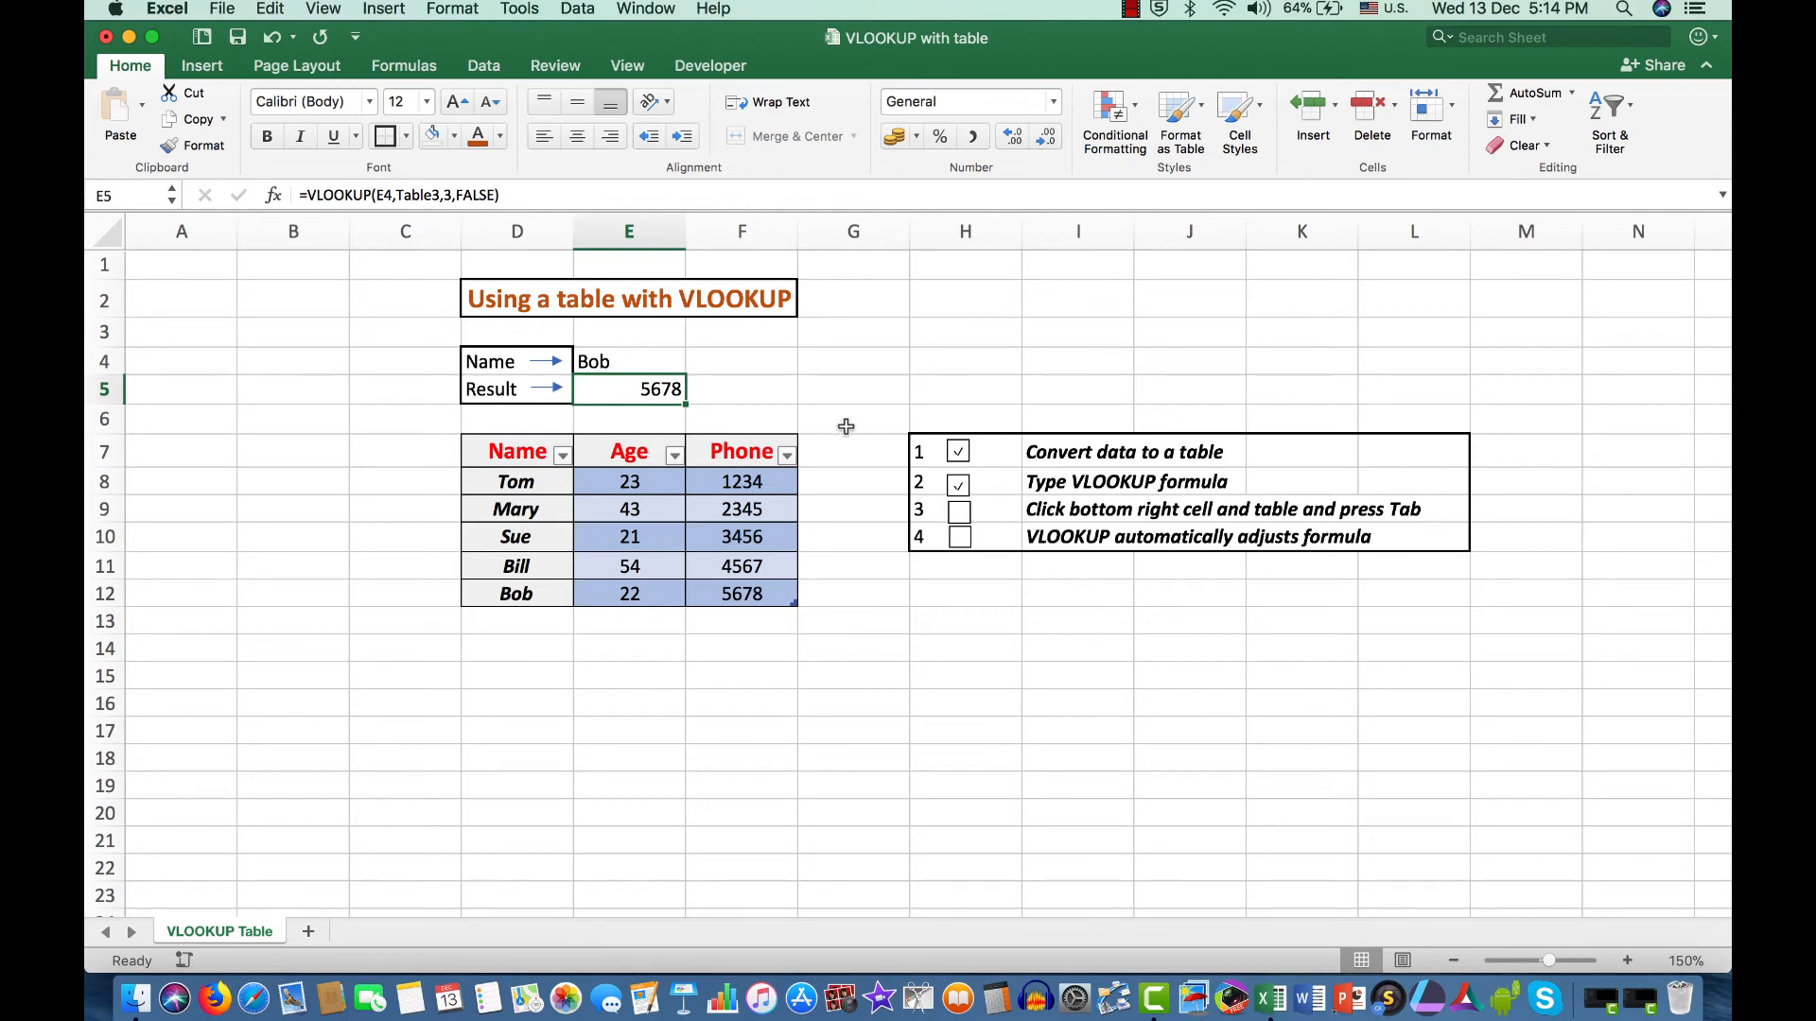
left_click(956, 510)
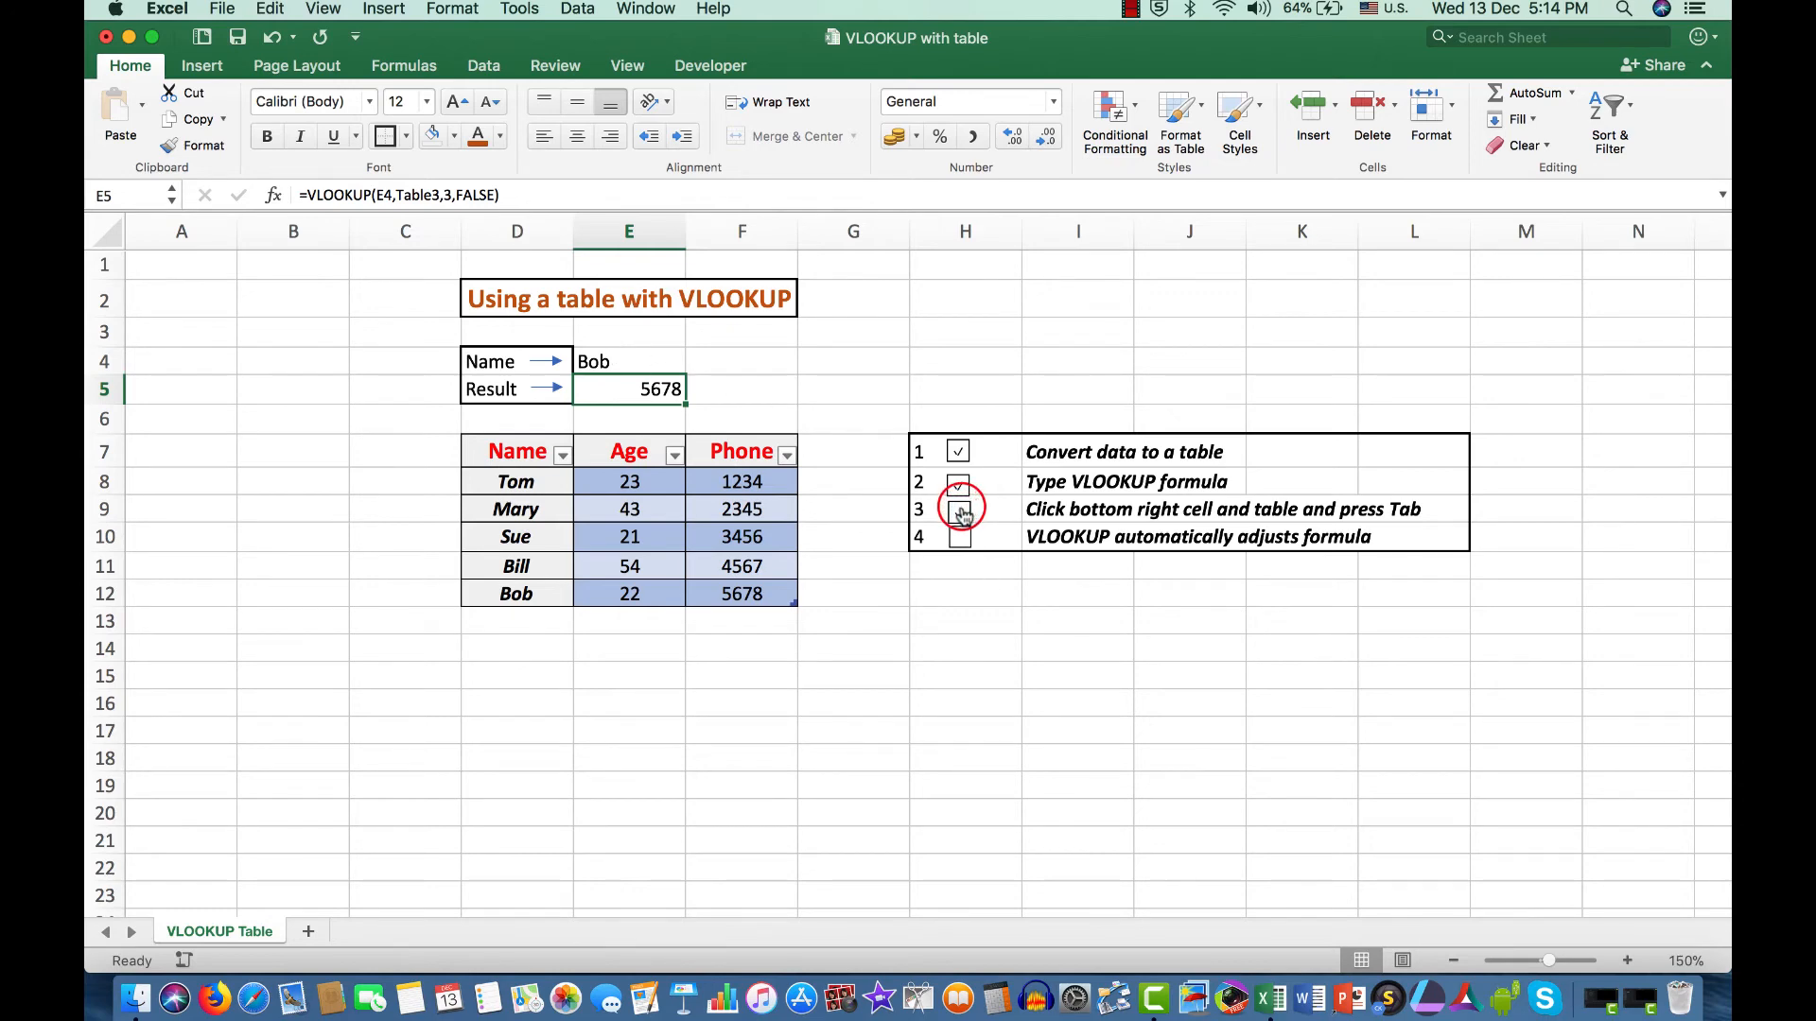
Tick checklist steps 3 and 4, including the automatic formula-adjustment step.
left_click(958, 509)
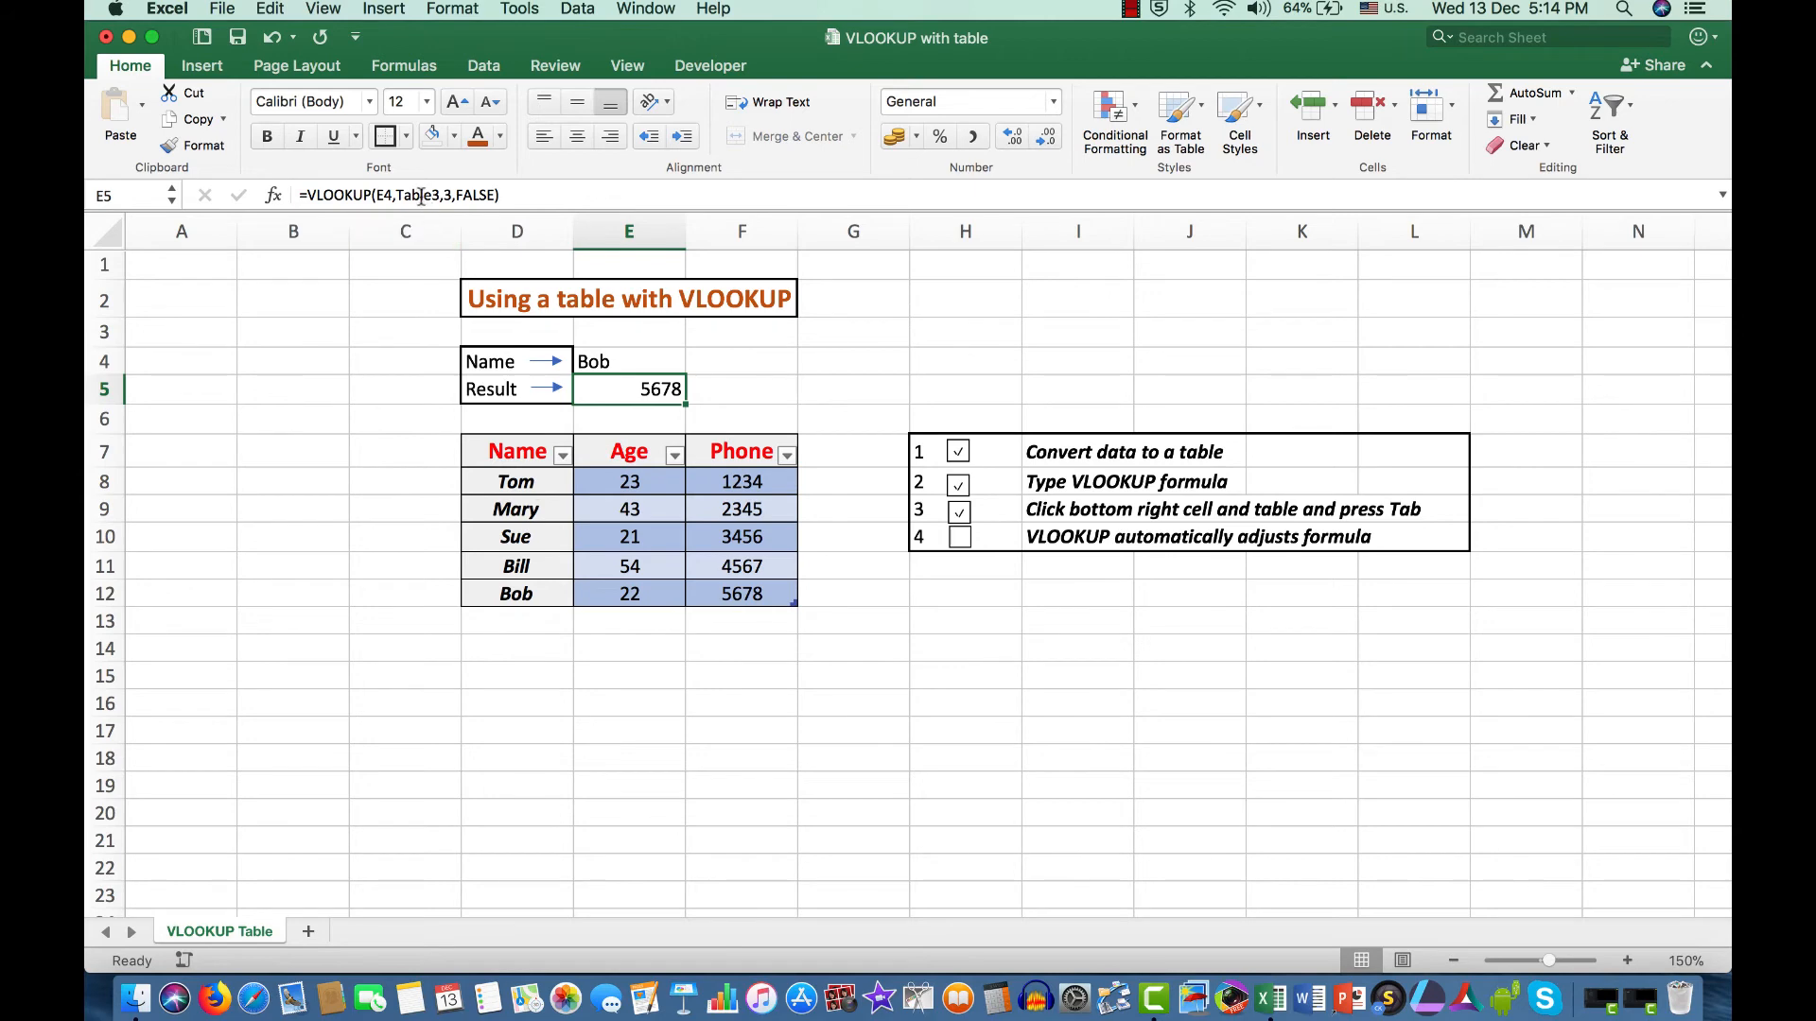
mouse_move(419, 195)
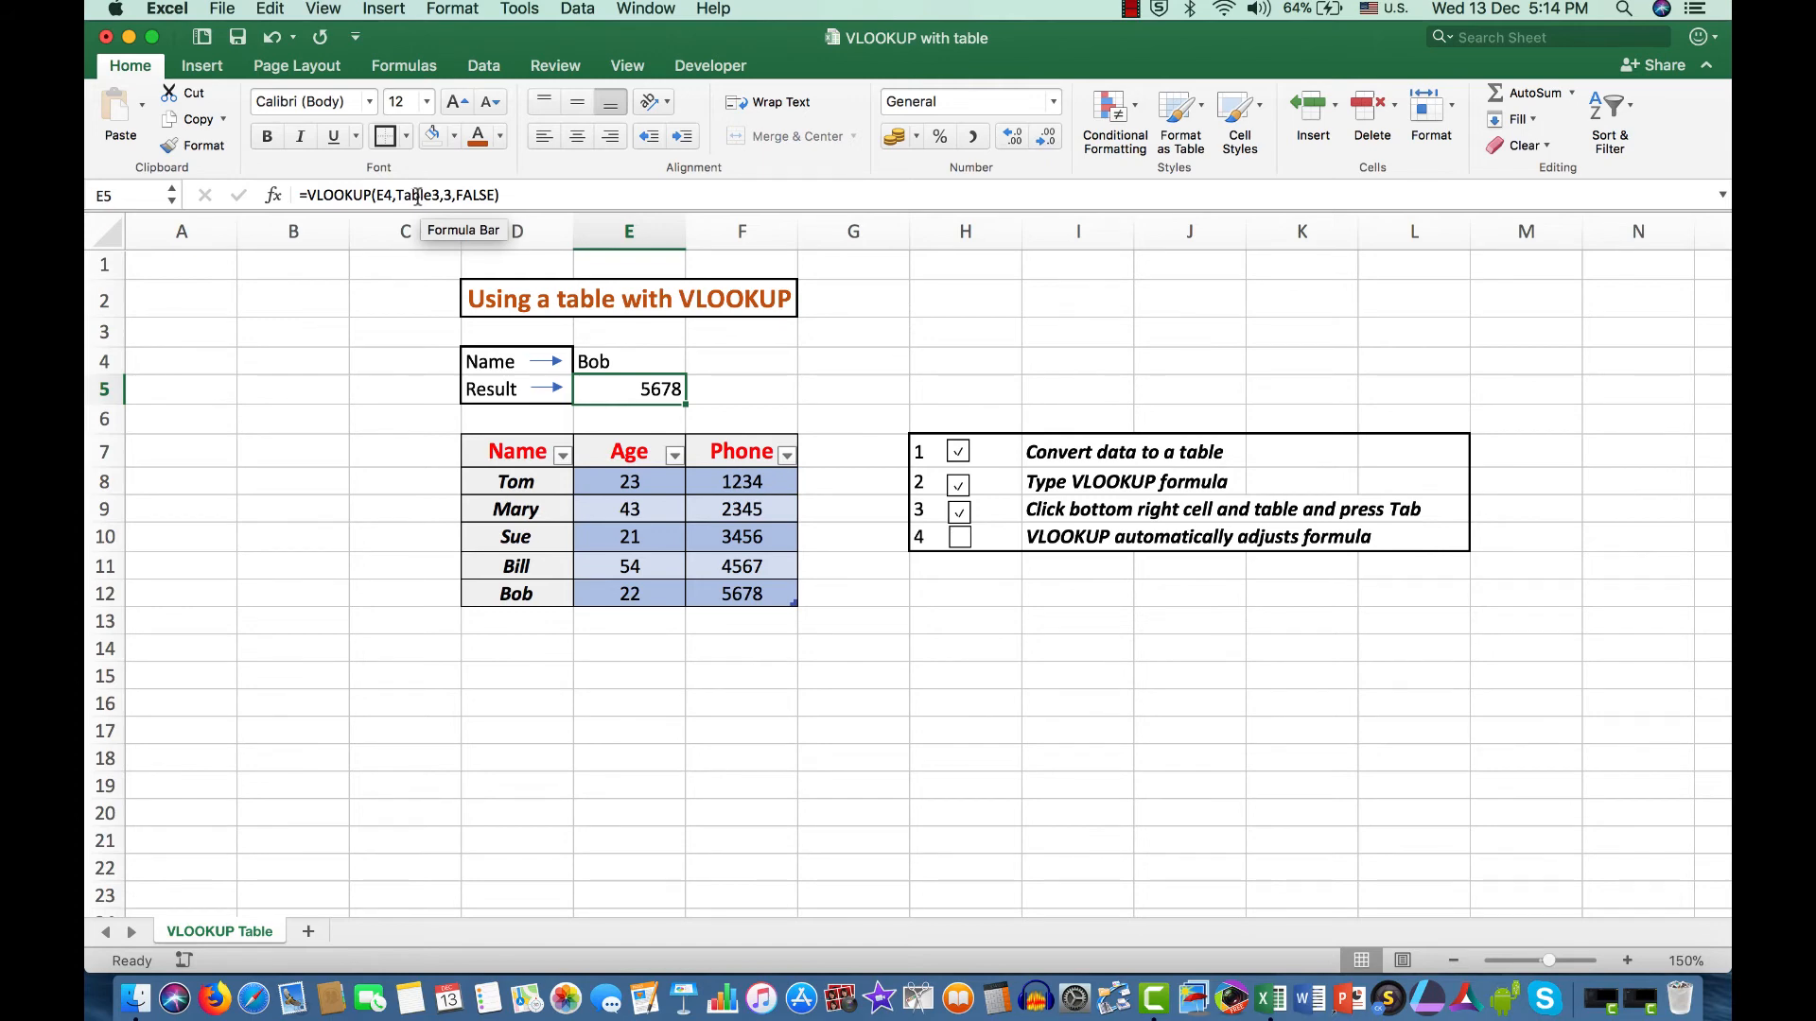
mouse_move(994, 592)
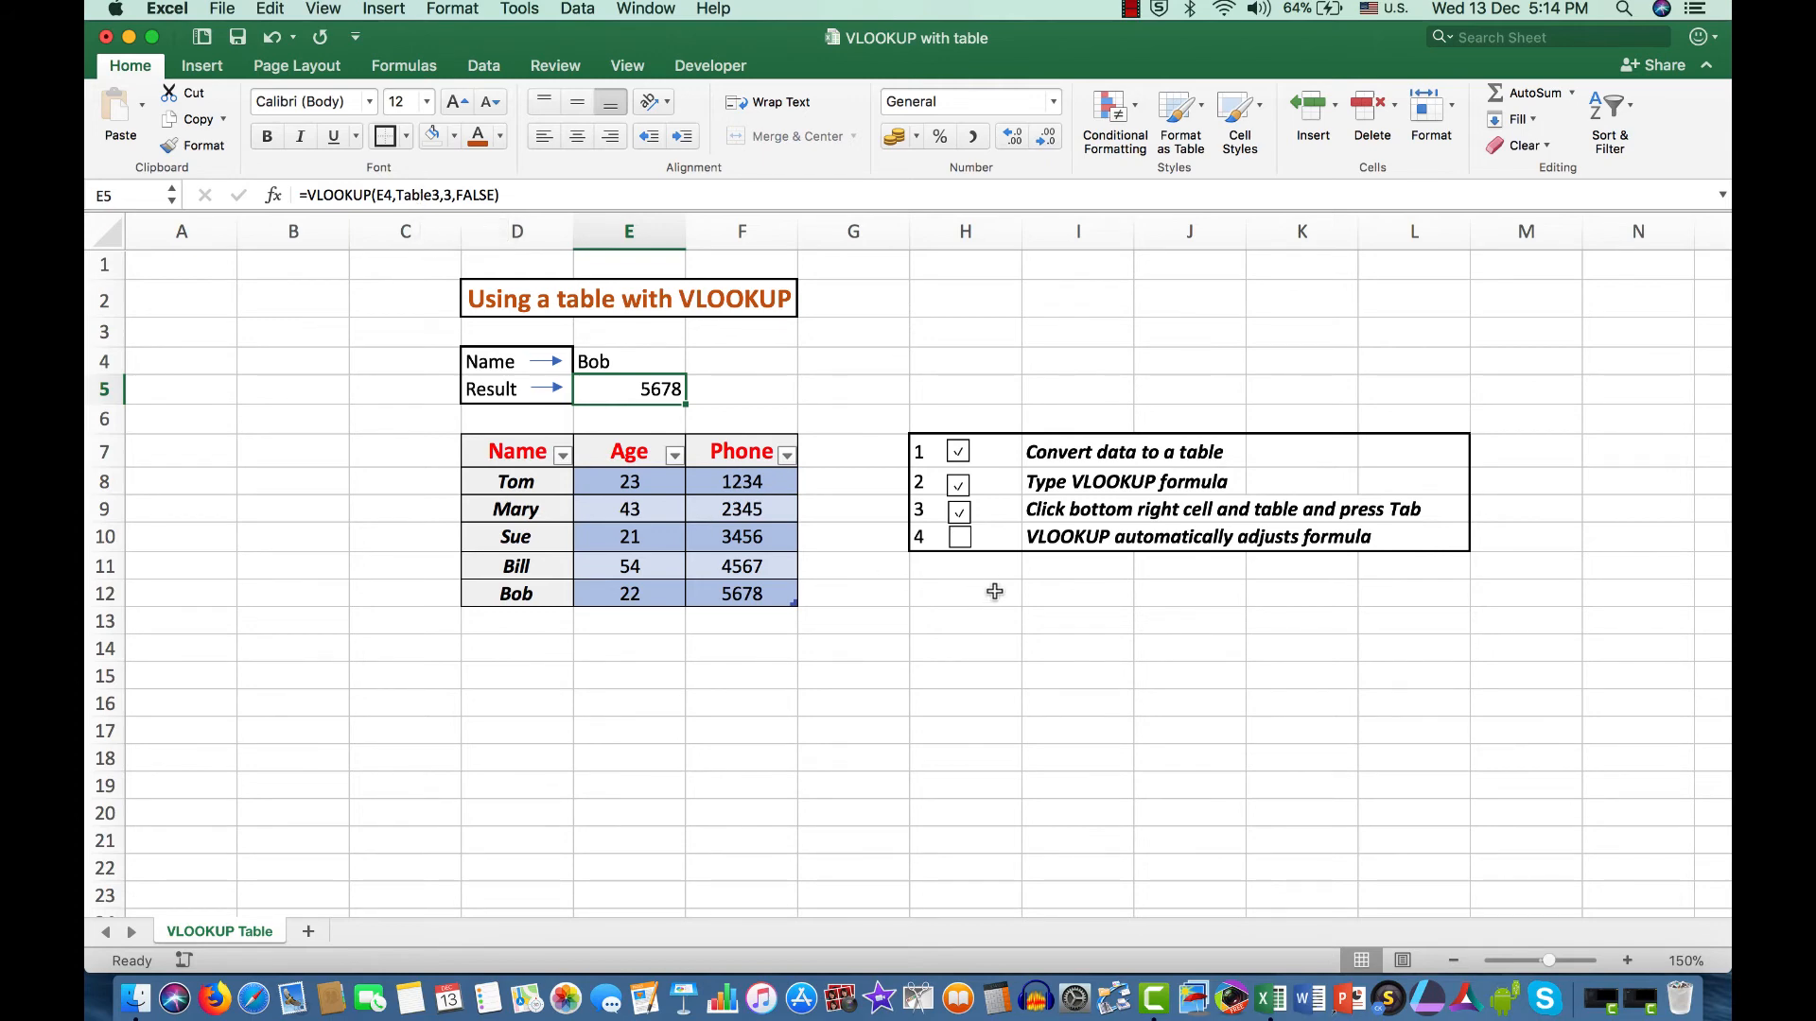
left_click(958, 536)
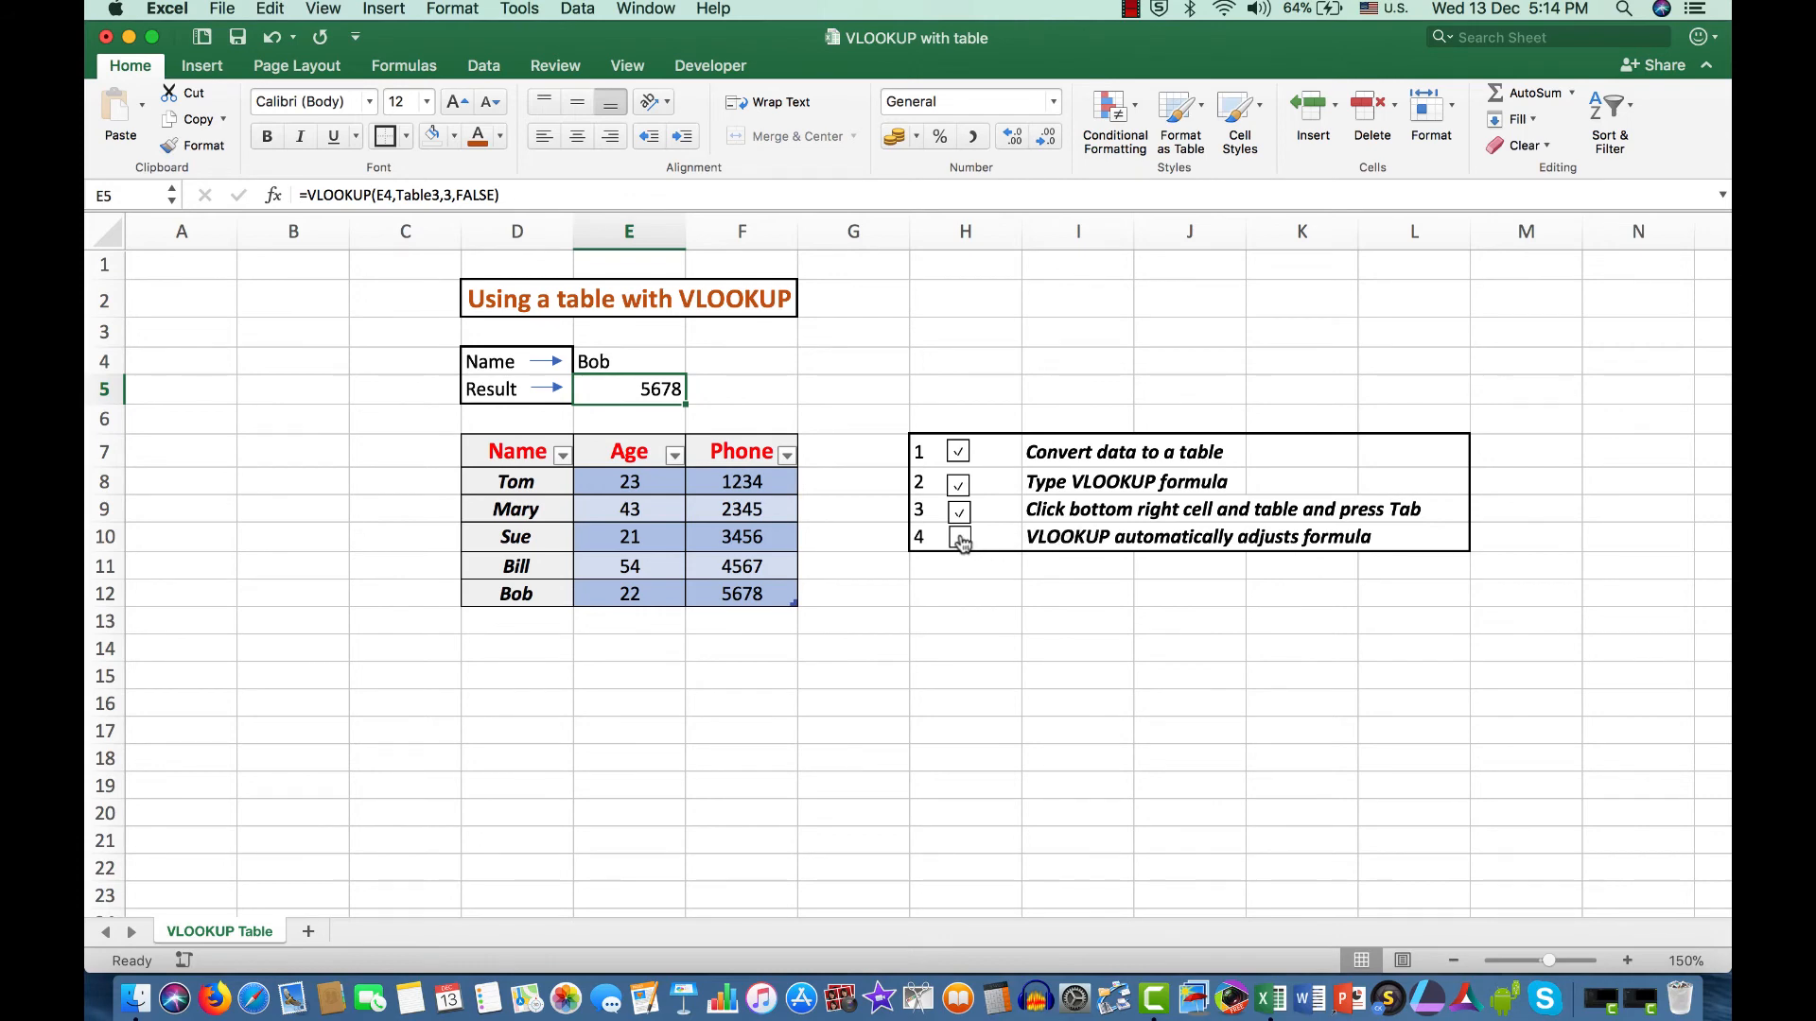
left_click(958, 537)
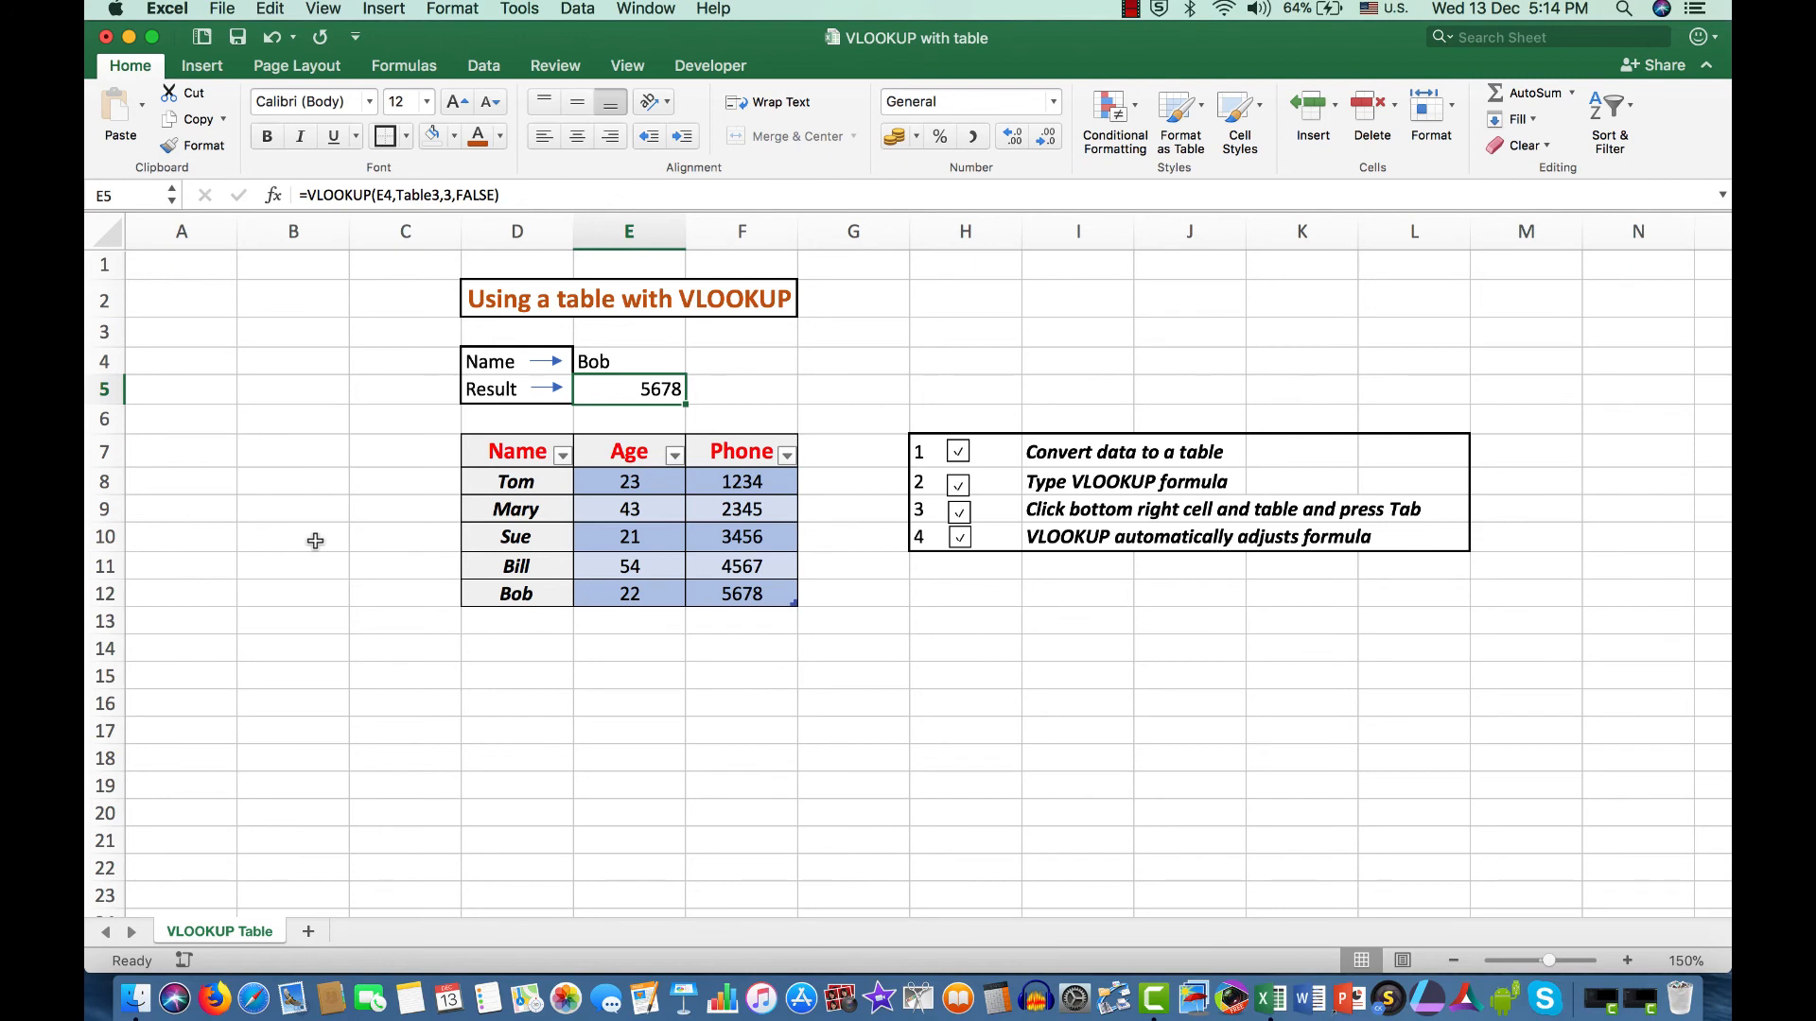
mouse_move(326, 541)
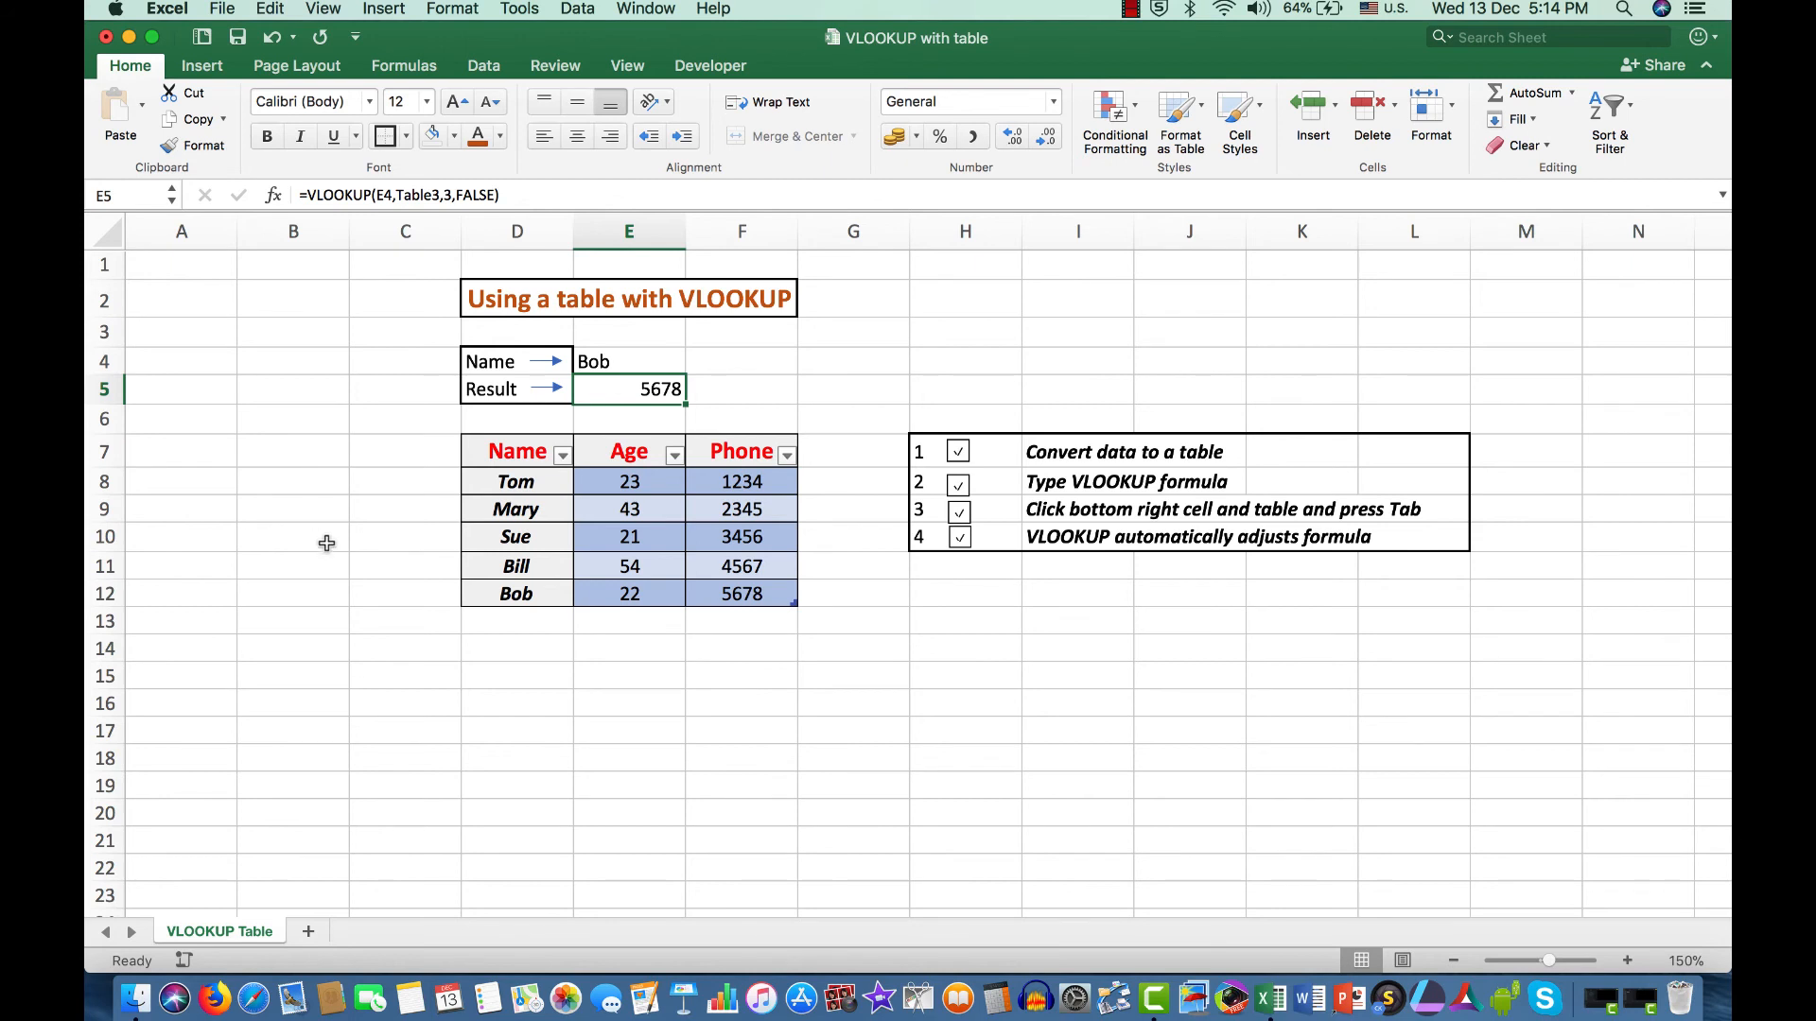
Add table row Suzie, 54, 6789 below Bob, then type Suzie into lookup cell E4.
left_click(741, 593)
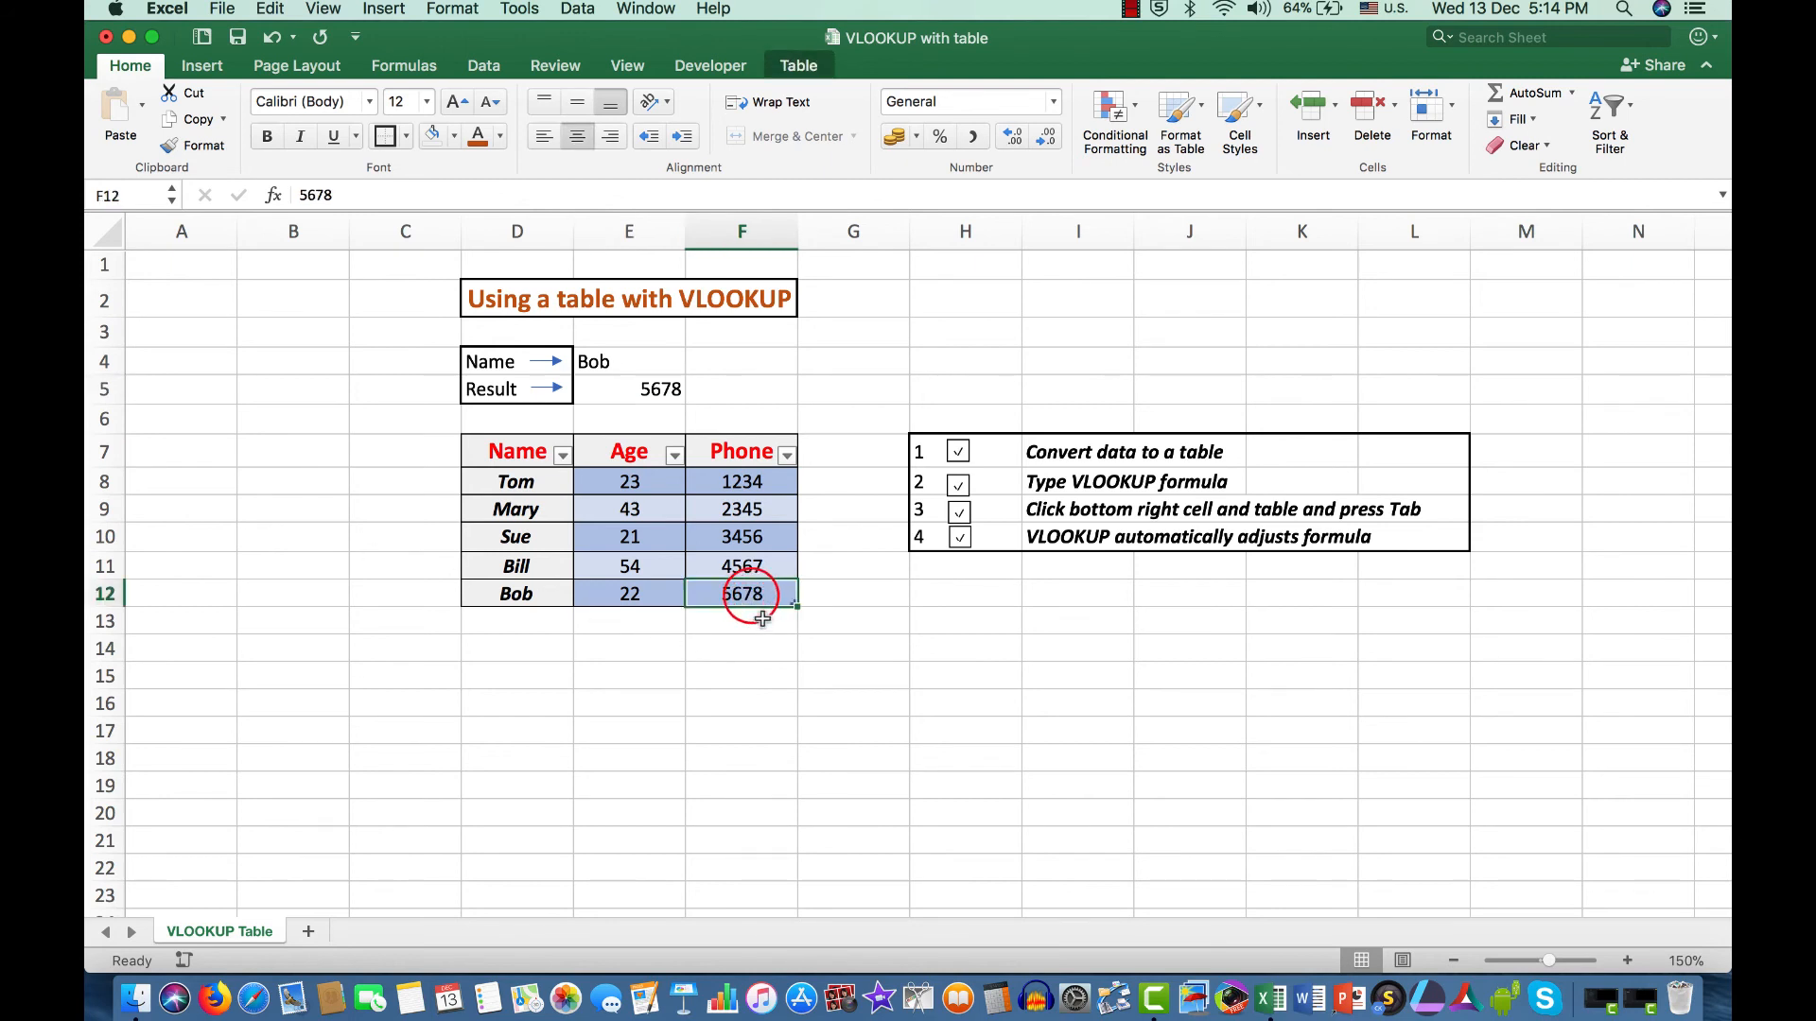
key("Tab")
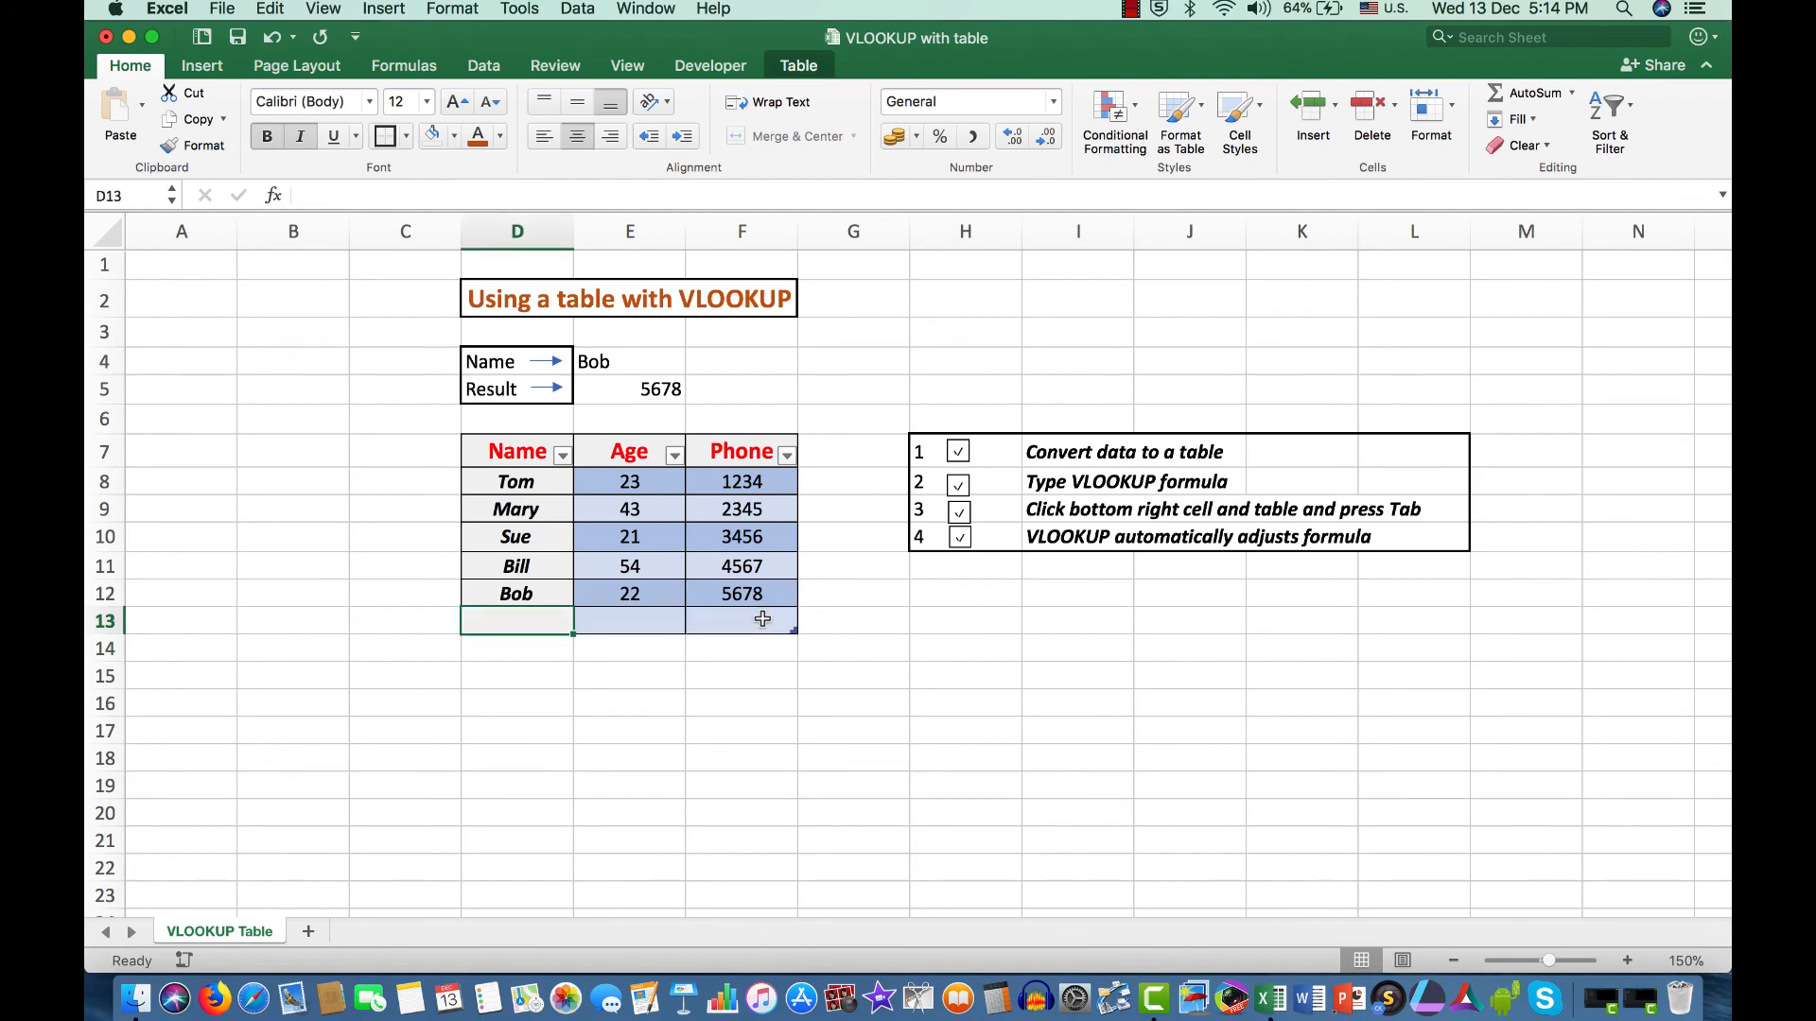
type("Suzi")
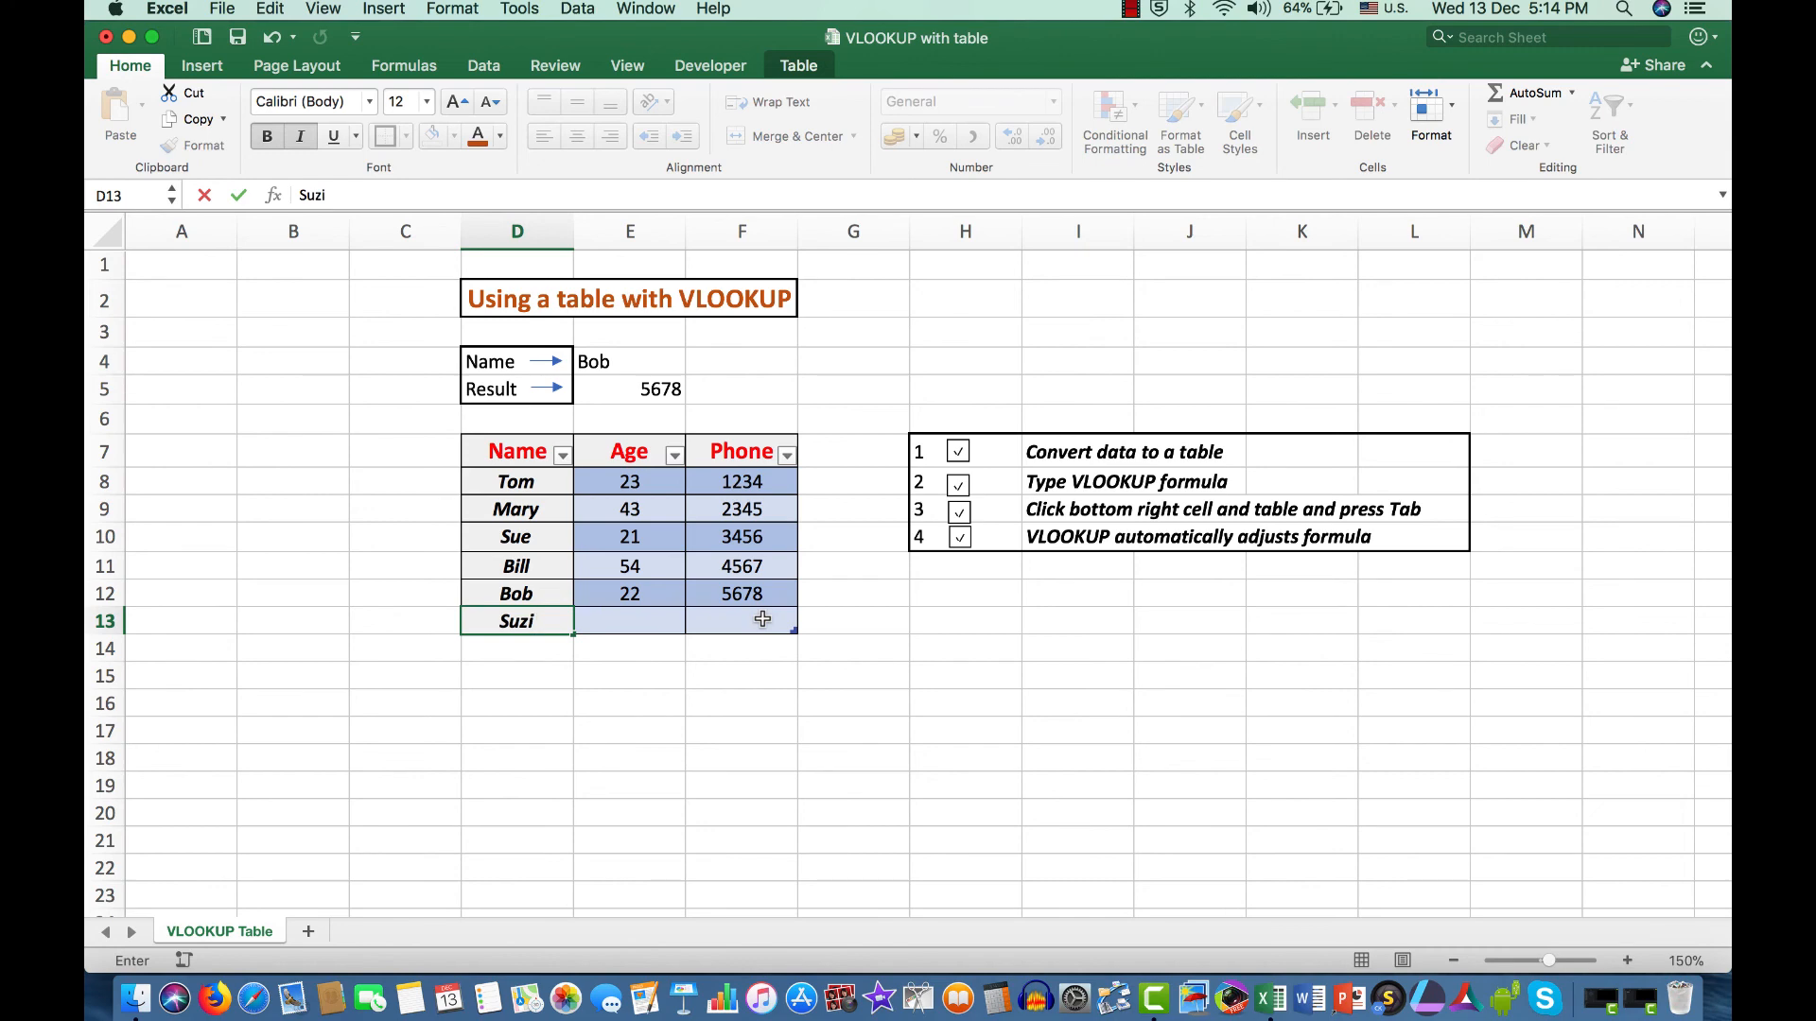
key("Tab")
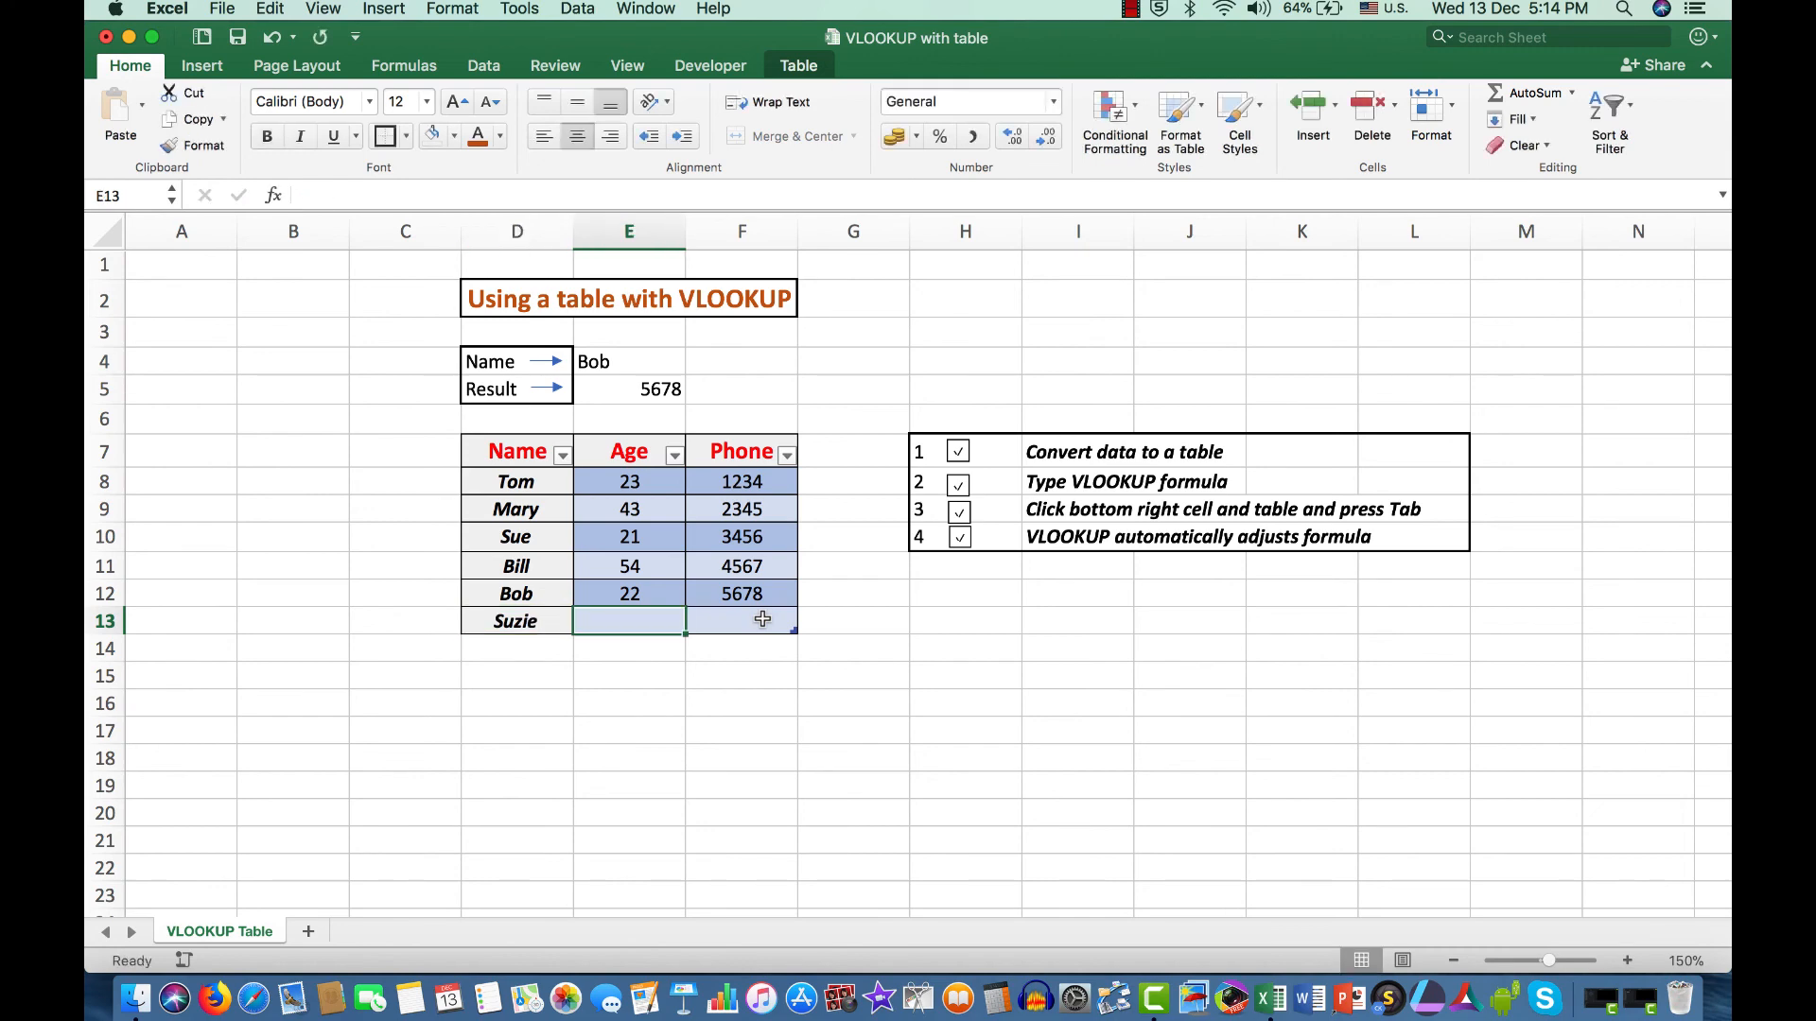
type("54")
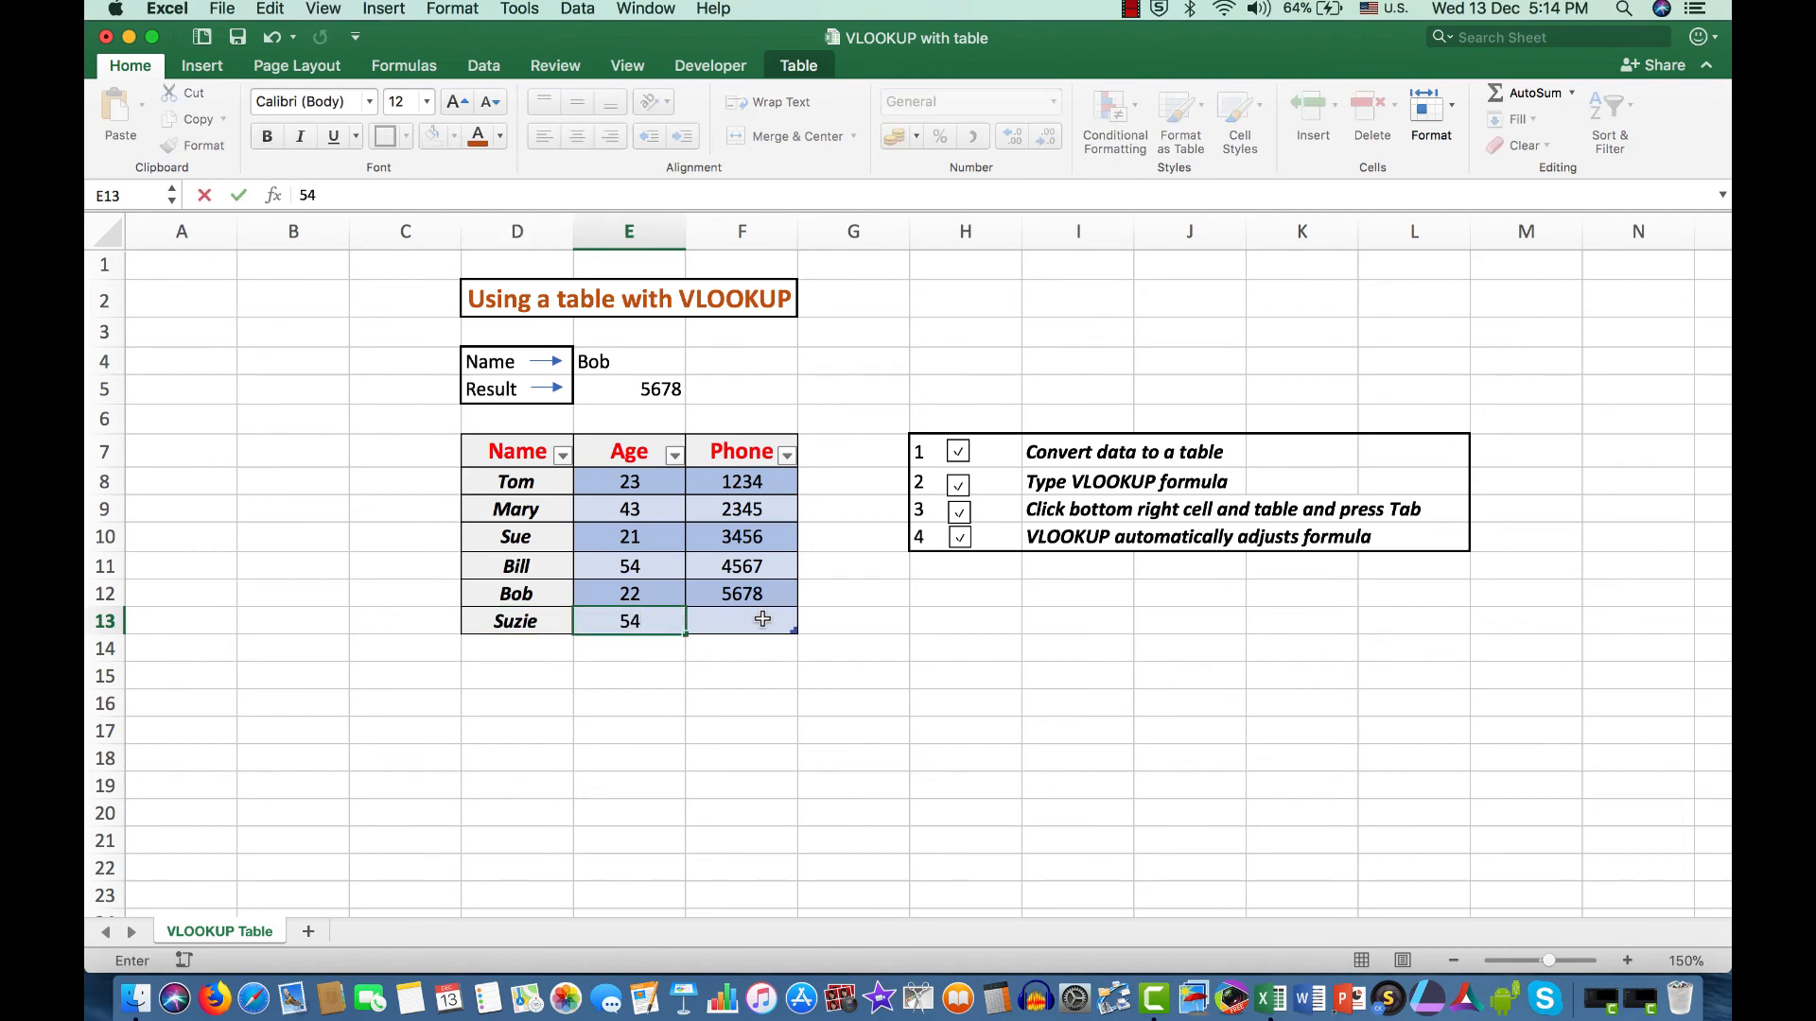
key("tab")
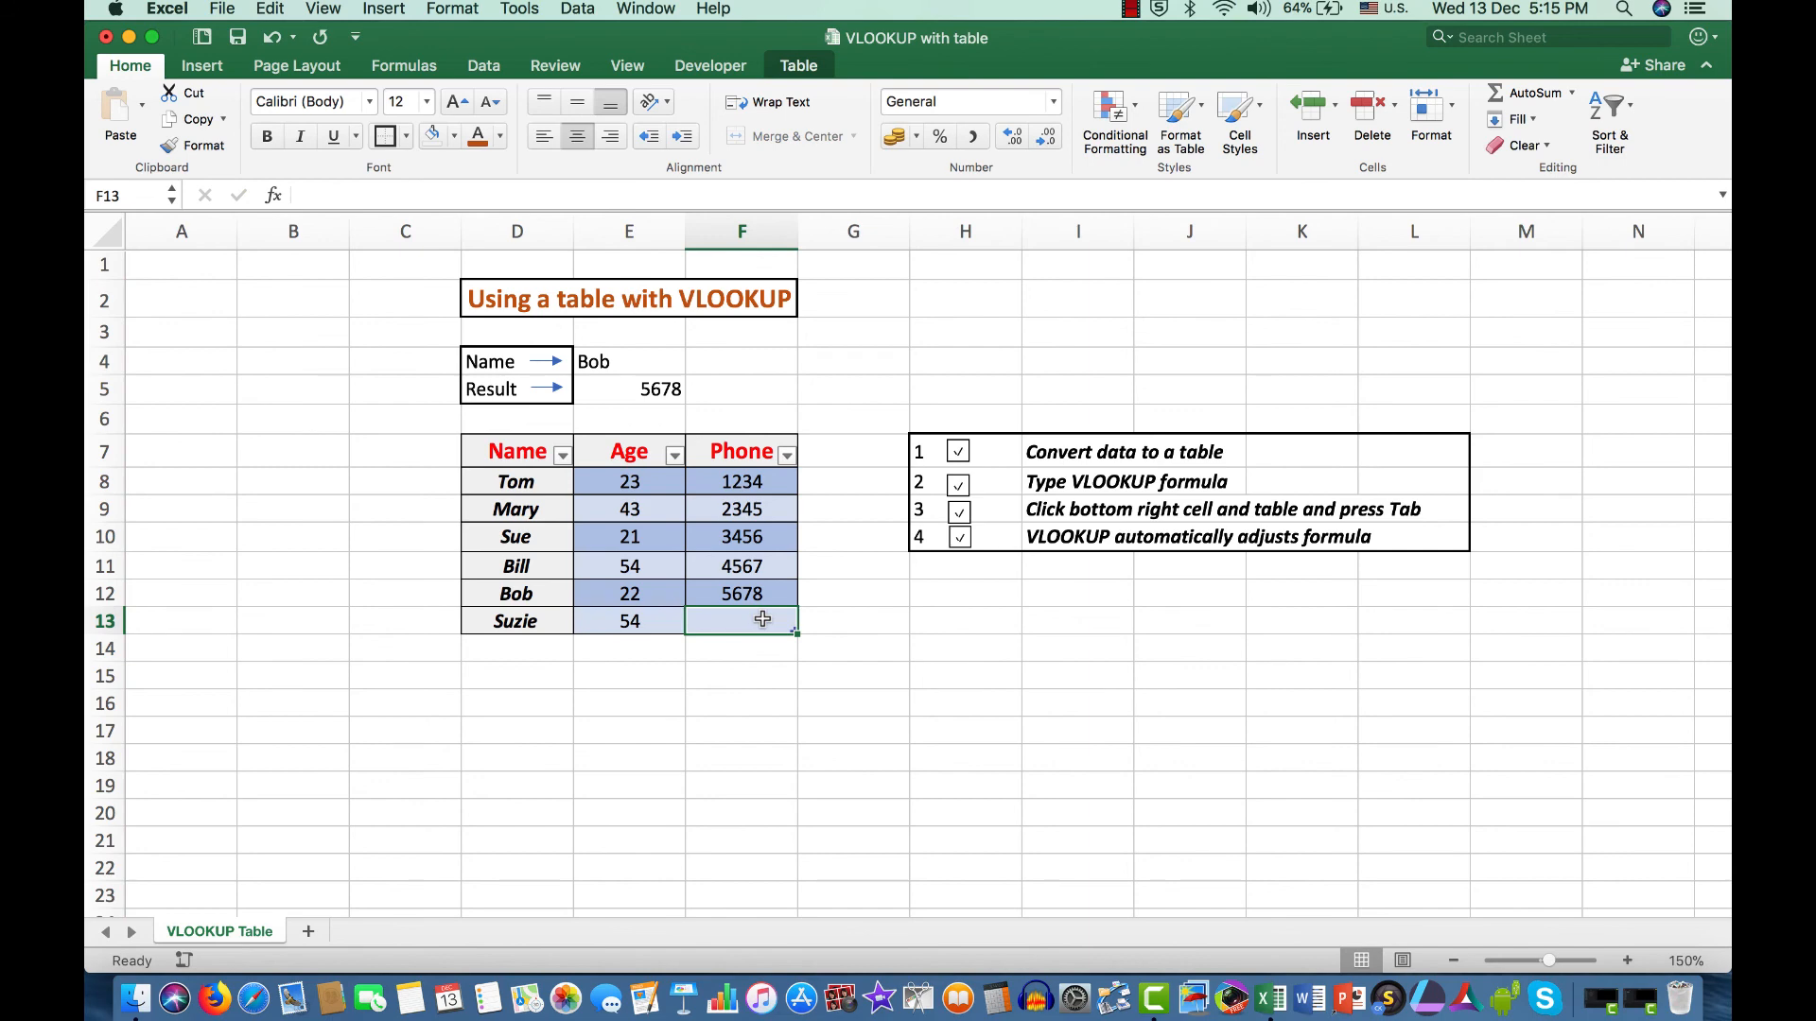
type("6789")
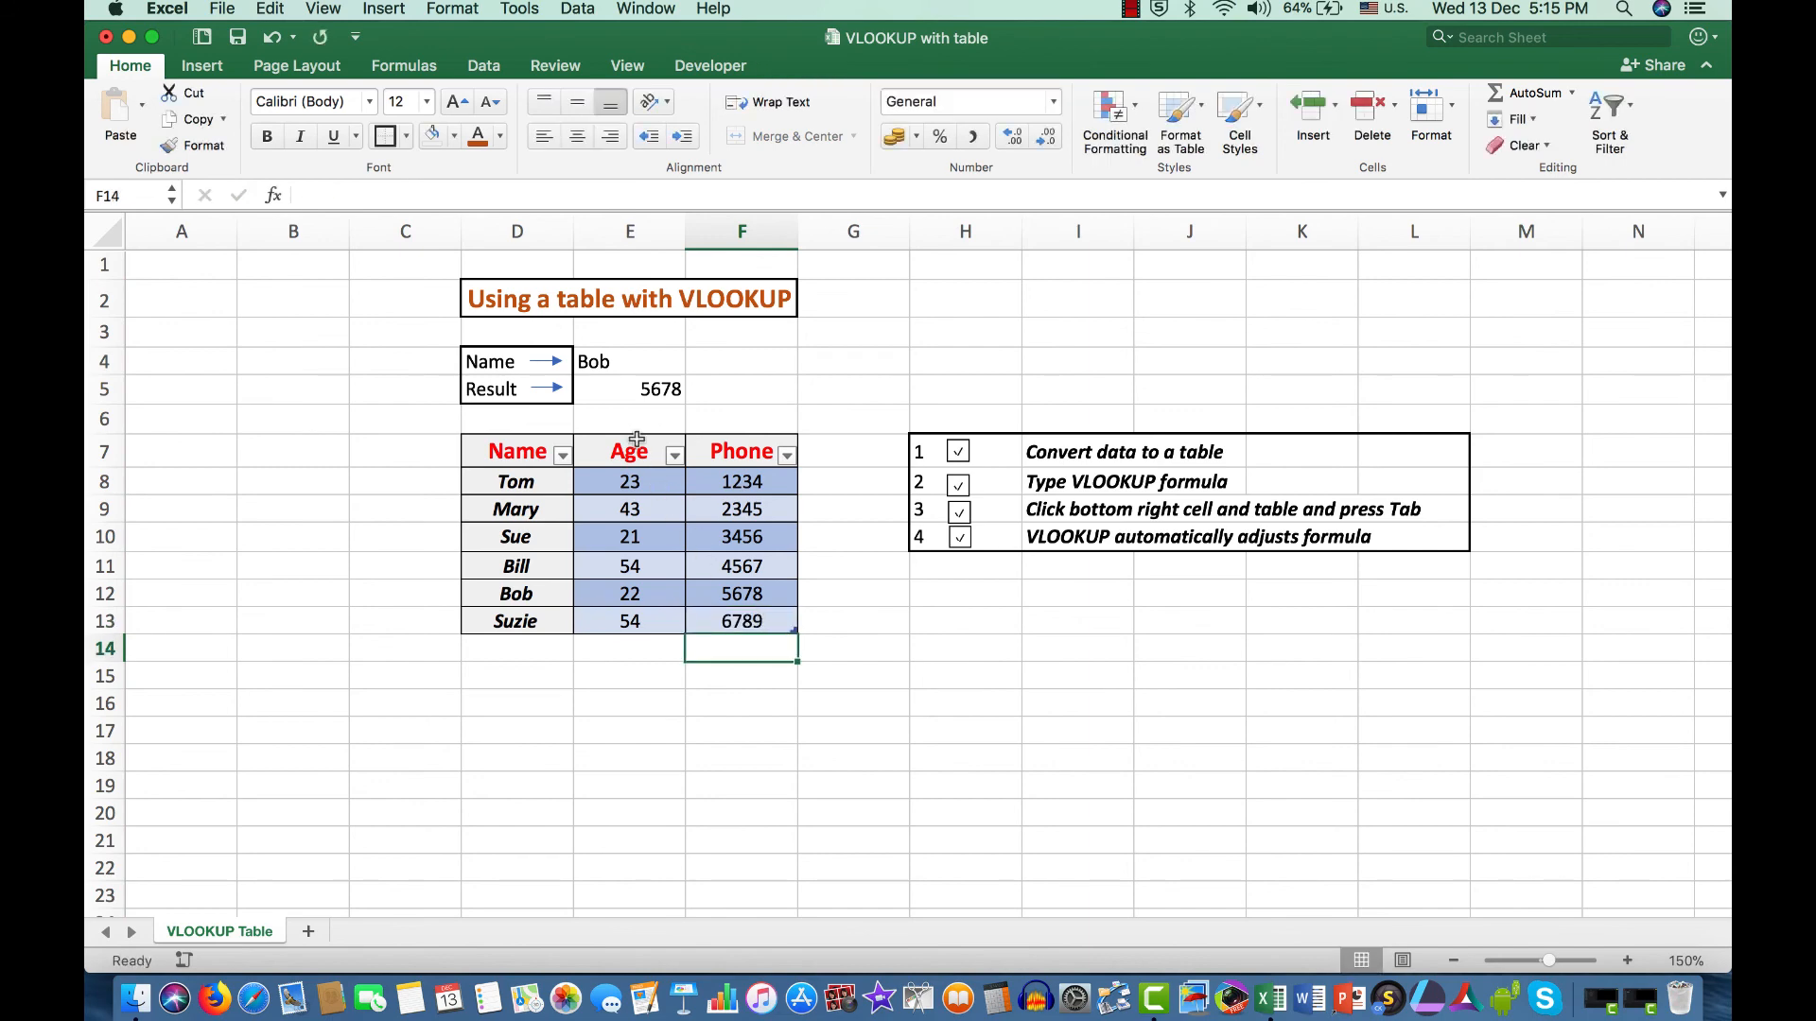
left_click(629, 362)
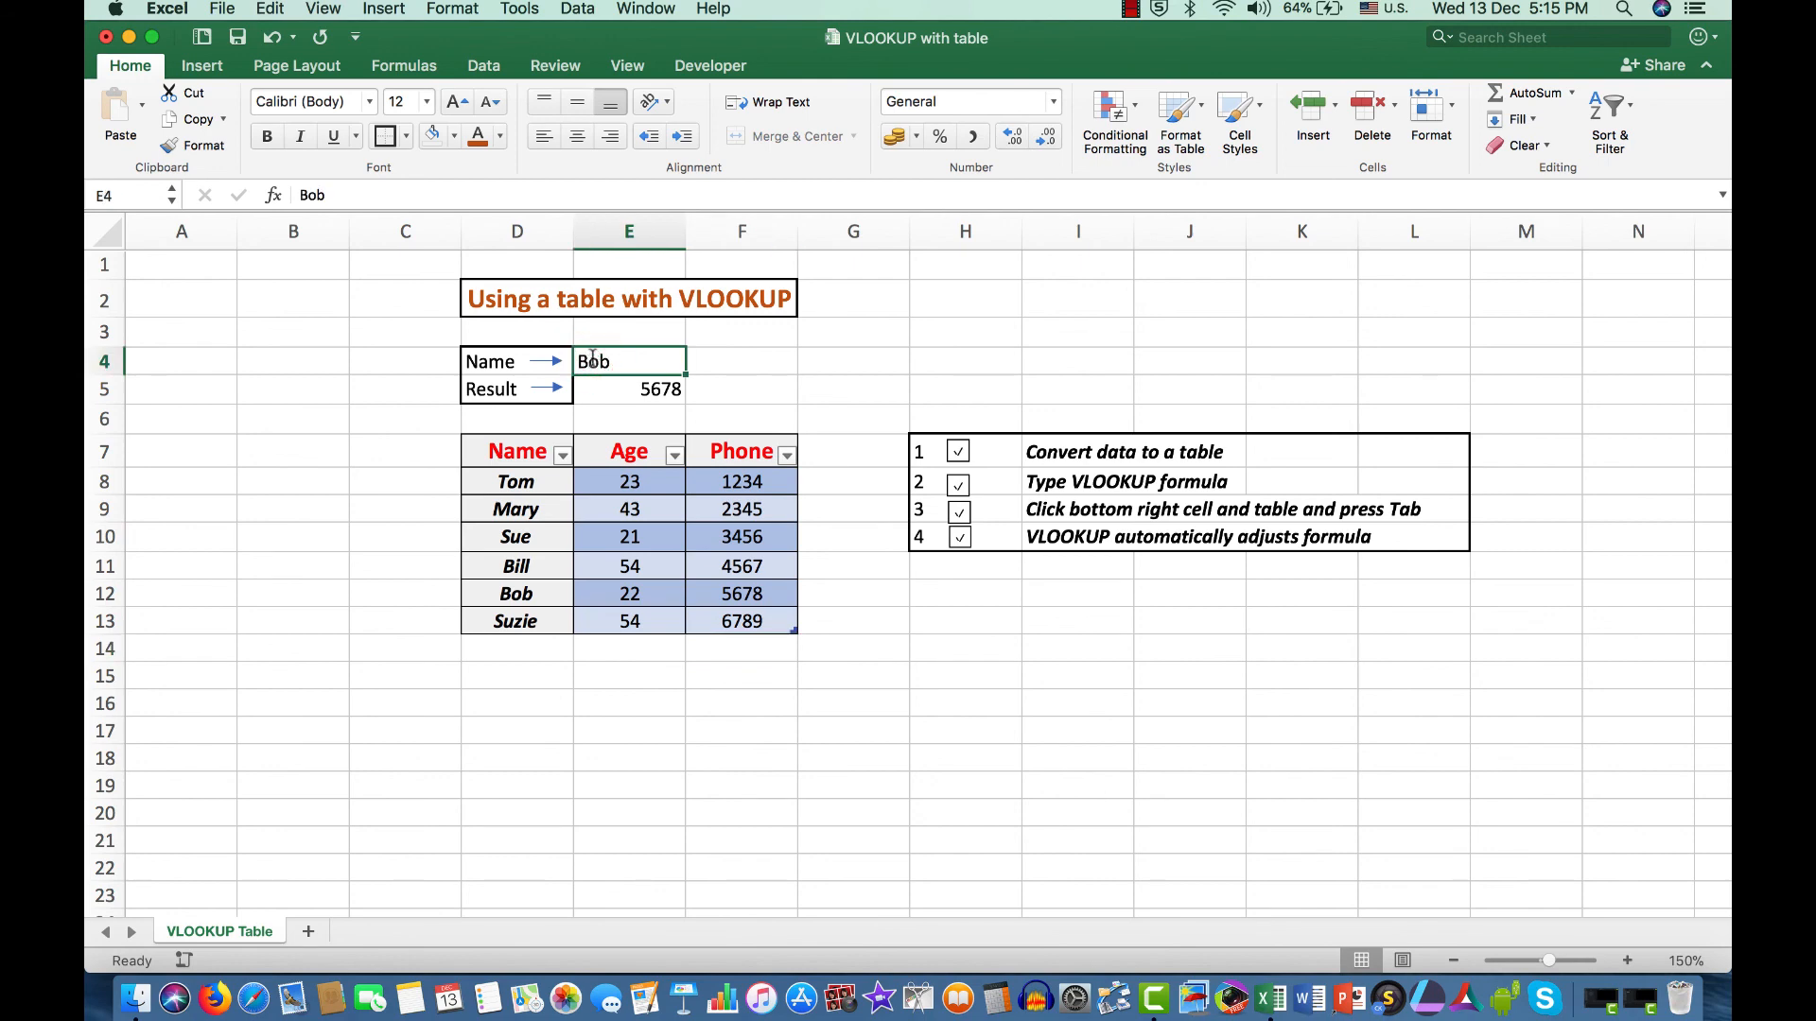
type("Suzi")
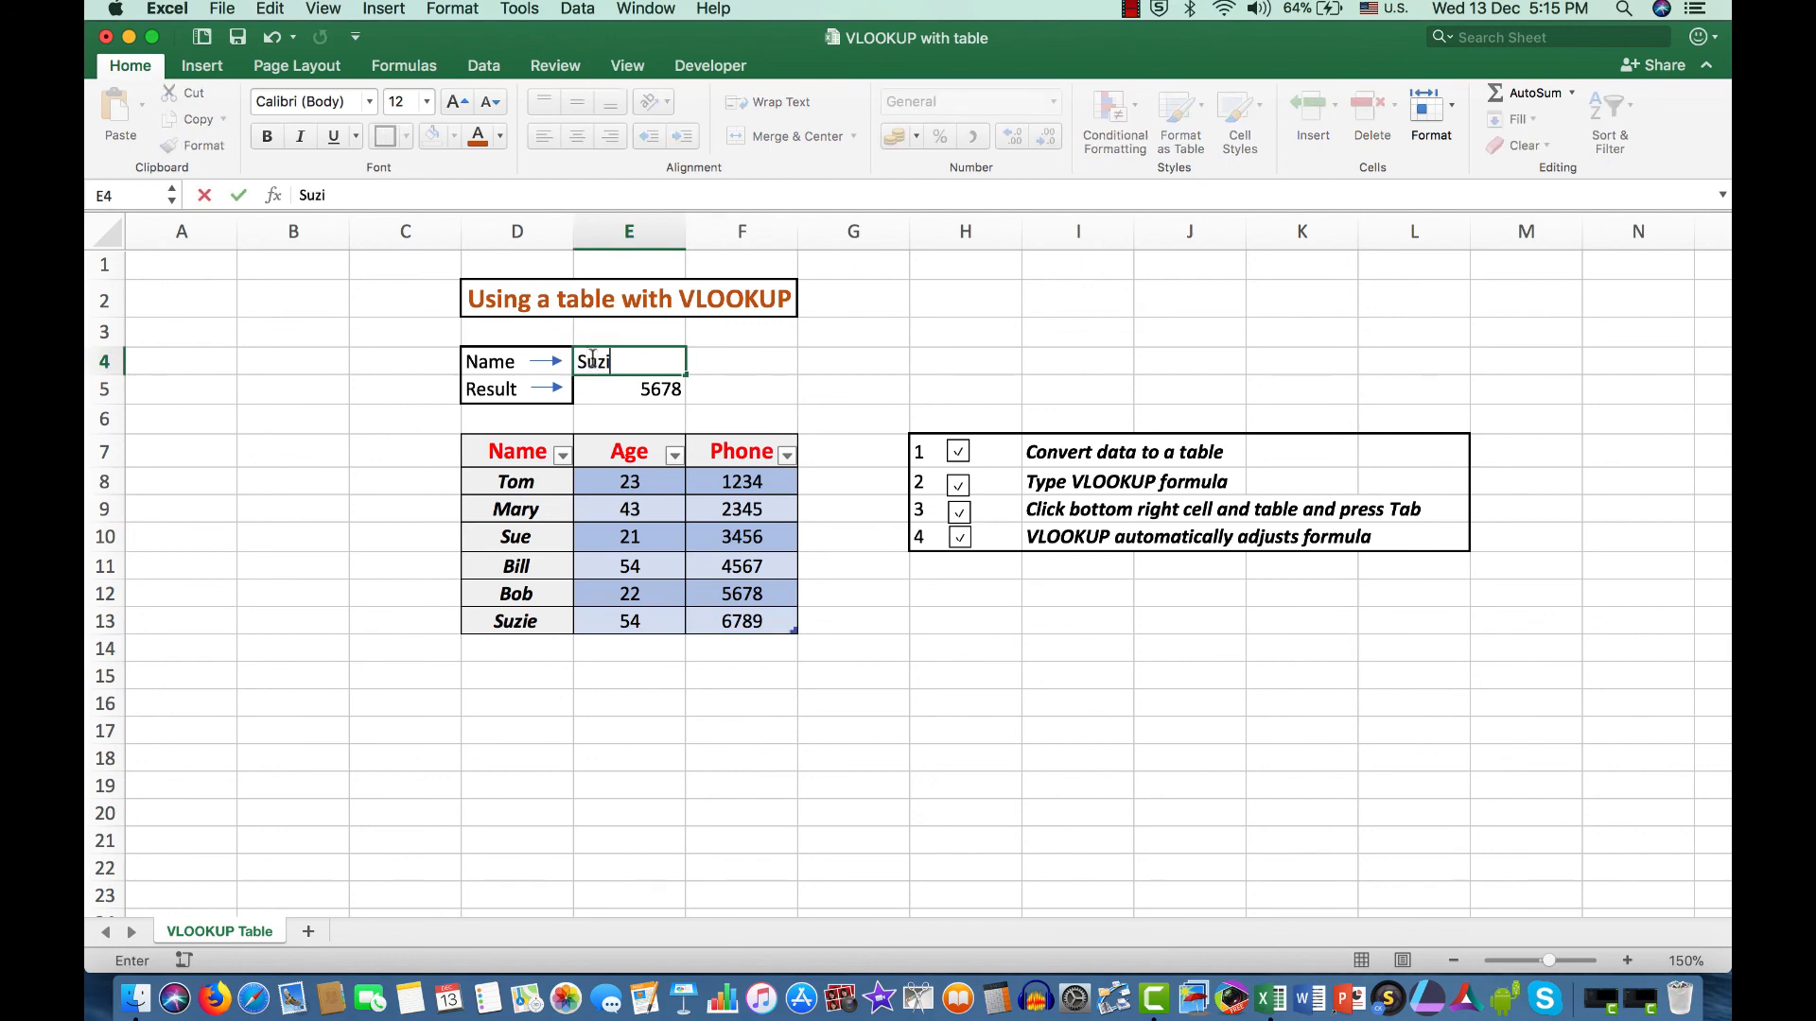